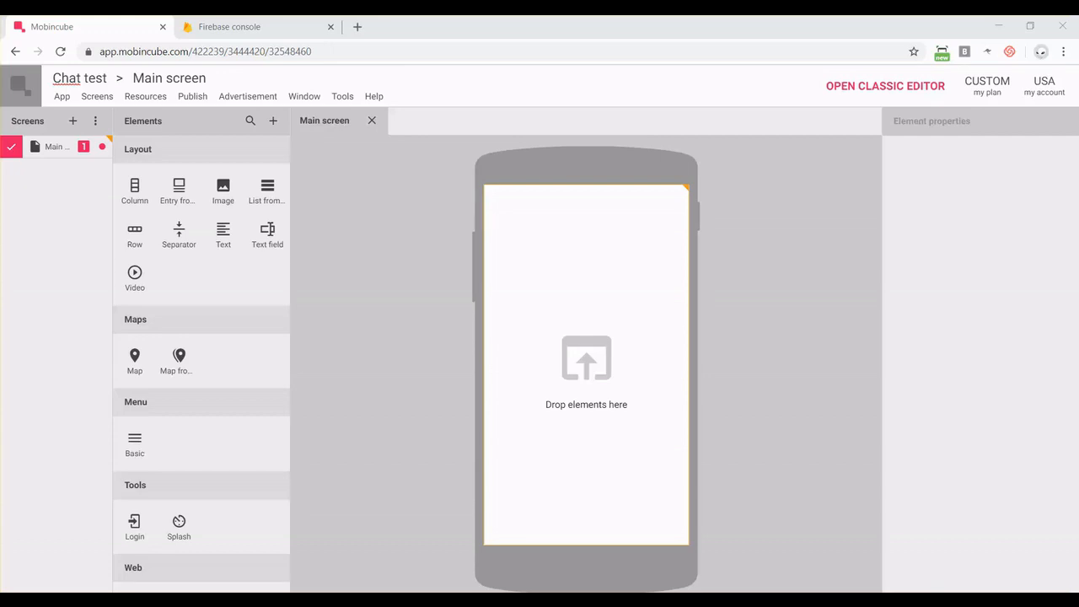
pyautogui.moveTo(158, 573)
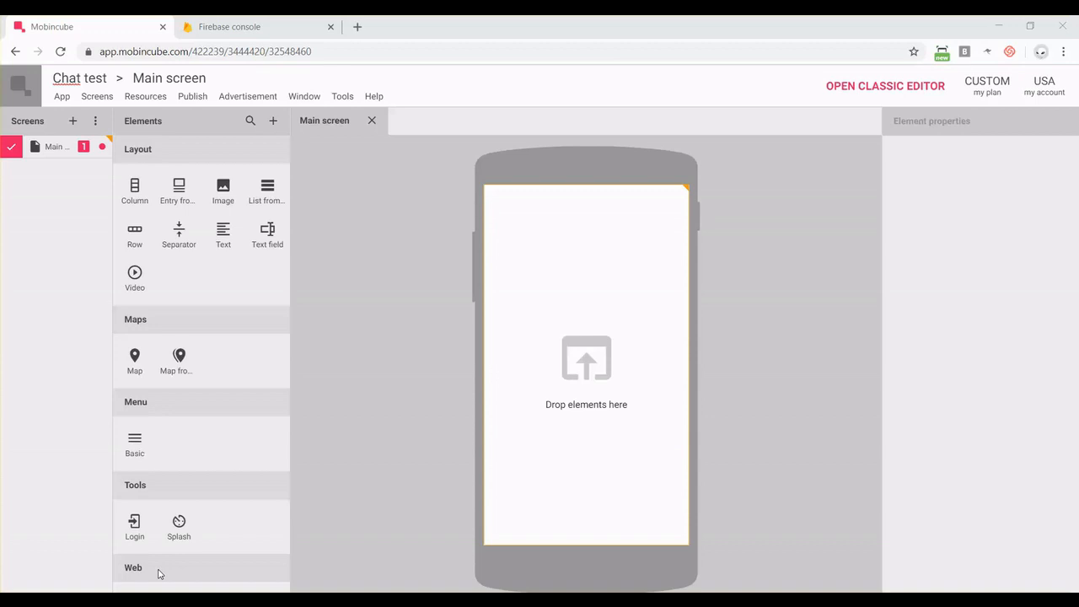
pyautogui.moveTo(242, 304)
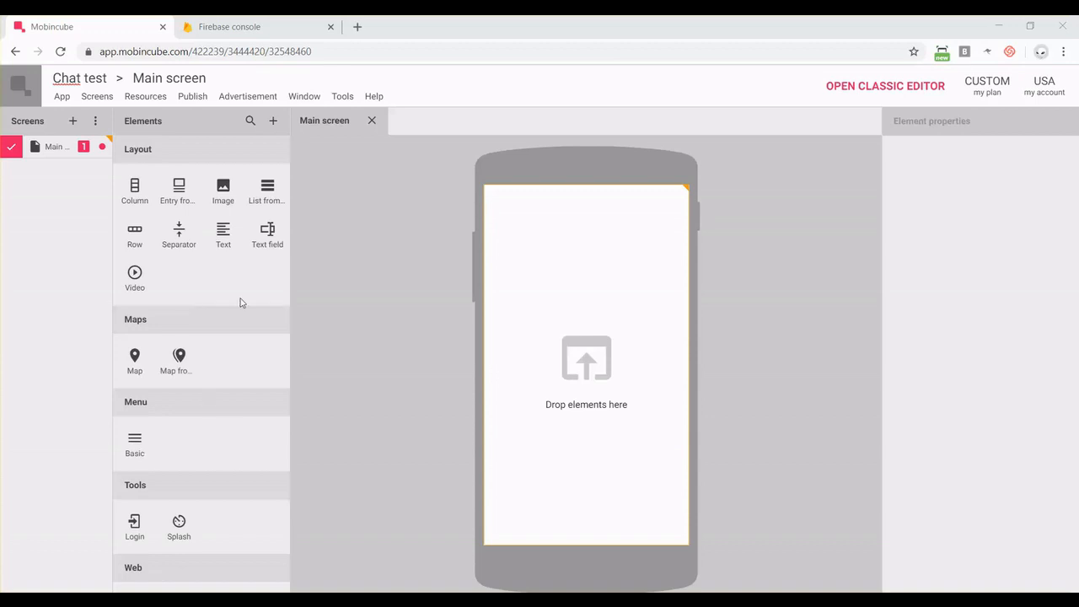
pyautogui.moveTo(202, 268)
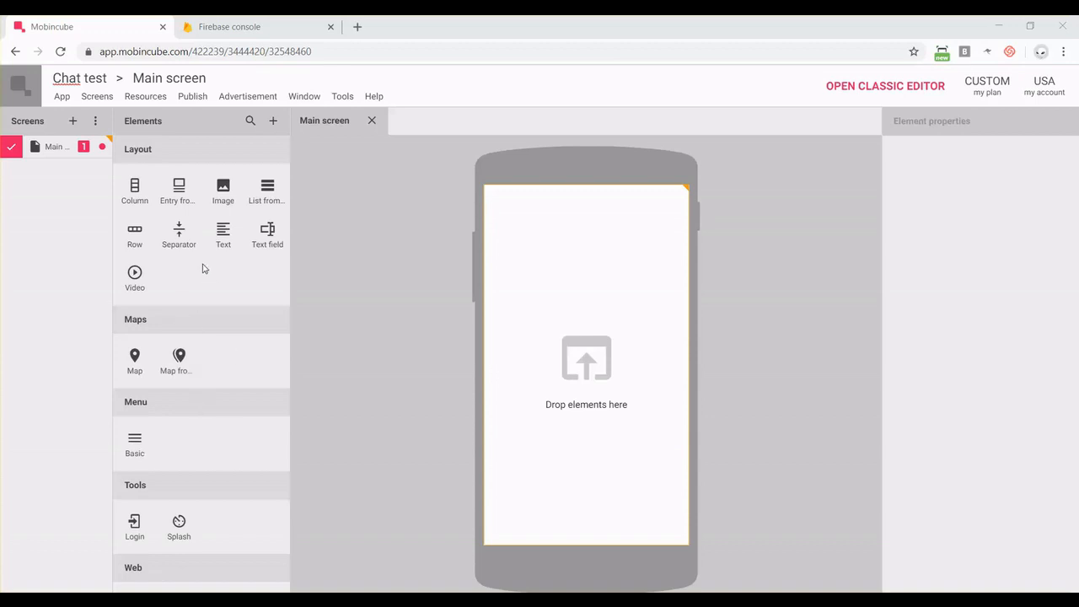
pyautogui.moveTo(203, 240)
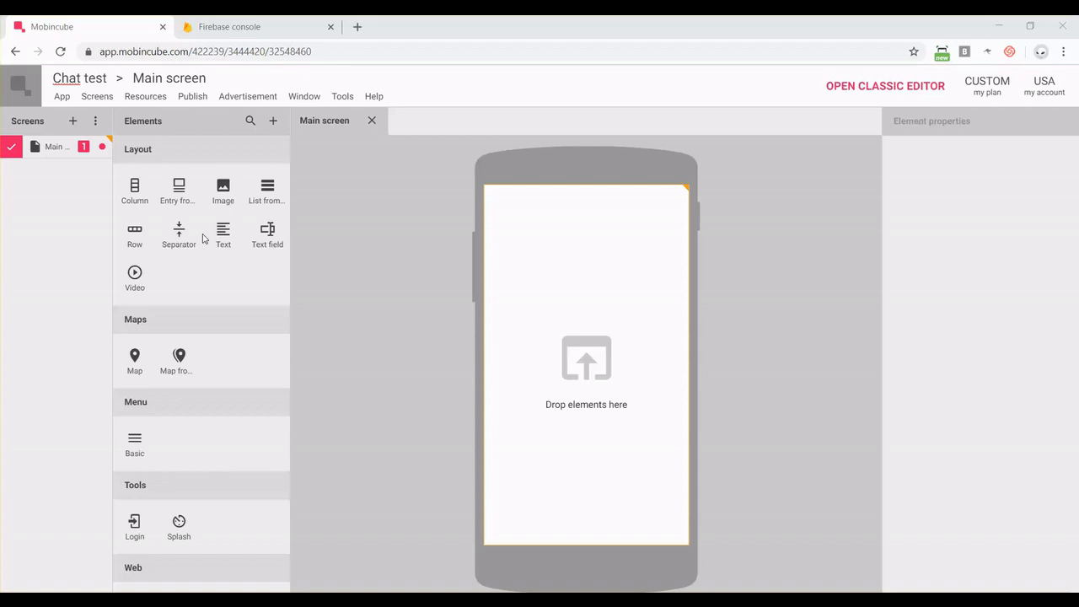
pyautogui.moveTo(109, 68)
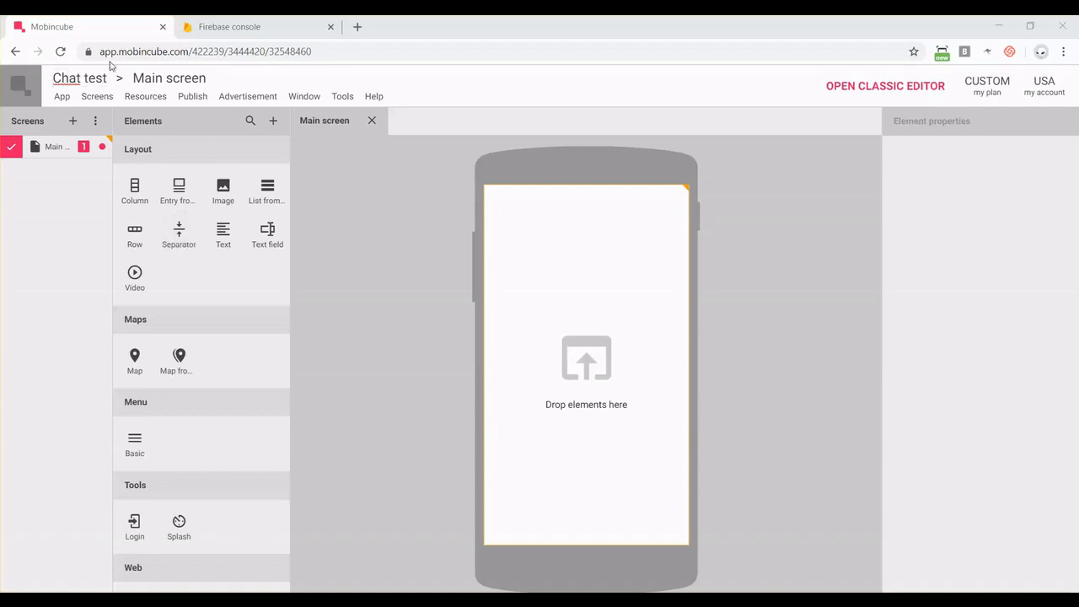
pyautogui.moveTo(178, 186)
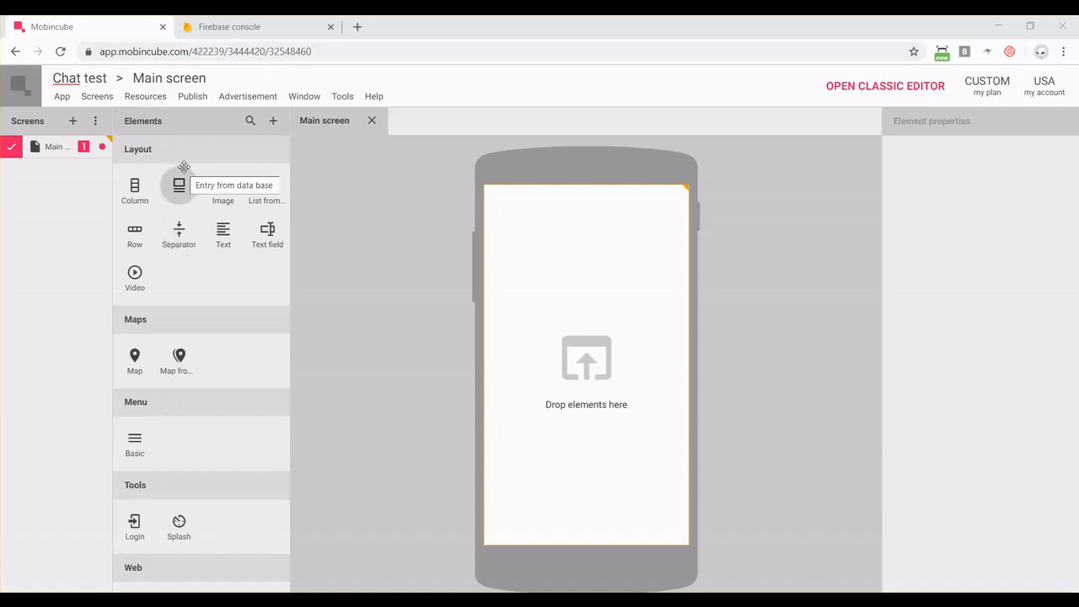
# Install the Chat element from the Social category of the elements catalogue and close it
pyautogui.scroll(-3)
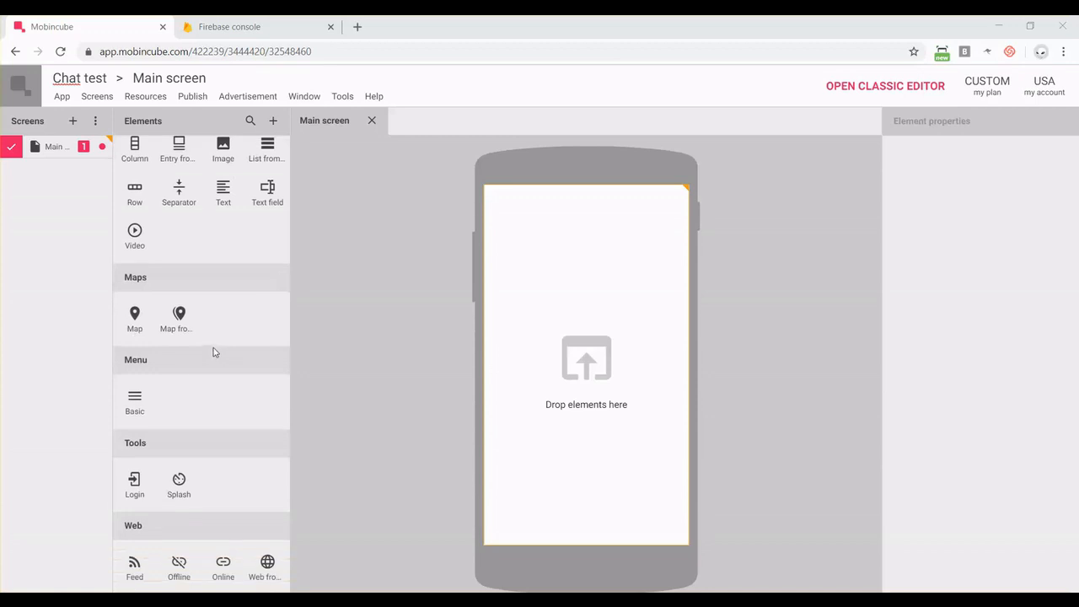
pyautogui.moveTo(179, 413)
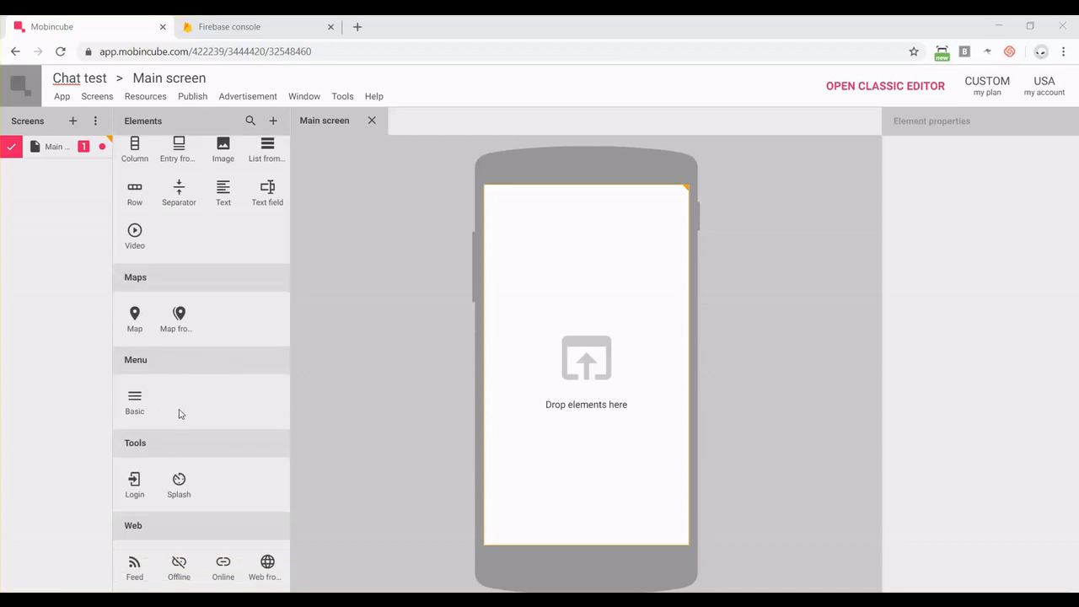
pyautogui.moveTo(152, 367)
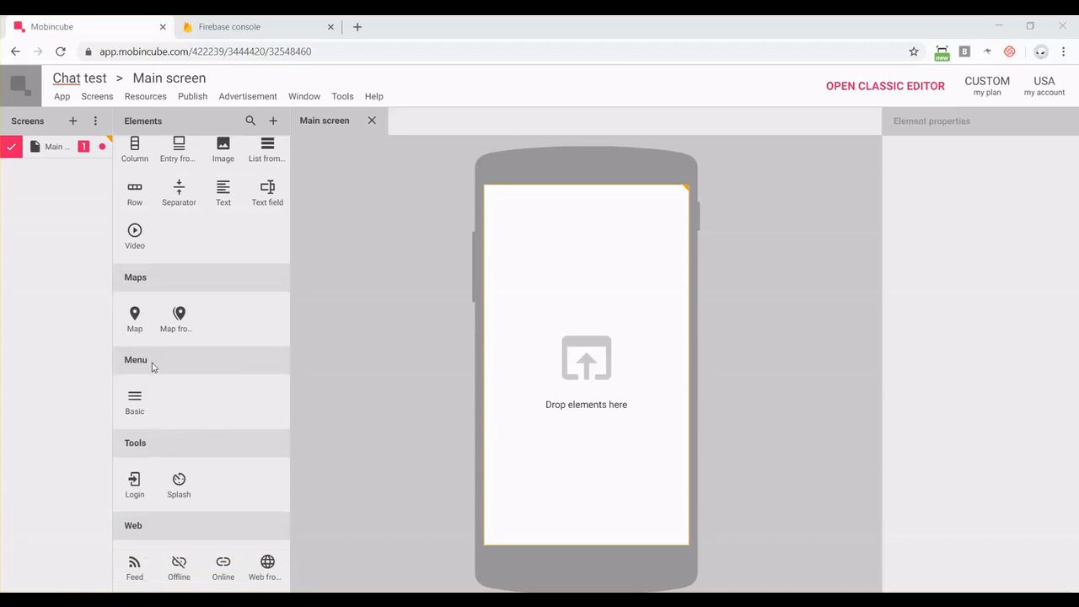
pyautogui.scroll(3)
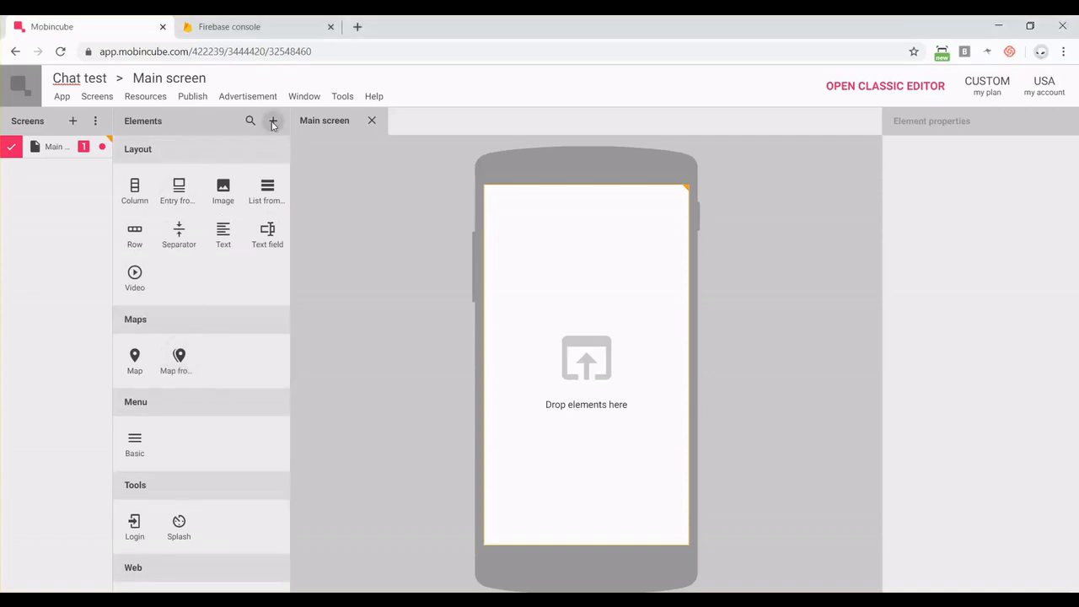
pyautogui.click(274, 121)
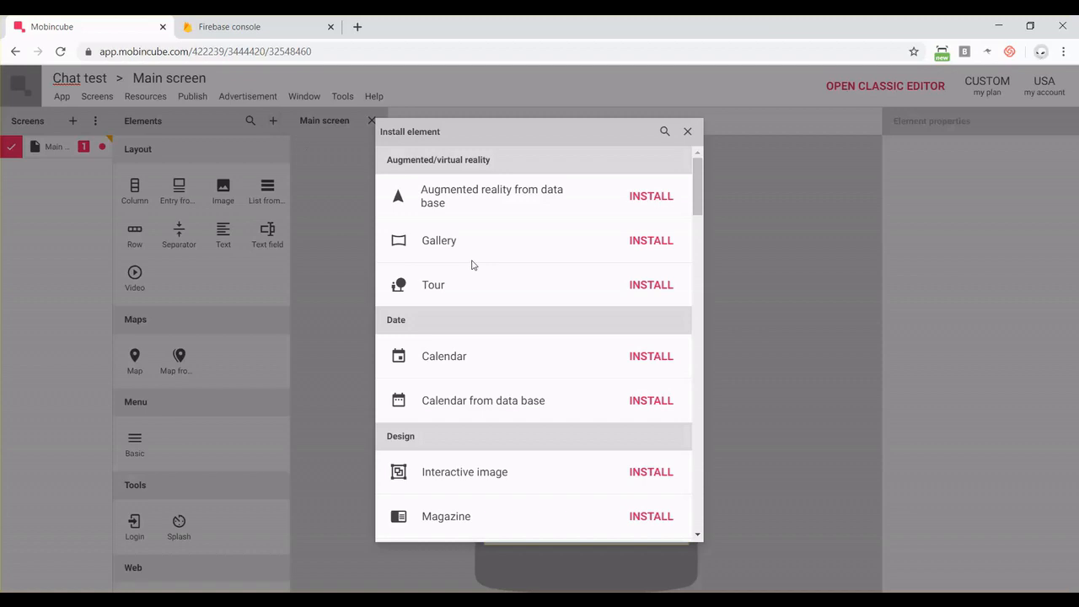
pyautogui.scroll(-3)
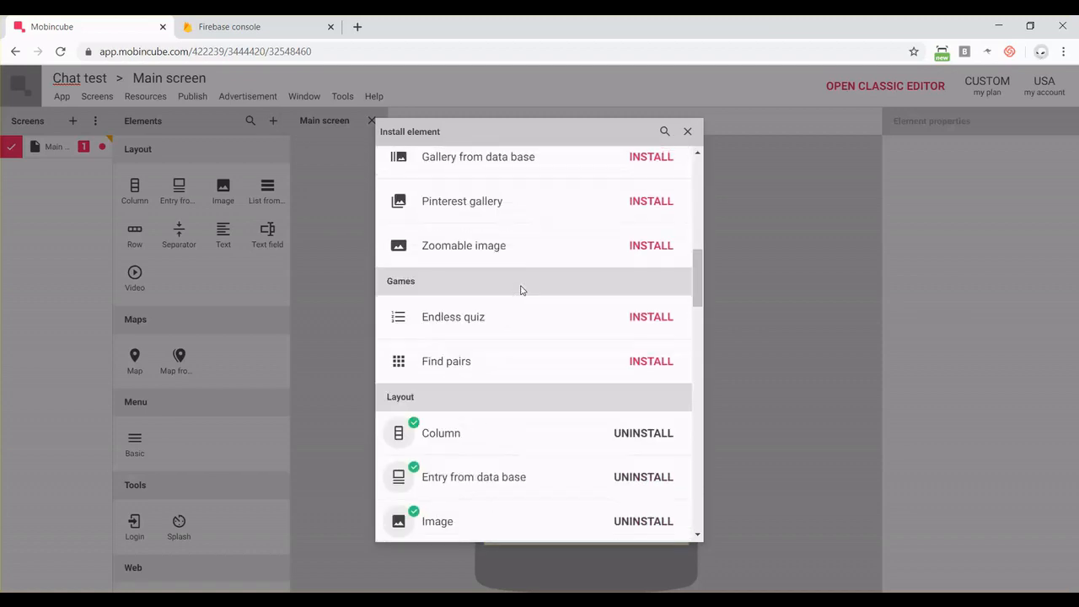
pyautogui.scroll(-3)
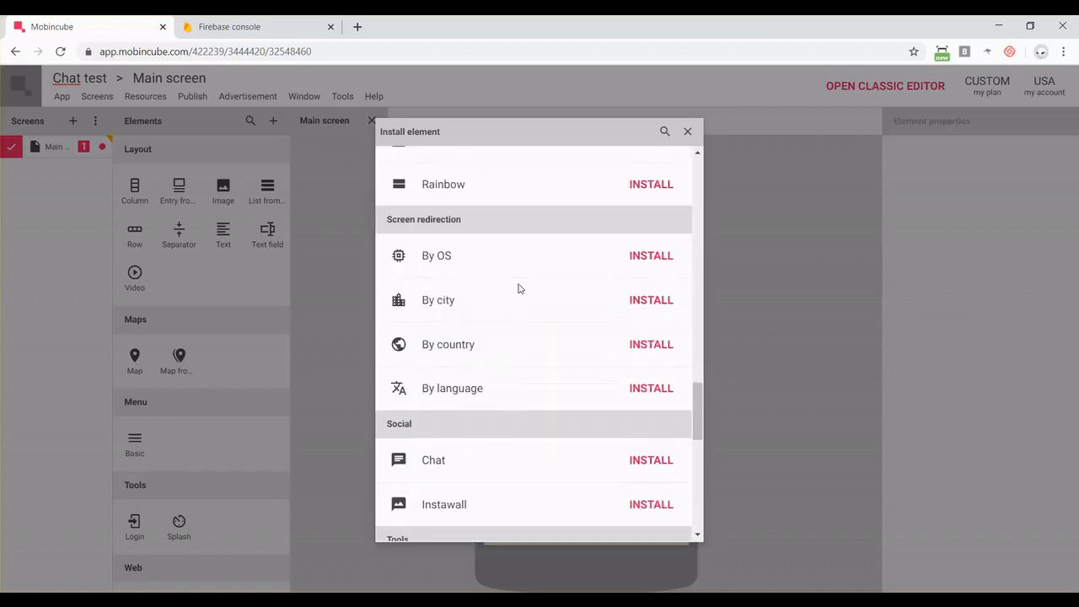
pyautogui.scroll(-3)
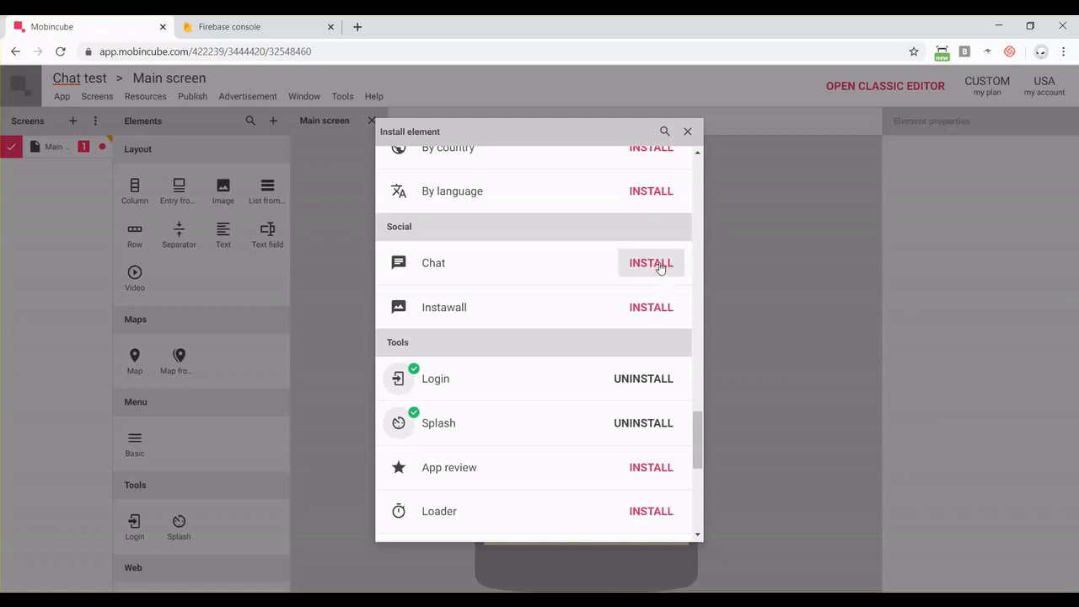
pyautogui.click(651, 263)
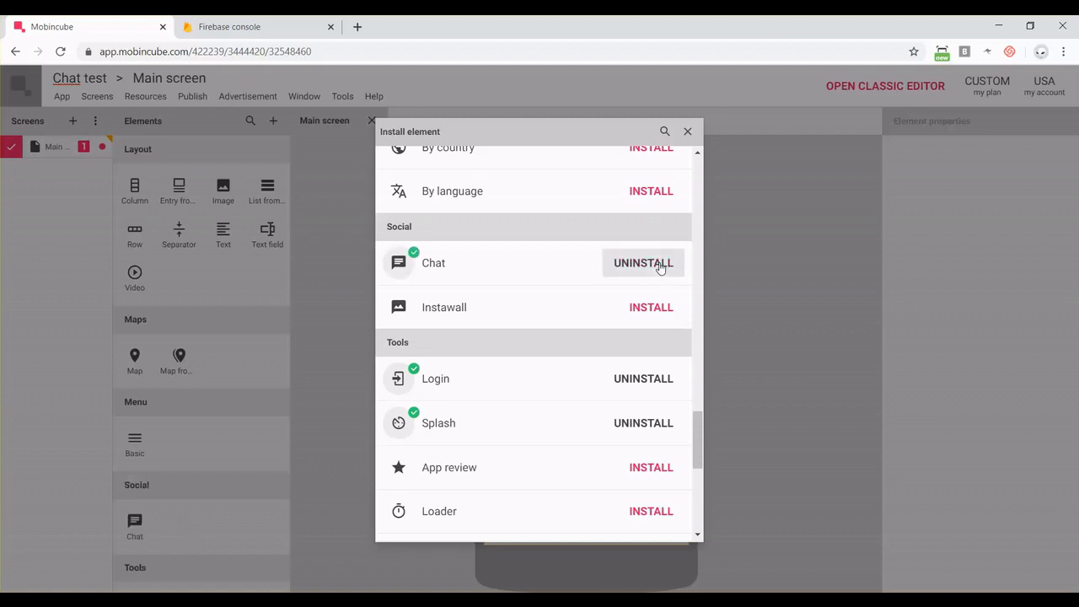
pyautogui.click(688, 132)
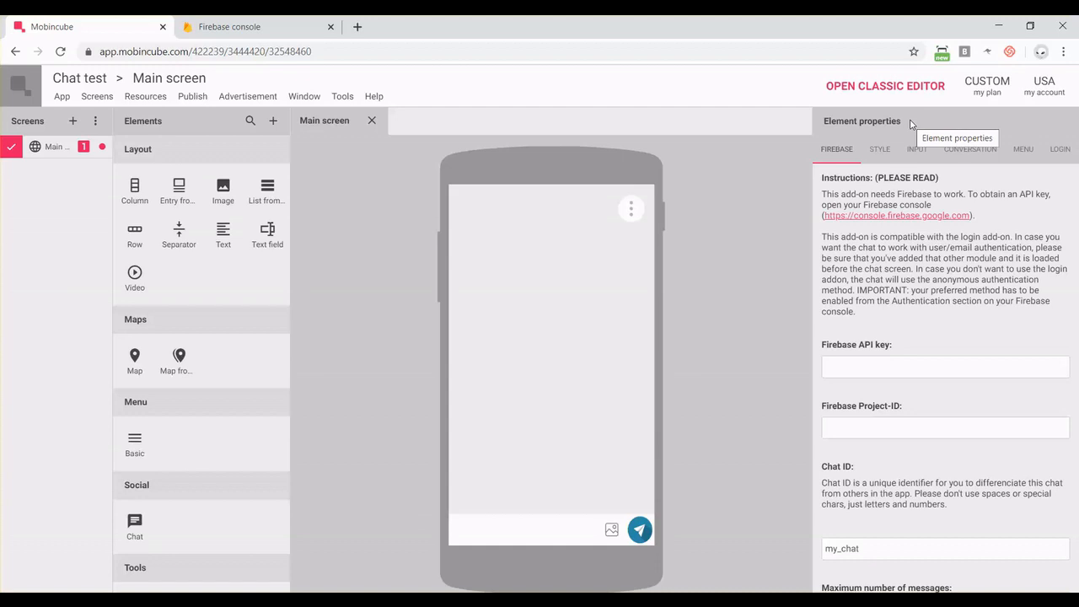
# Switch to the Firebase console tab showing Recent projects
pyautogui.click(229, 27)
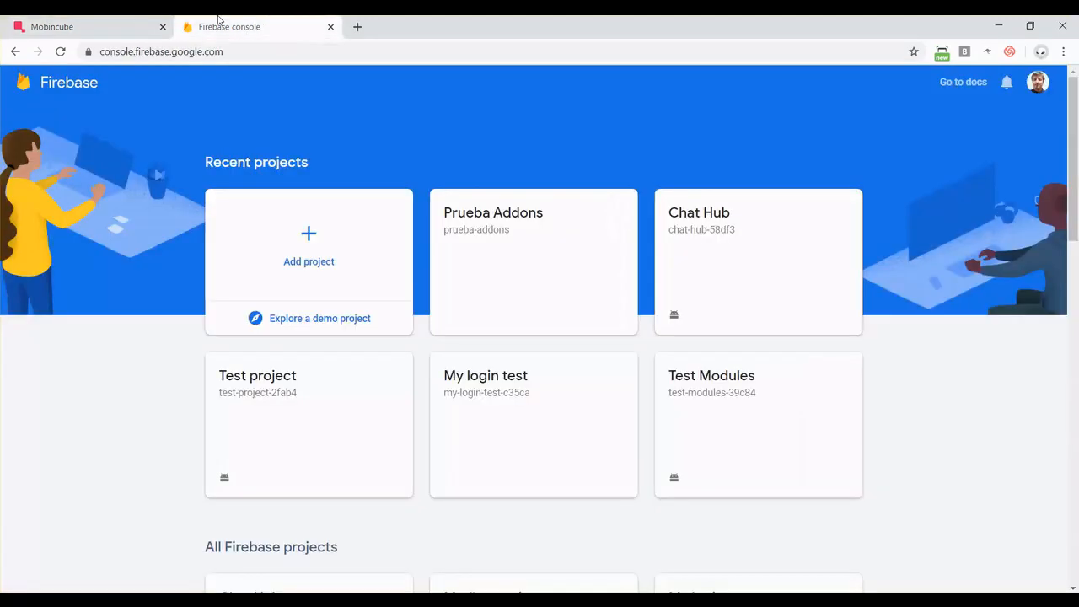
pyautogui.moveTo(281, 108)
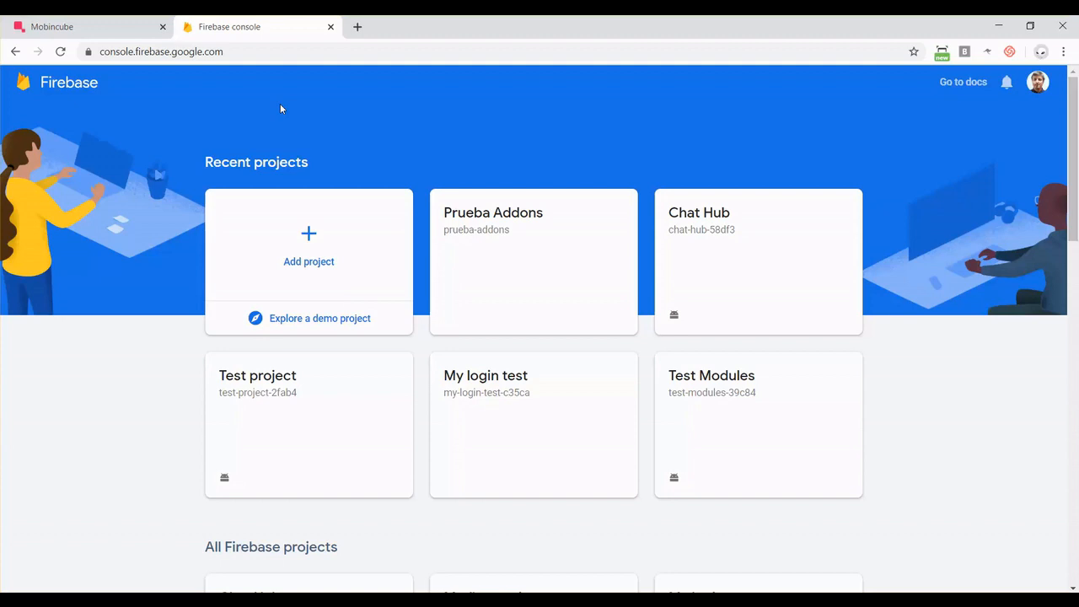
pyautogui.moveTo(96, 199)
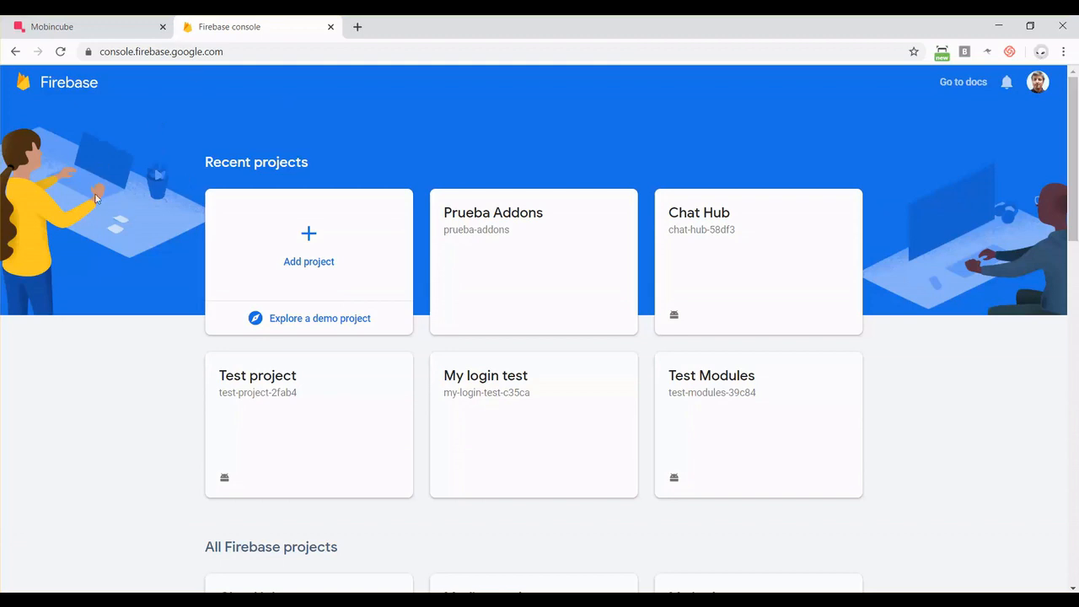
pyautogui.moveTo(351, 247)
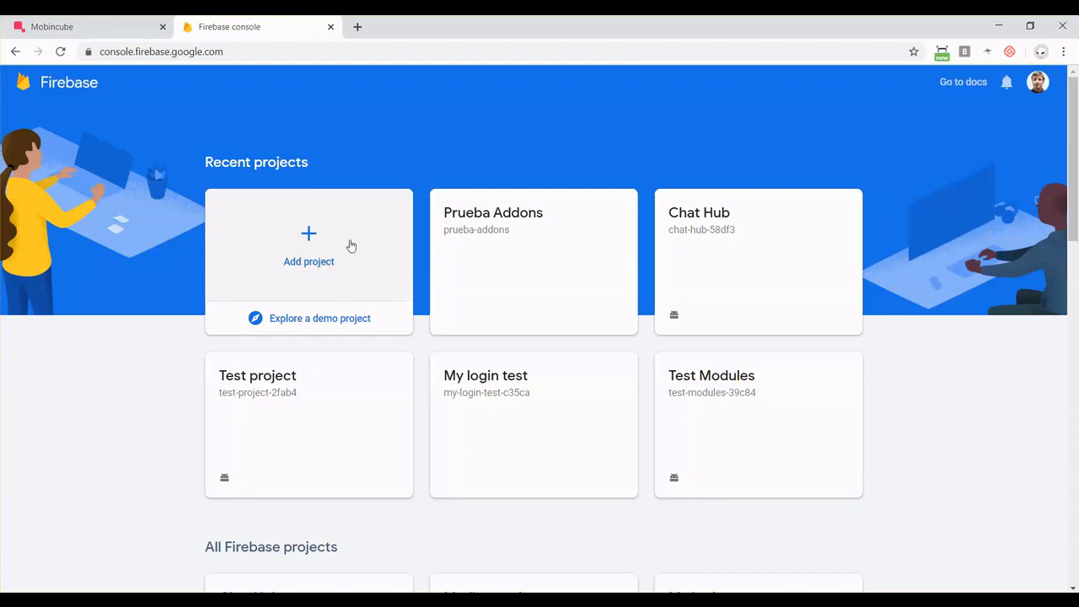
# Create a Firebase project named 'Chat test' with Google Analytics on the Default Account for Firebase
pyautogui.click(308, 245)
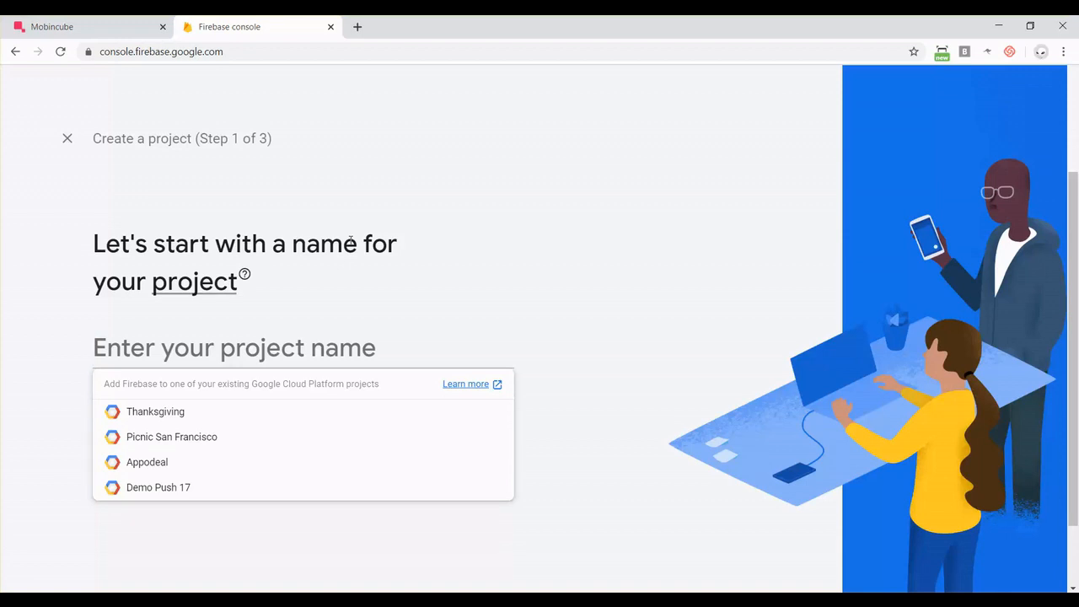
pyautogui.write('Chat te')
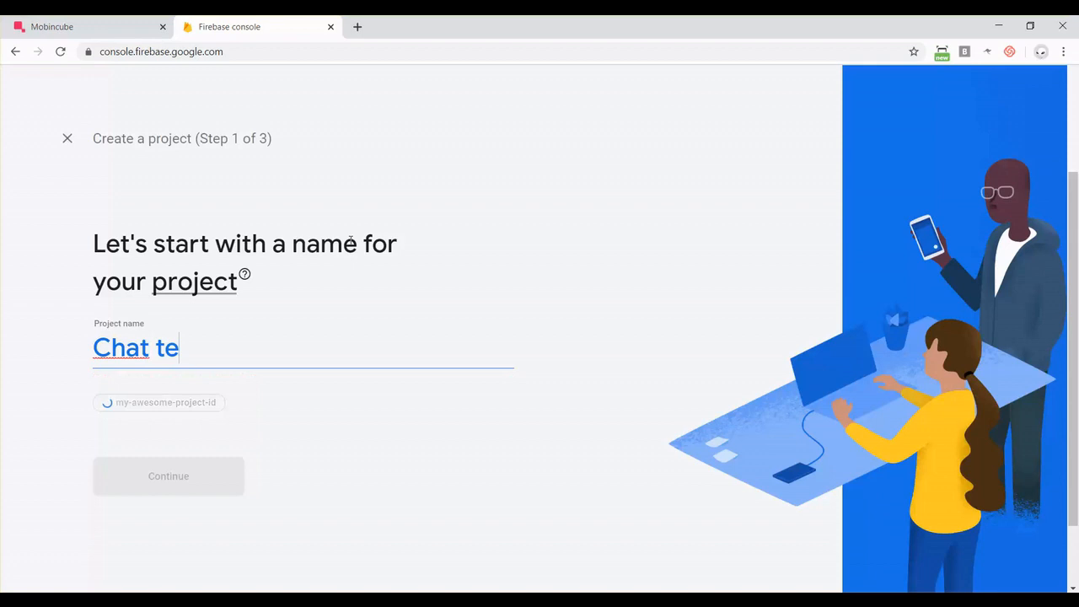
pyautogui.write('st')
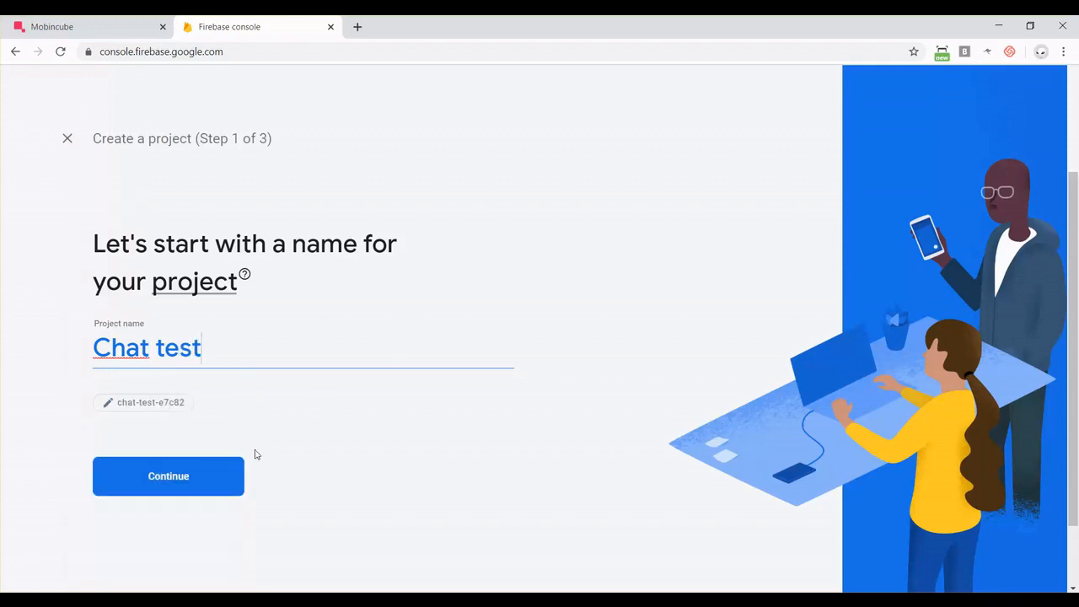
pyautogui.click(169, 475)
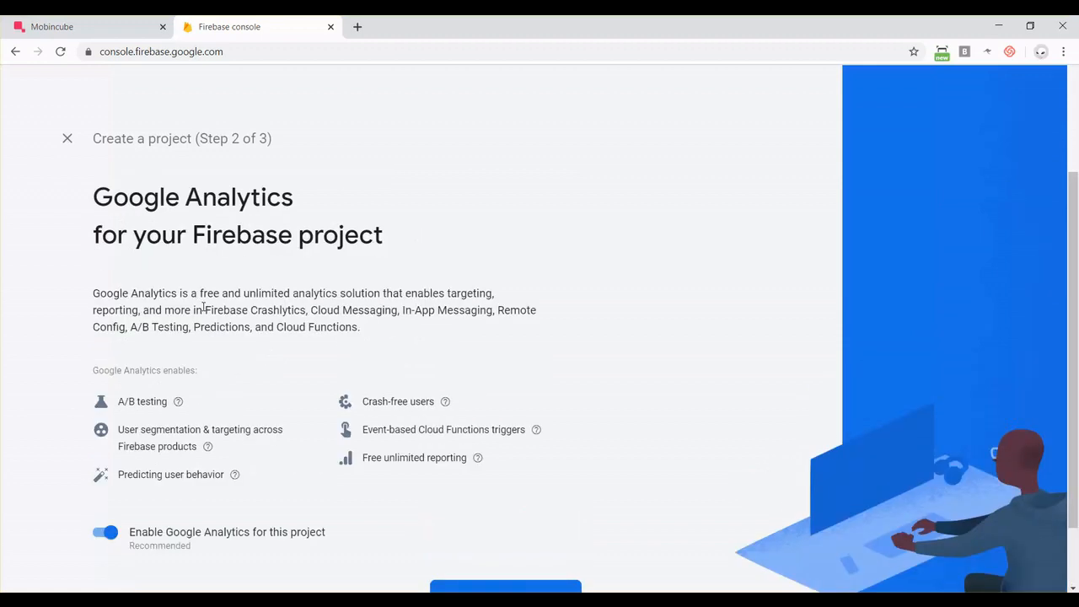
pyautogui.scroll(-3)
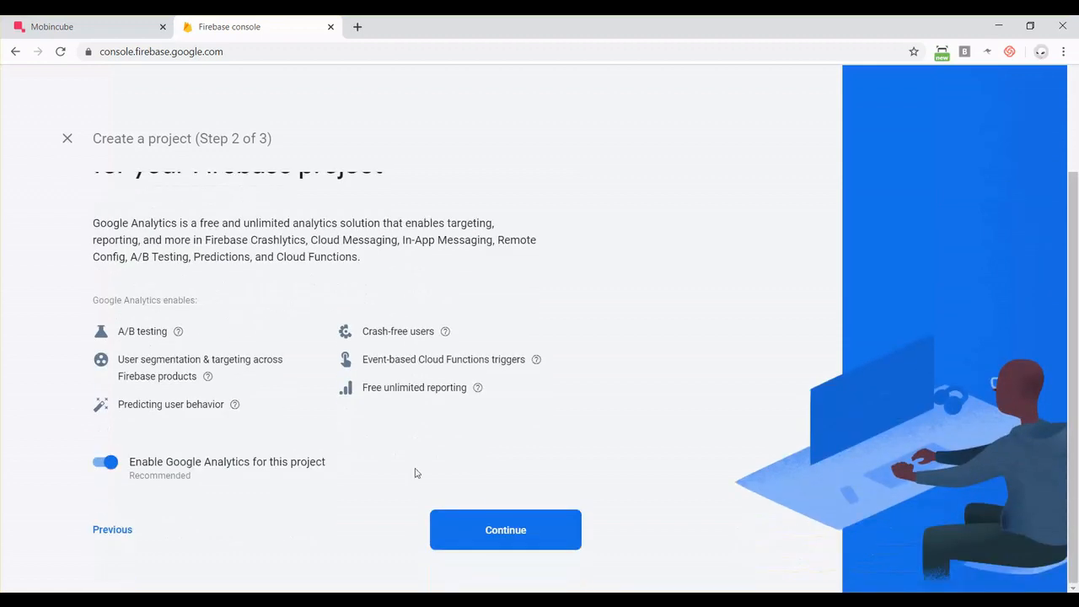
pyautogui.click(506, 529)
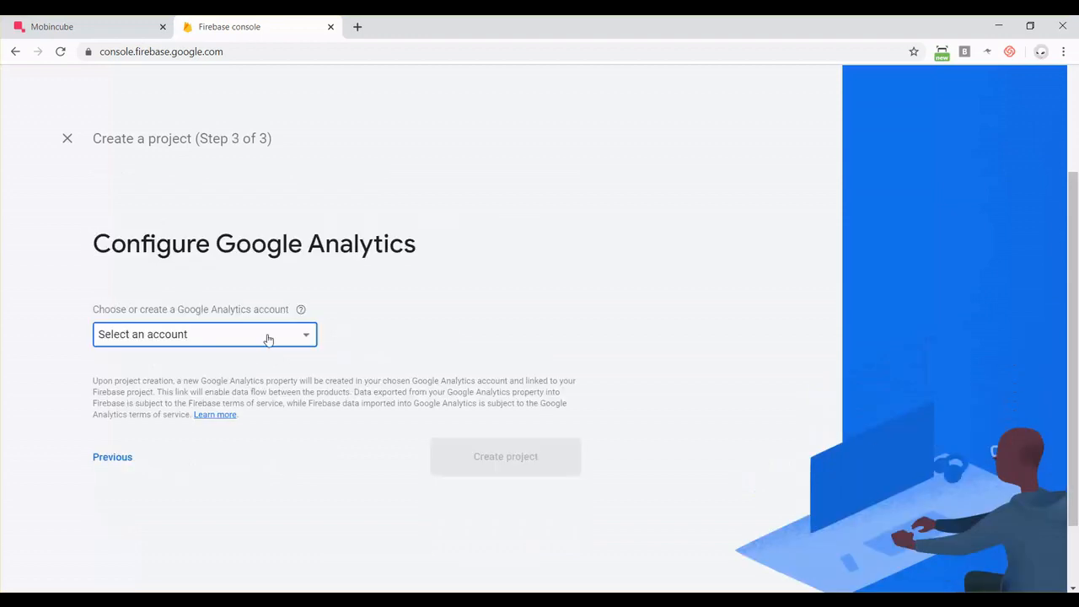
pyautogui.click(204, 334)
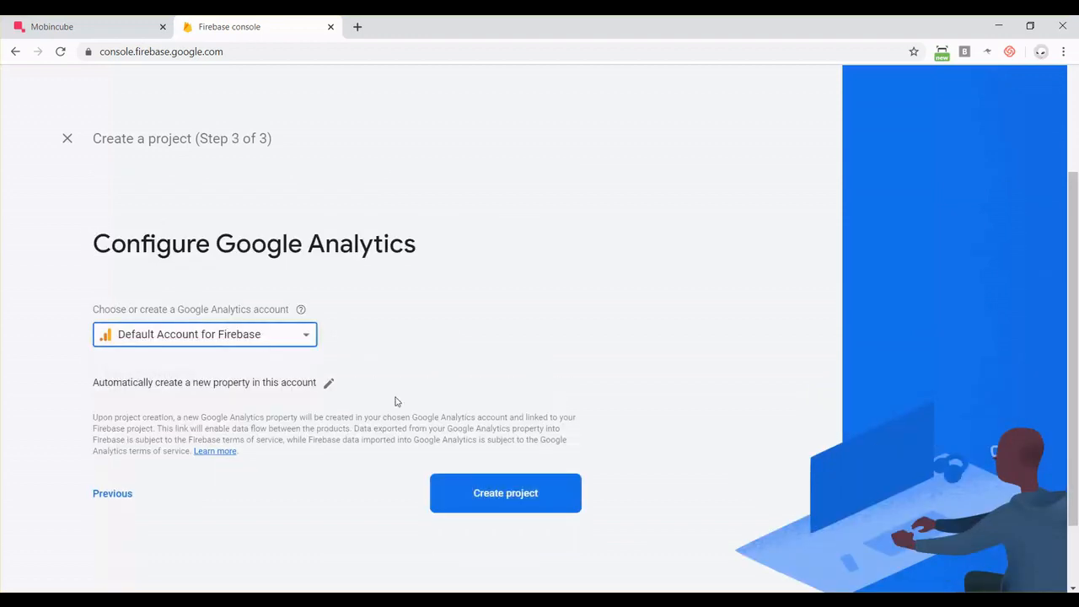
pyautogui.click(506, 492)
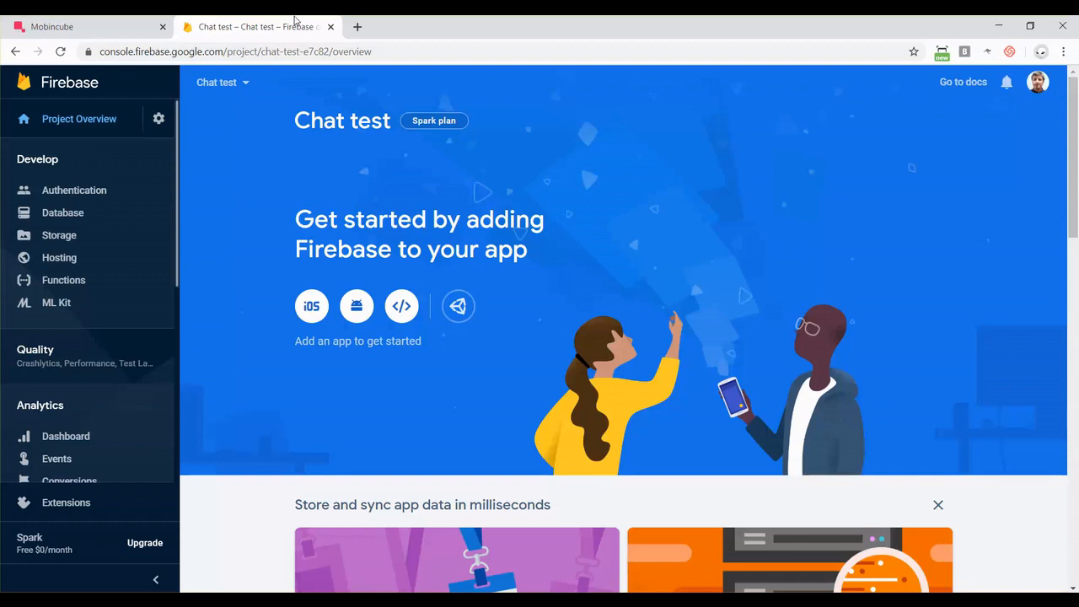
pyautogui.moveTo(222, 132)
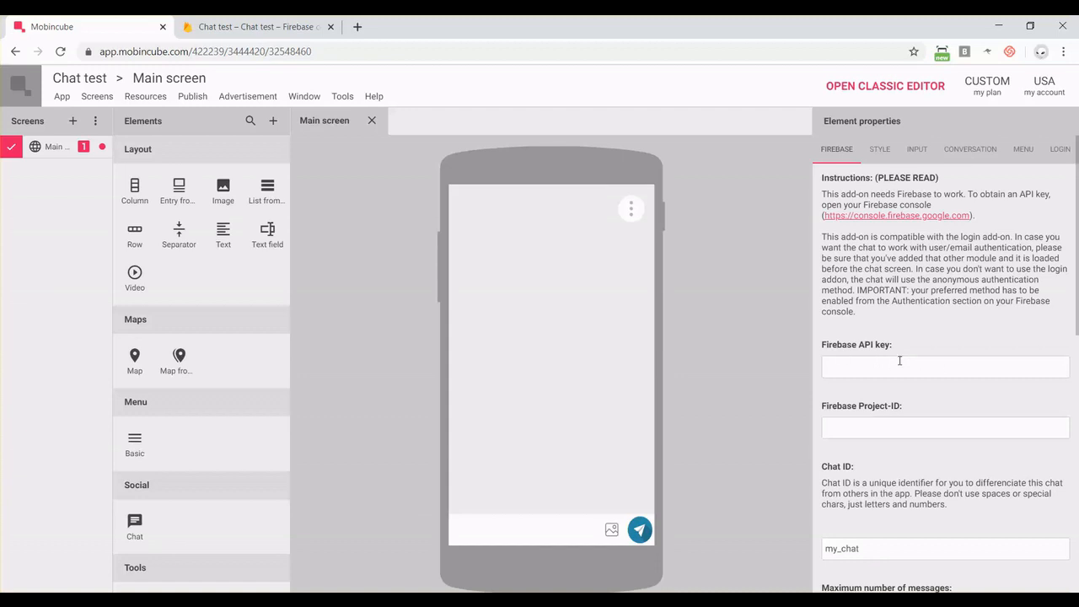
# Open the Chat test project's general settings from the gear menu to reveal its project ID and Web API key
pyautogui.click(256, 27)
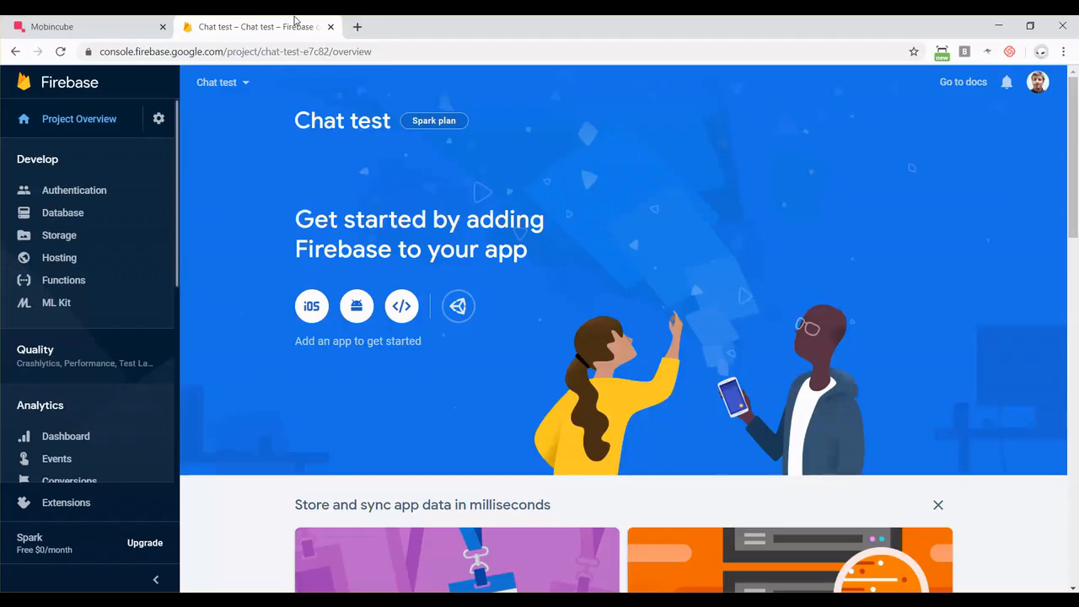
pyautogui.moveTo(239, 198)
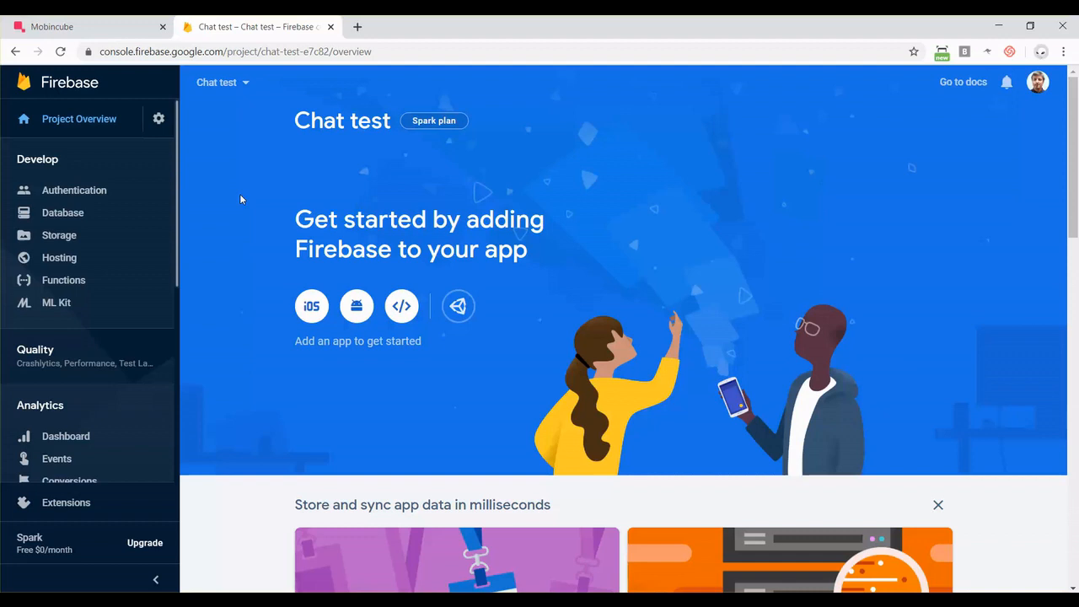
pyautogui.moveTo(226, 132)
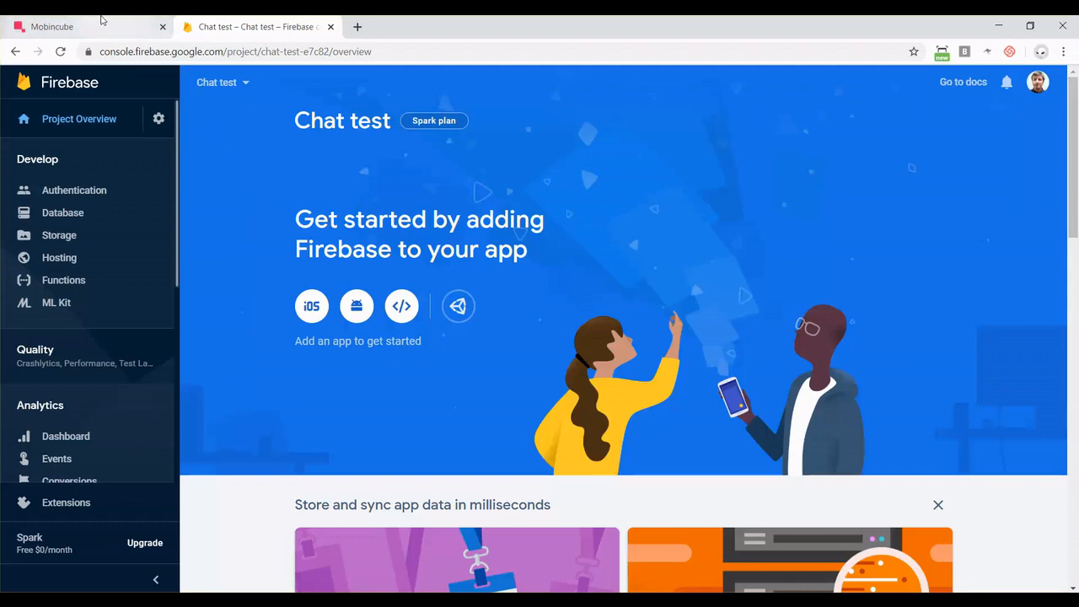
pyautogui.click(52, 27)
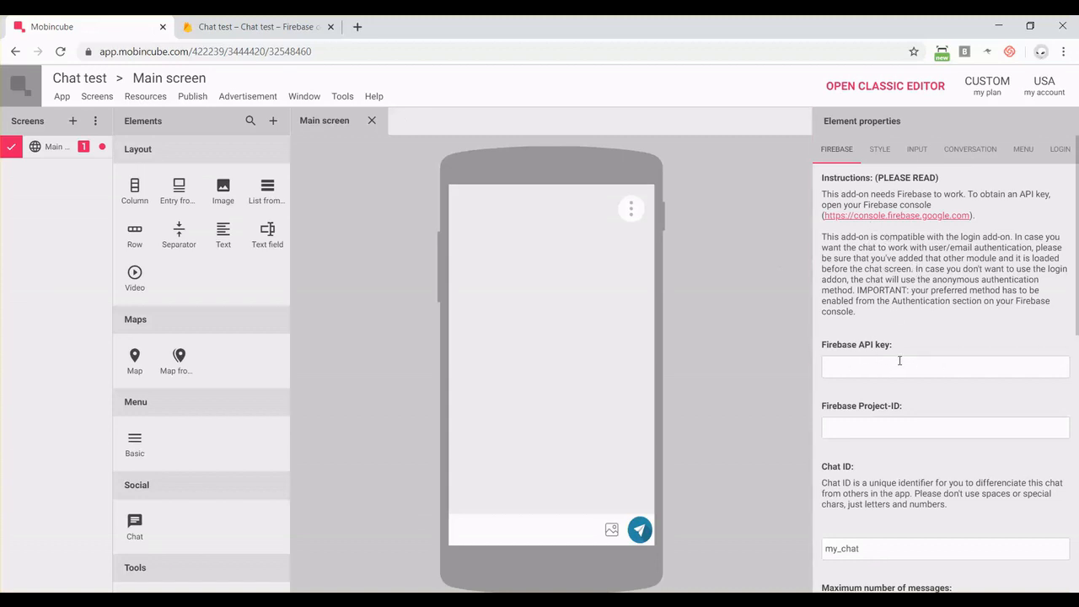
pyautogui.moveTo(900, 349)
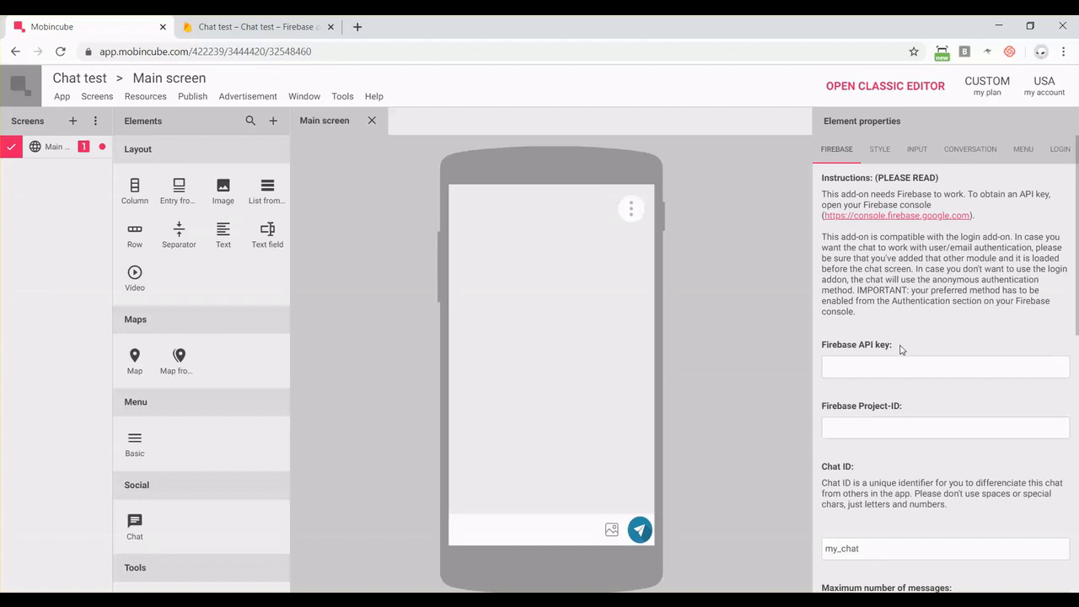
pyautogui.moveTo(911, 411)
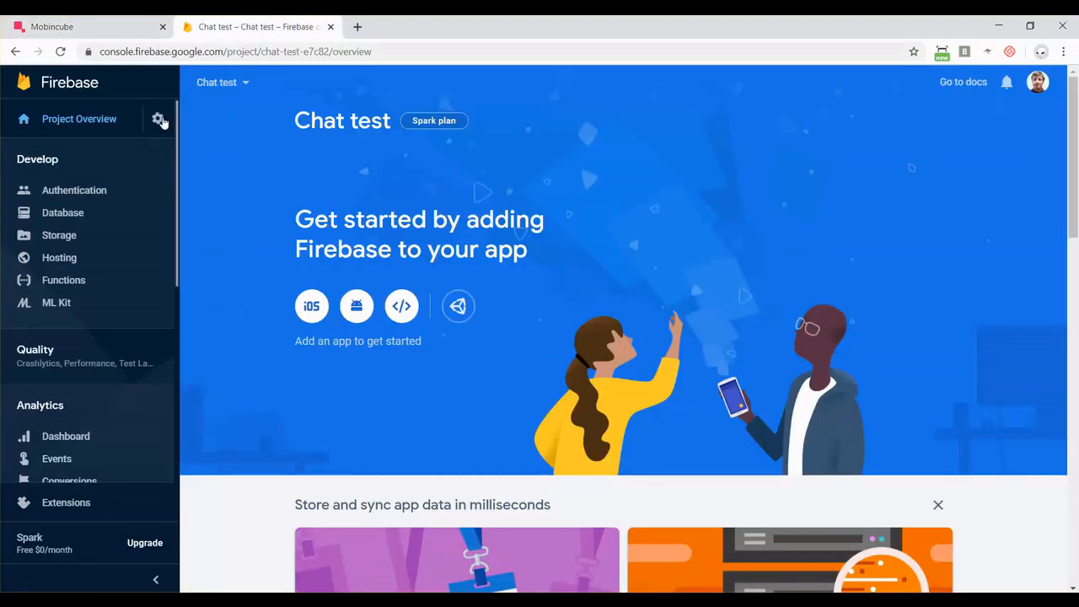
pyautogui.click(158, 118)
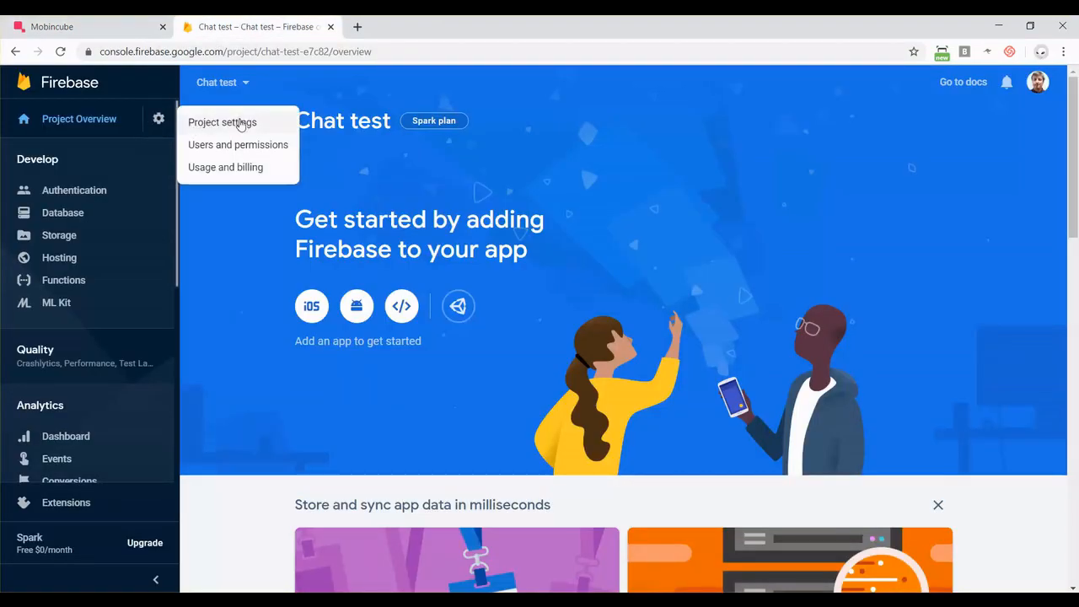
pyautogui.click(223, 121)
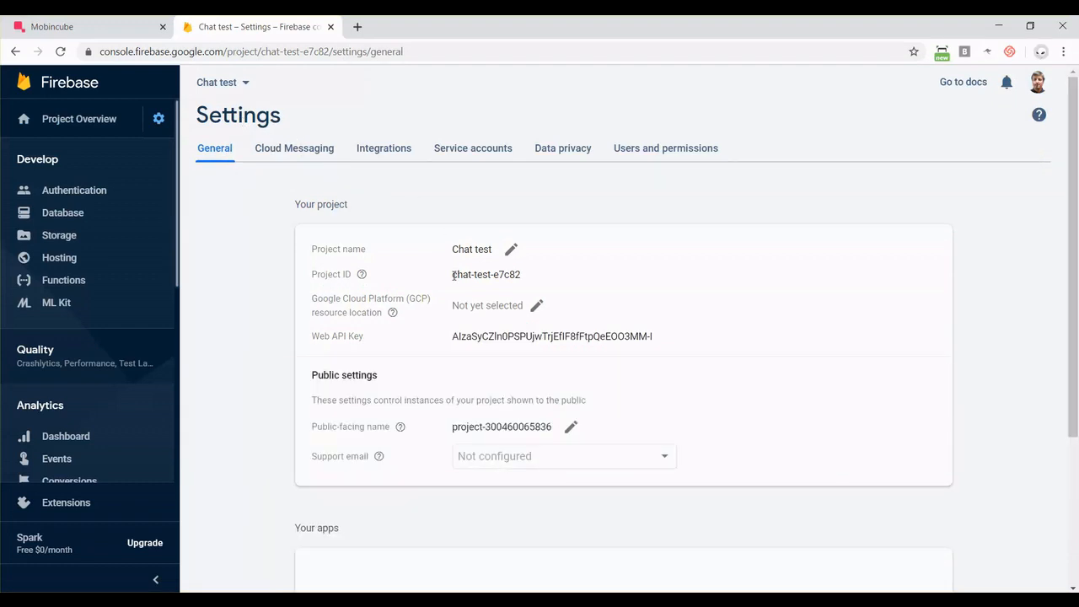
# Copy the project ID chat-test-e7c82 into the Mobincube chat's Firebase Project-ID field
pyautogui.doubleClick(485, 274)
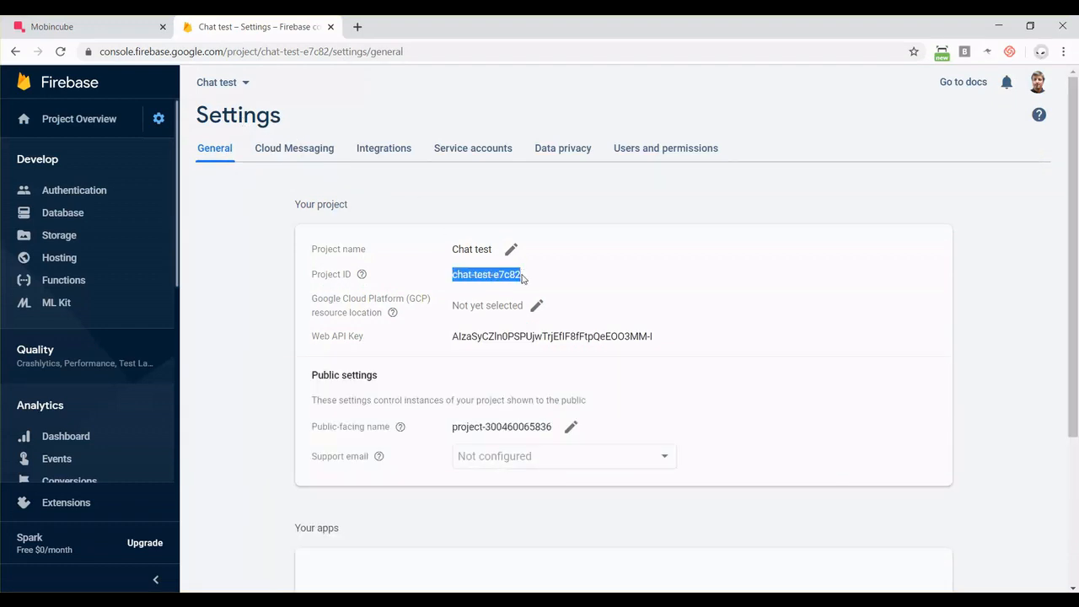
pyautogui.click(88, 27)
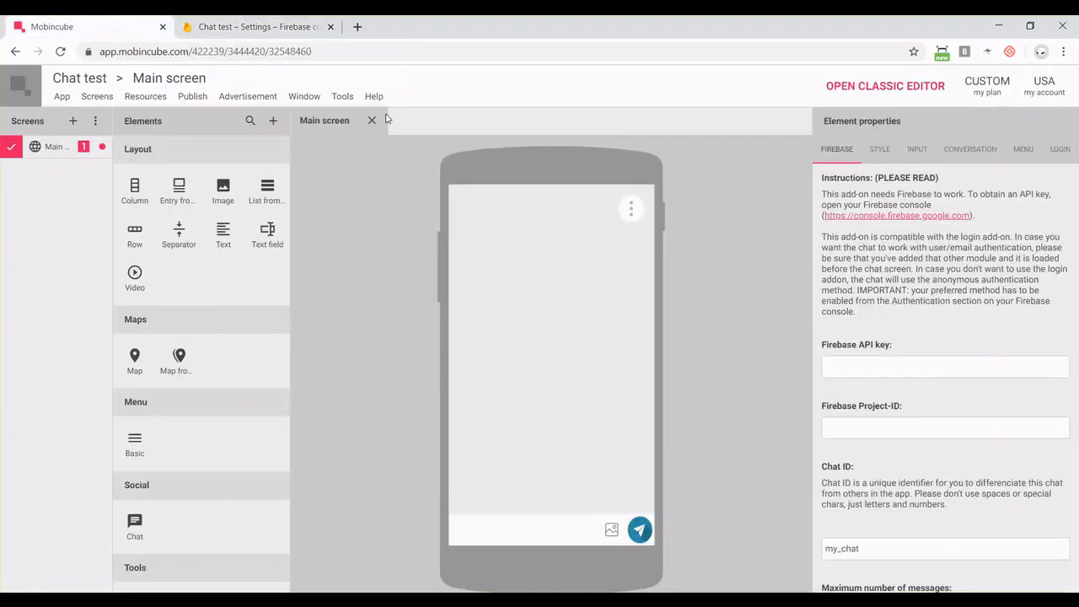
pyautogui.click(944, 429)
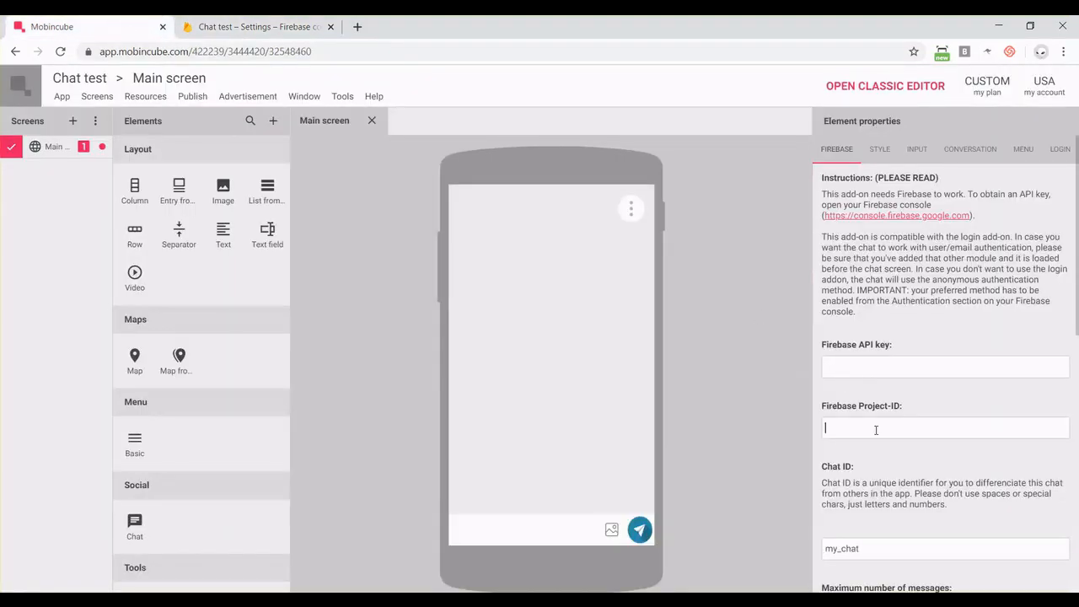
pyautogui.write('chat-test-e7c82')
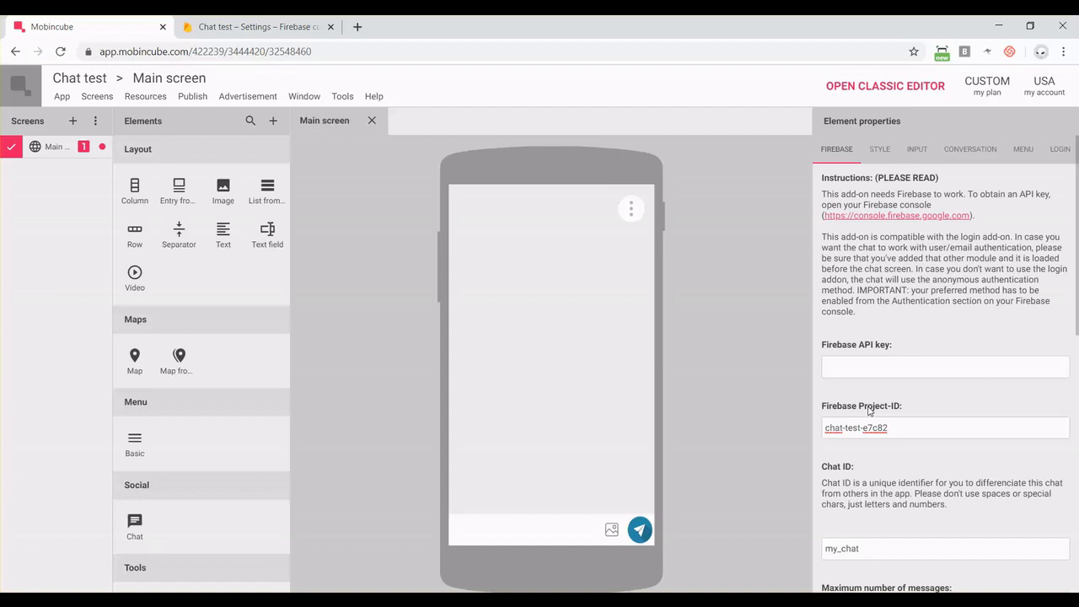
pyautogui.click(256, 27)
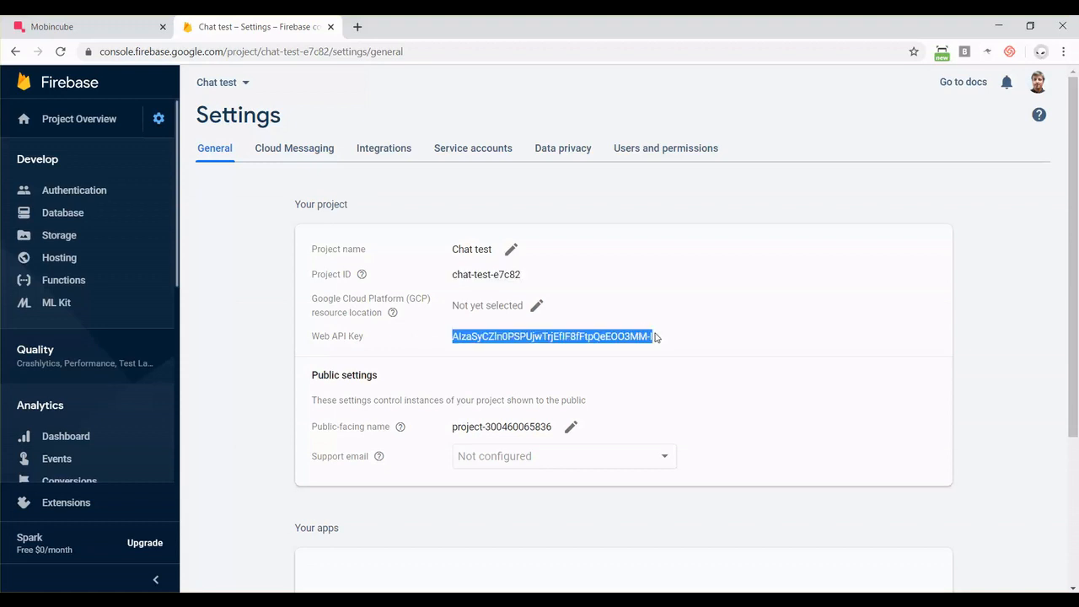
# Fill the Mobincube chat's Firebase API key field with the project's Web API key
pyautogui.click(88, 27)
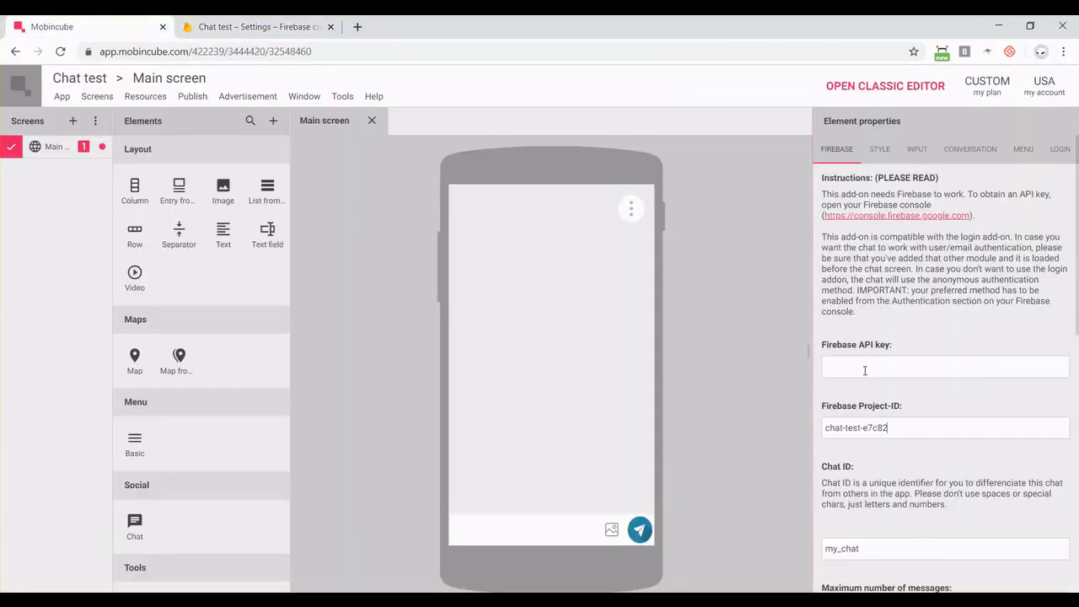
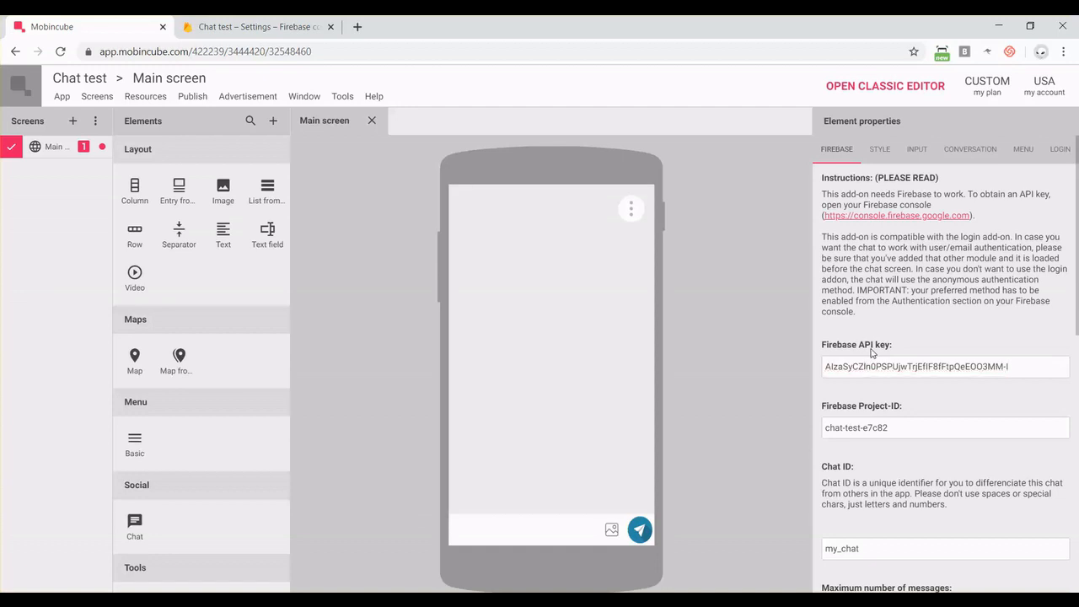
pyautogui.scroll(-3)
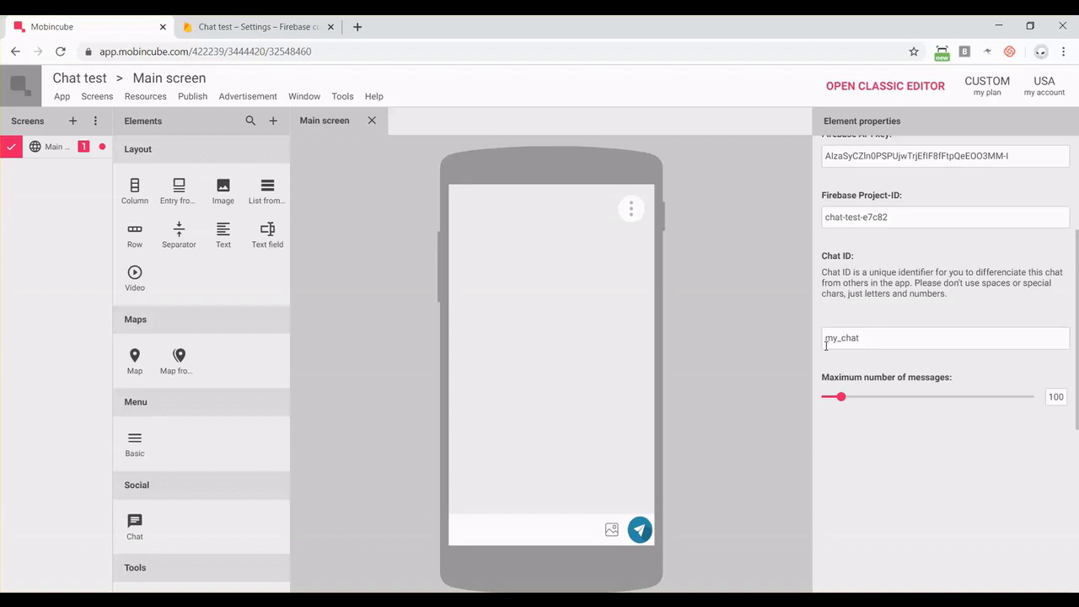
pyautogui.moveTo(860, 364)
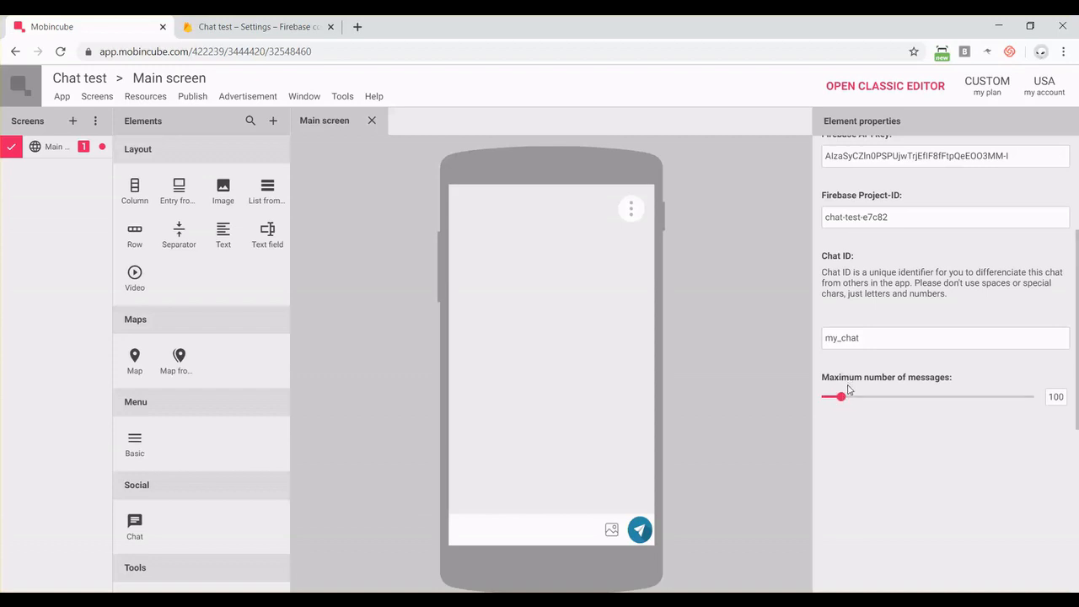
# Set the chat's maximum number of messages slider to 123, then return to the Firebase settings
pyautogui.moveTo(840, 396); pyautogui.dragTo(823, 397)
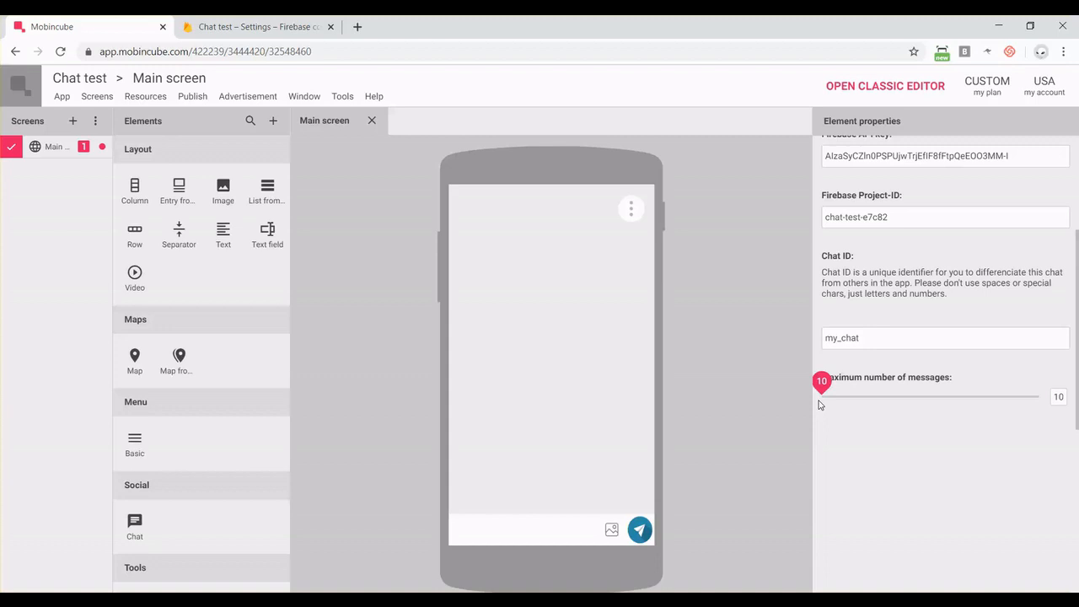
pyautogui.moveTo(823, 381); pyautogui.dragTo(1029, 381)
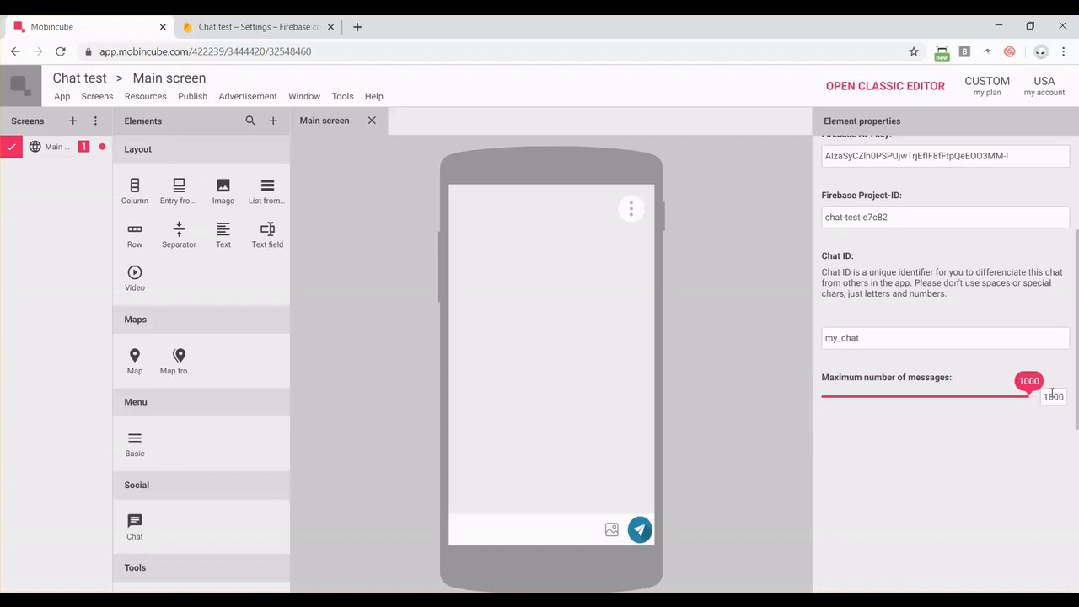
pyautogui.moveTo(1028, 391); pyautogui.dragTo(883, 392)
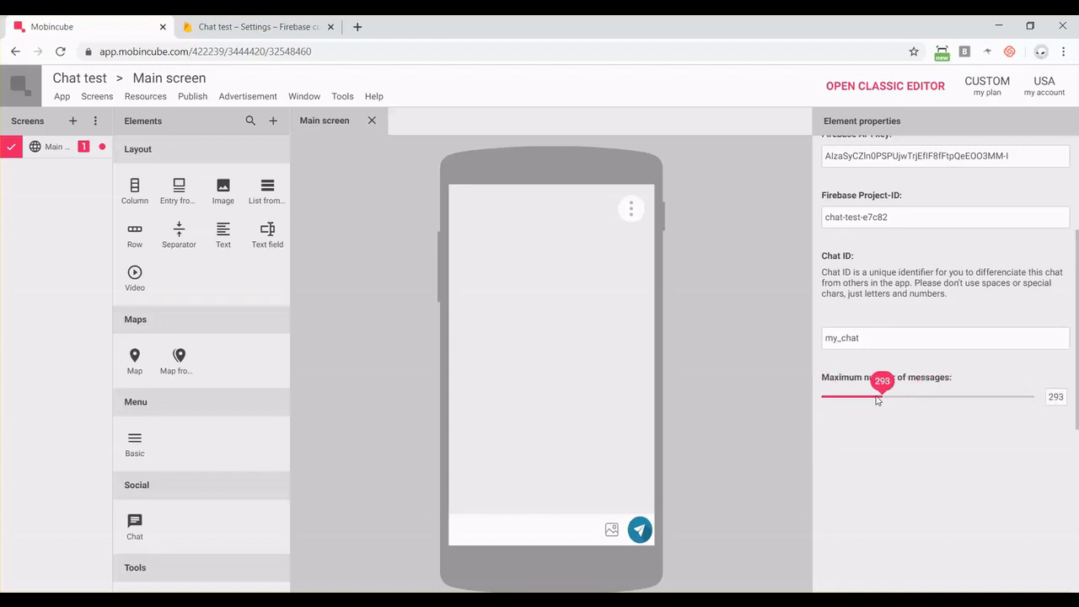
pyautogui.moveTo(884, 391); pyautogui.dragTo(846, 391)
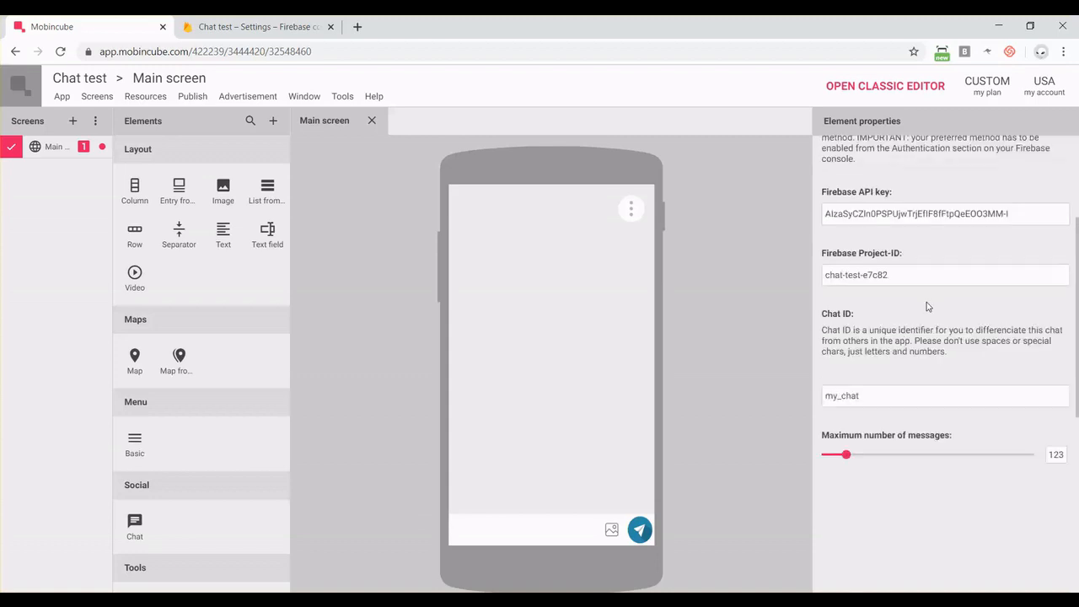
pyautogui.click(256, 27)
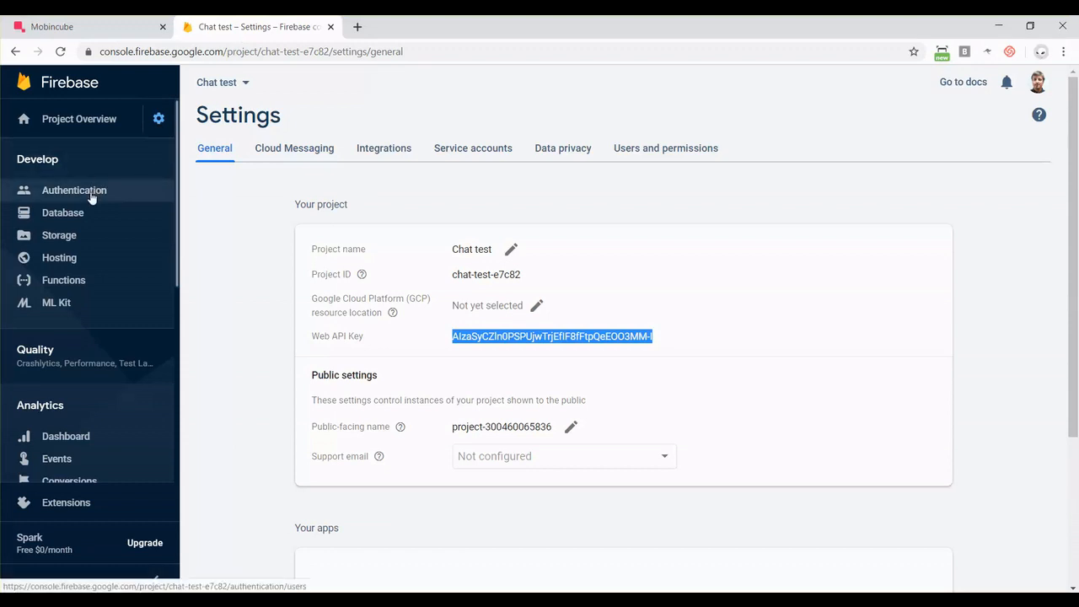
# Show the Authentication section's Sign-in method providers list for Chat test
pyautogui.click(75, 189)
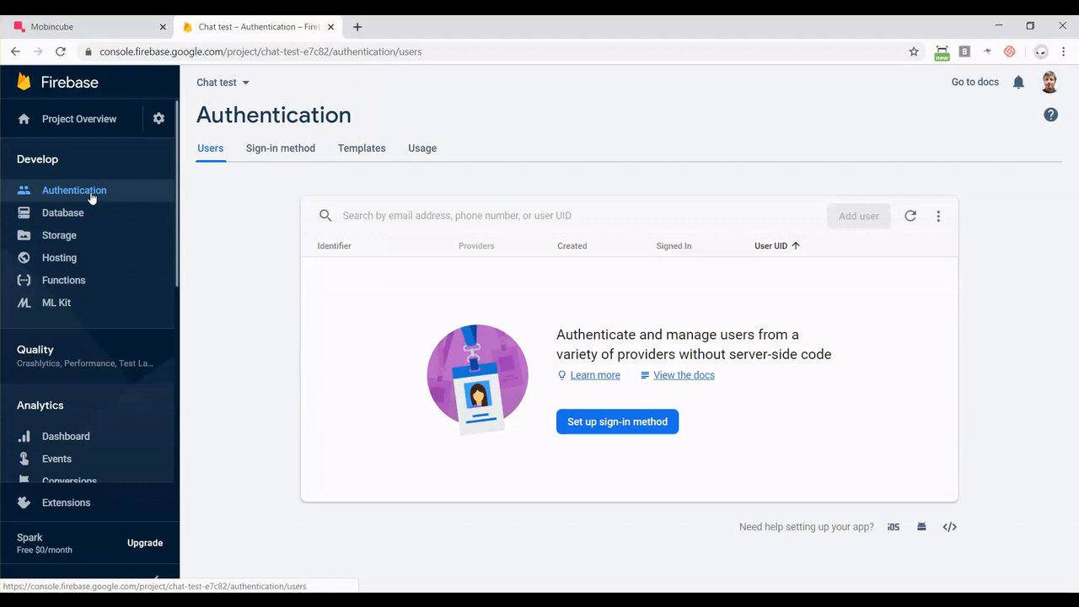
pyautogui.moveTo(113, 189)
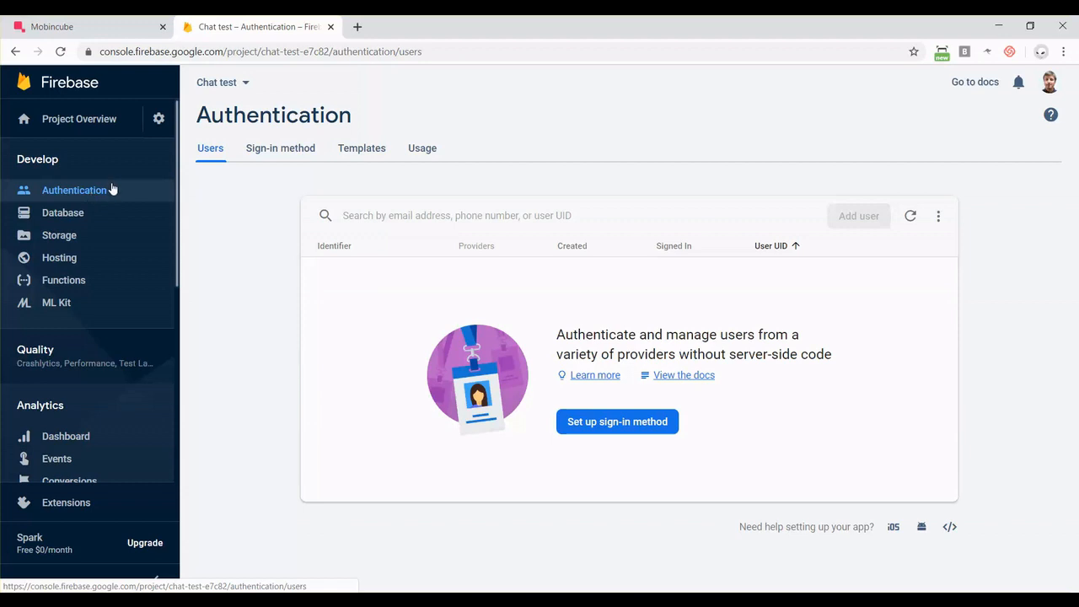
pyautogui.moveTo(223, 192)
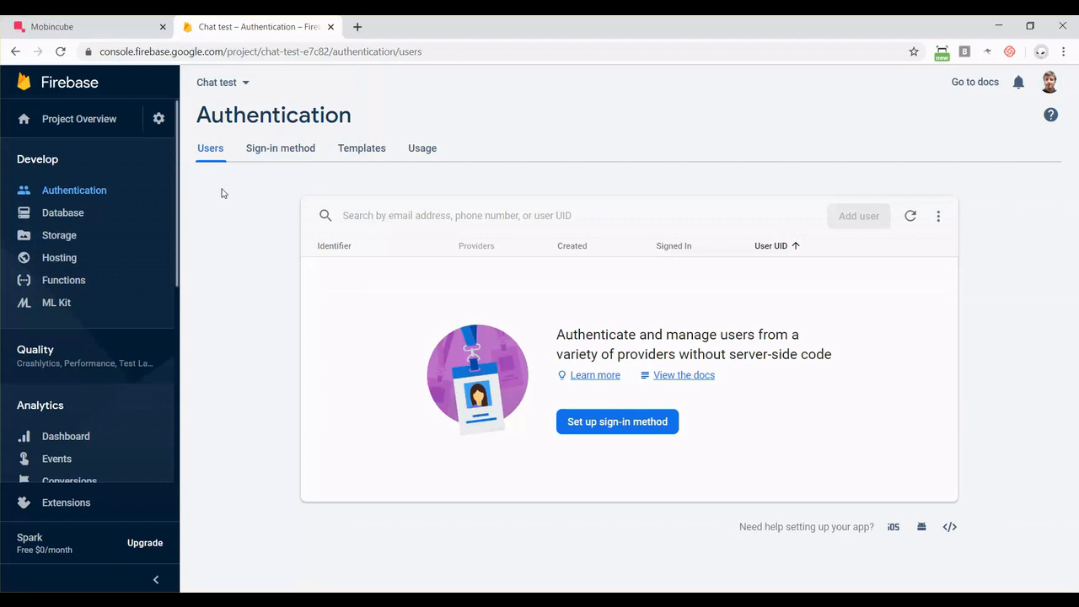
pyautogui.moveTo(280, 148)
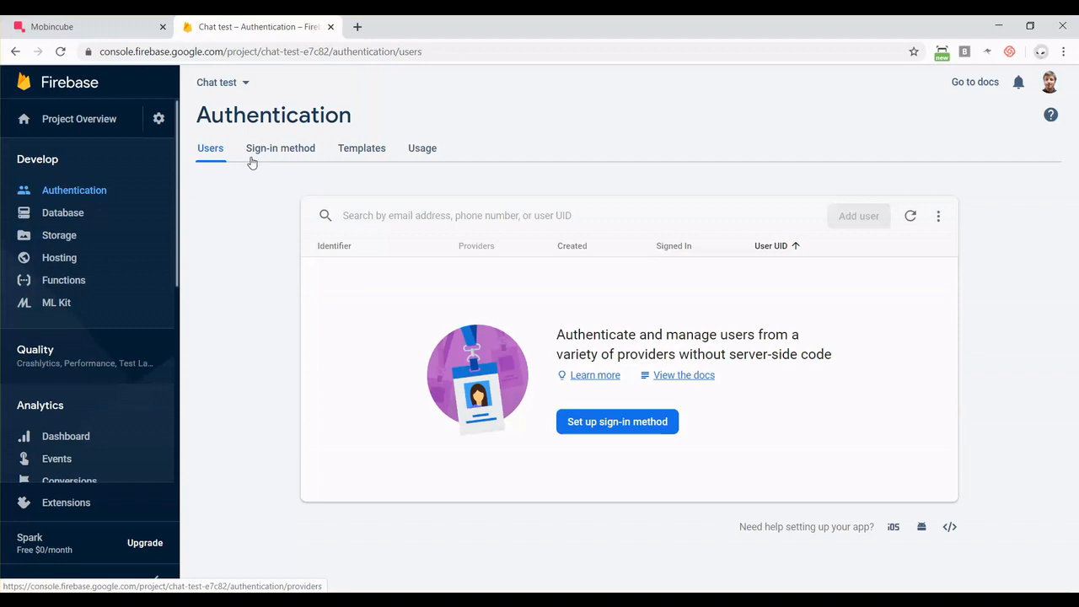
pyautogui.moveTo(248, 173)
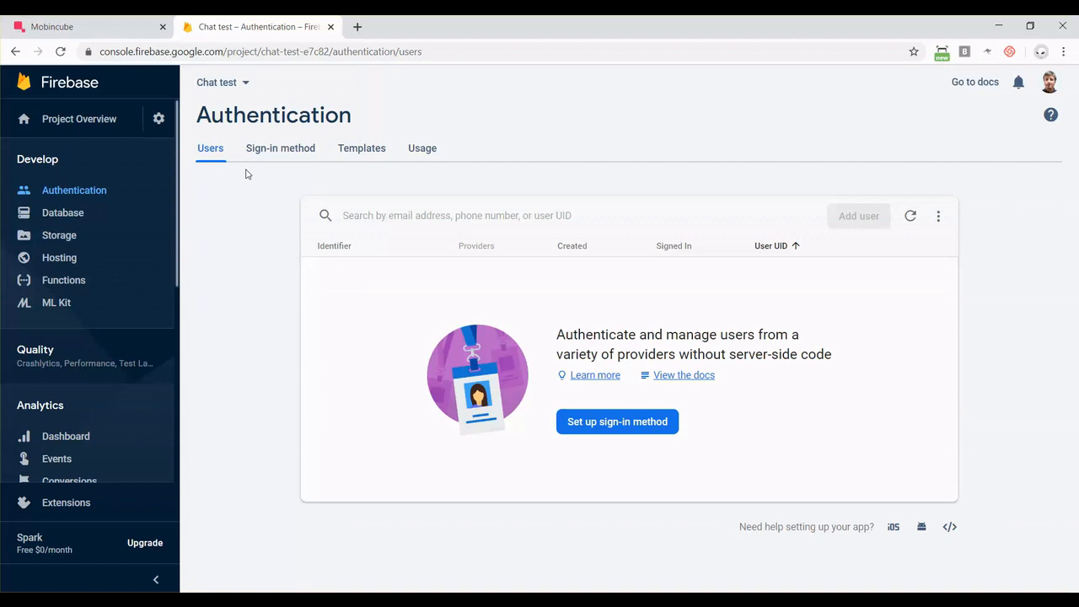
pyautogui.click(279, 148)
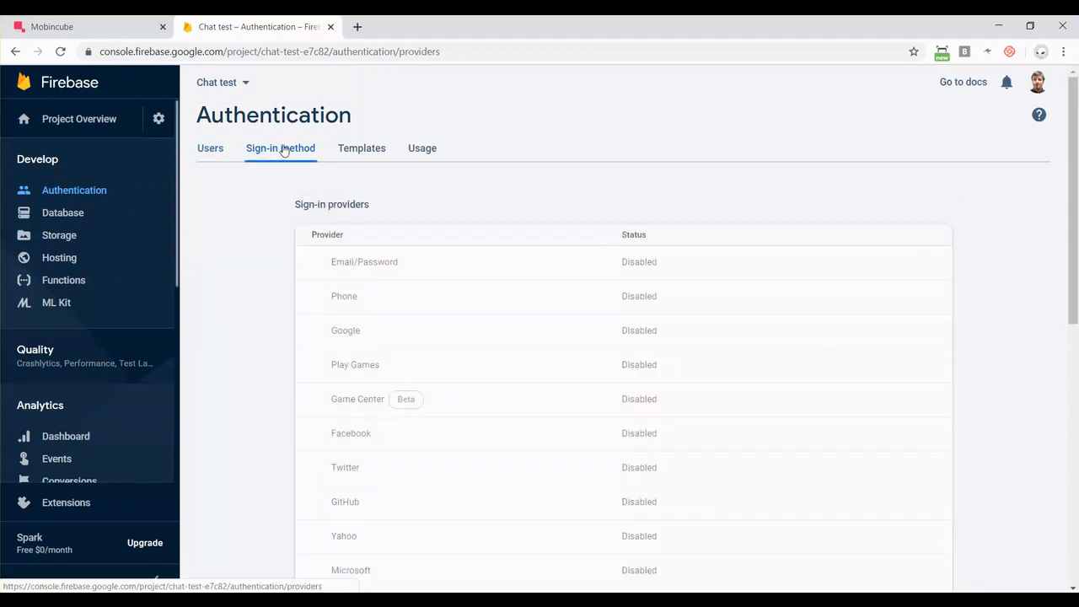
# Enable Anonymous sign-in for the Chat test project and save it
pyautogui.scroll(-3)
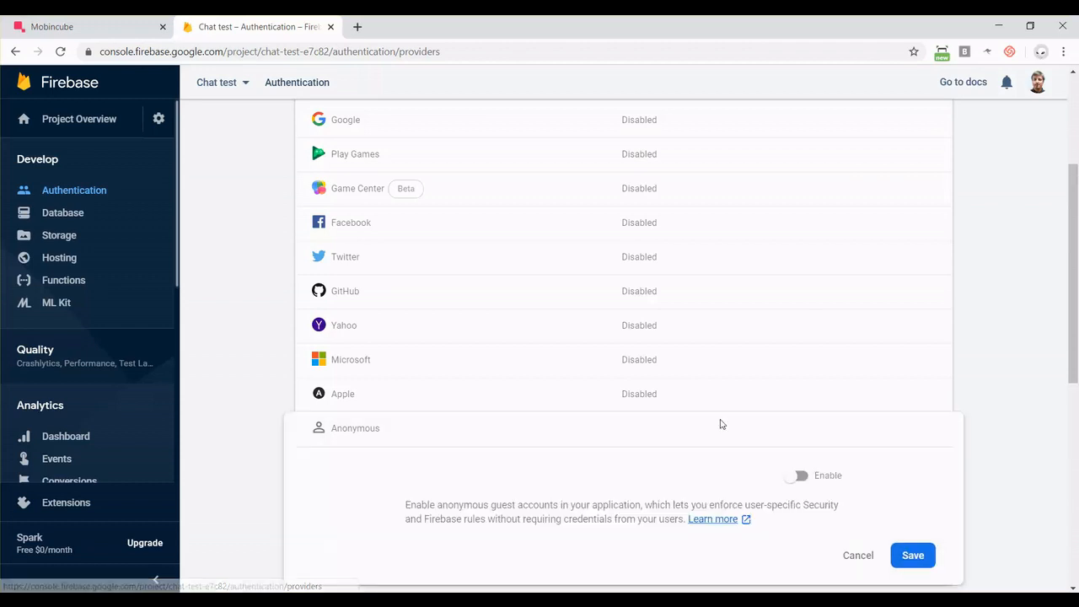
pyautogui.click(796, 476)
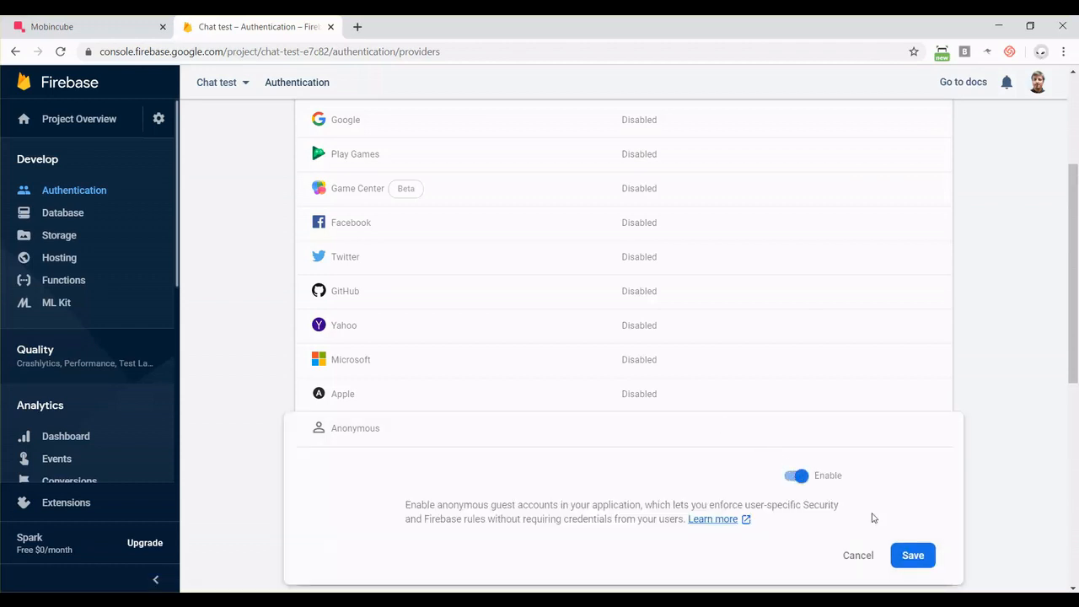
pyautogui.click(912, 555)
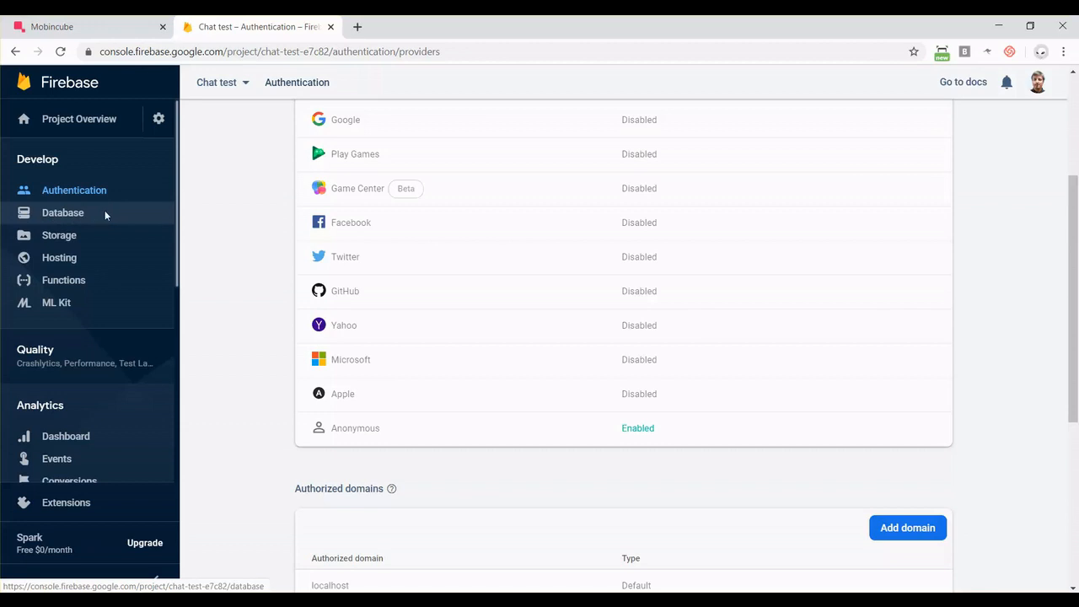
# Create a Realtime Database for Chat test started in test mode
pyautogui.click(62, 213)
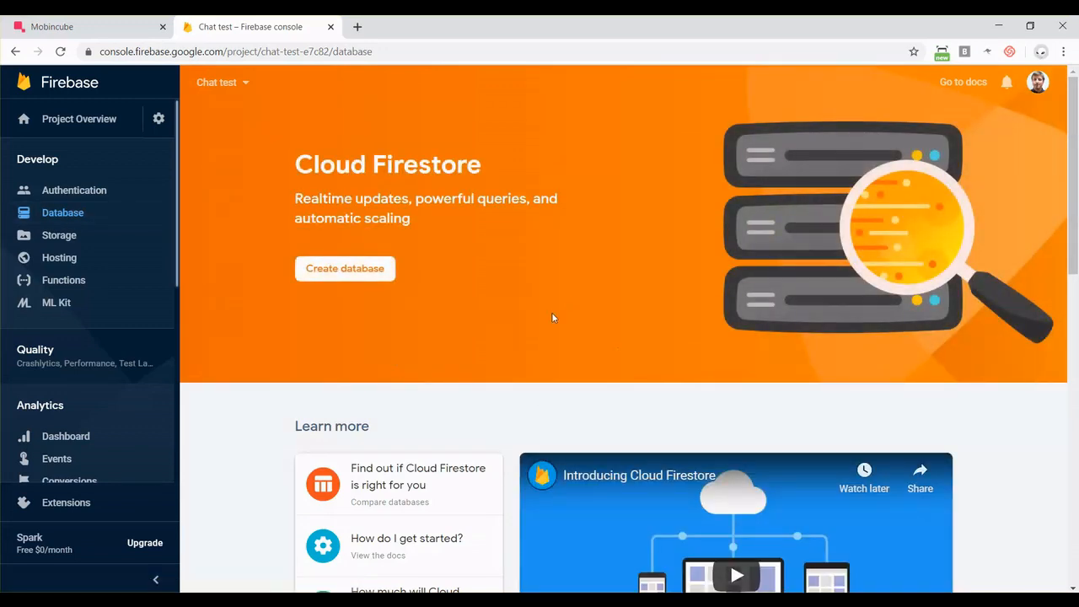
pyautogui.moveTo(374, 106)
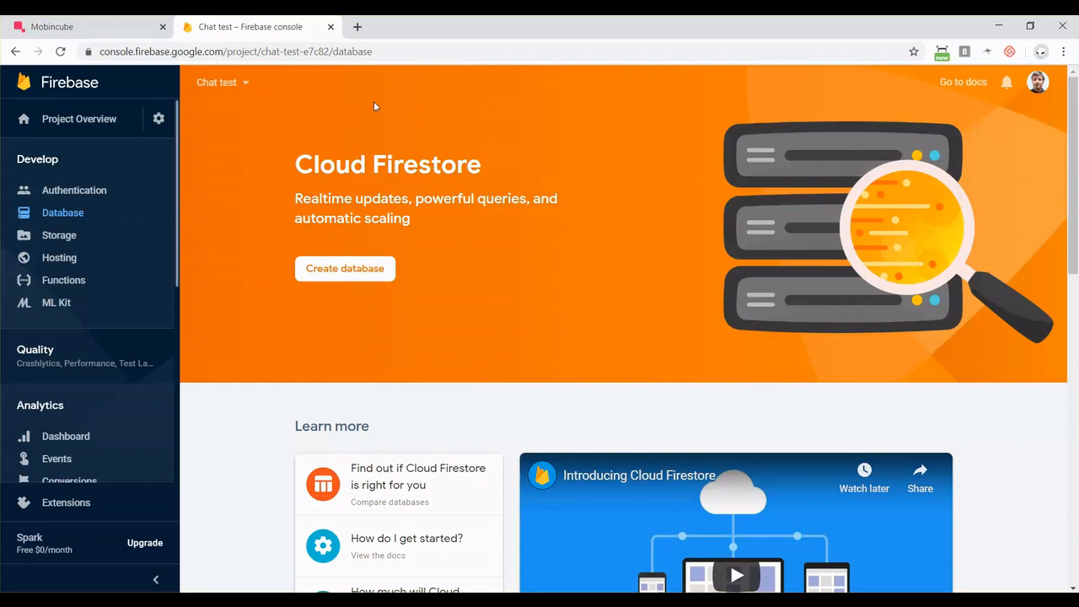
pyautogui.moveTo(566, 222)
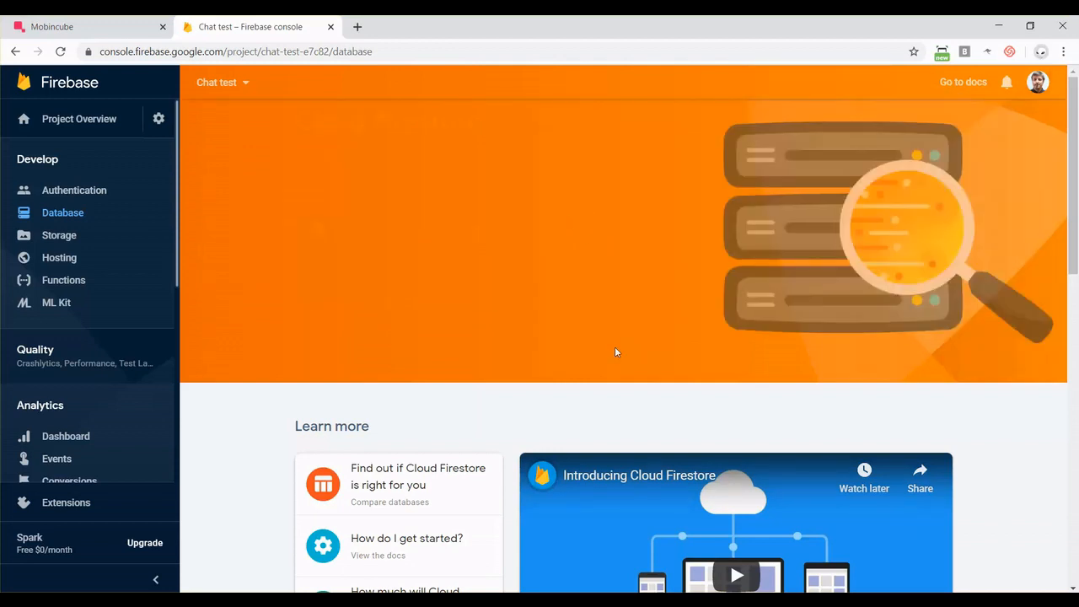
pyautogui.scroll(-3)
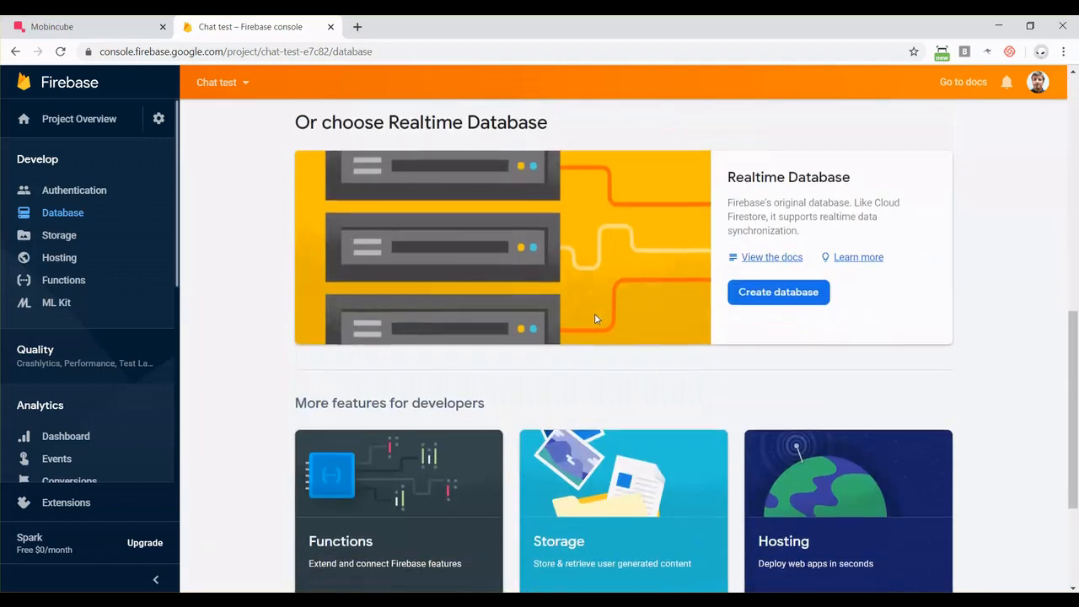
pyautogui.moveTo(778, 291)
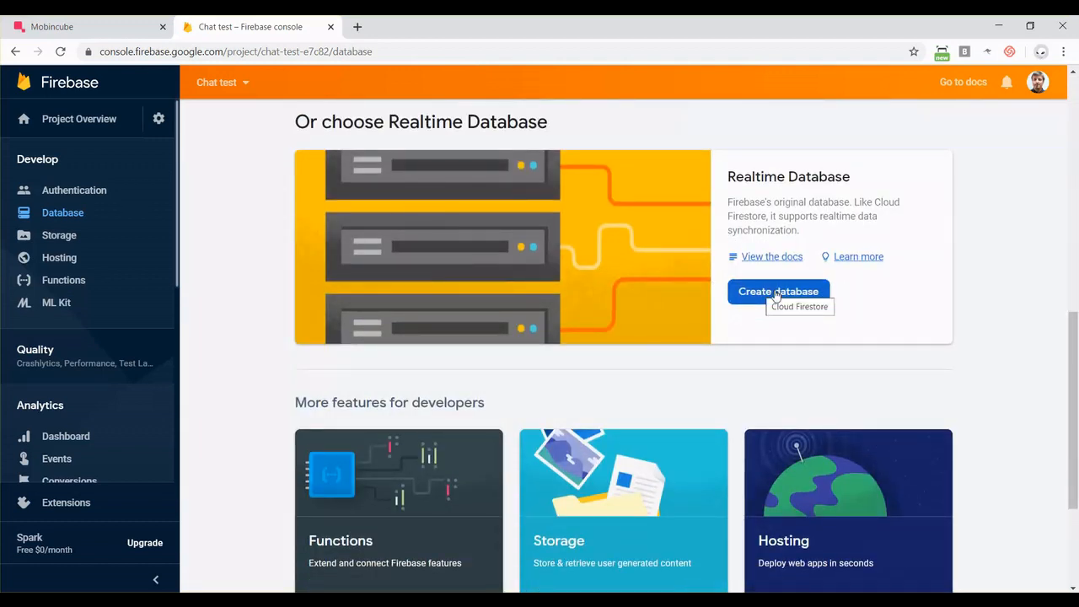
pyautogui.click(779, 290)
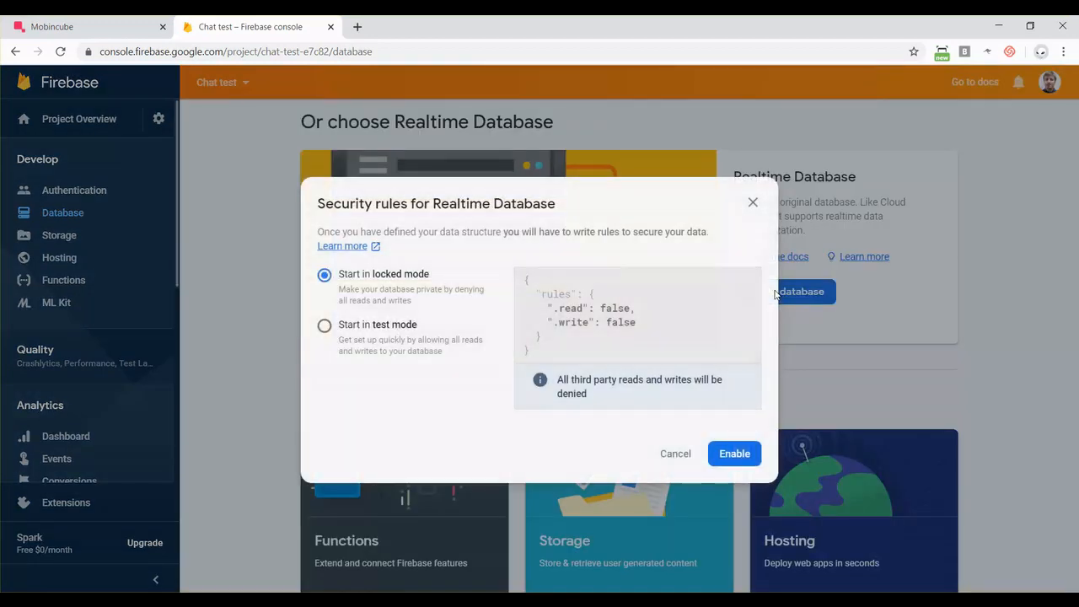
pyautogui.click(324, 324)
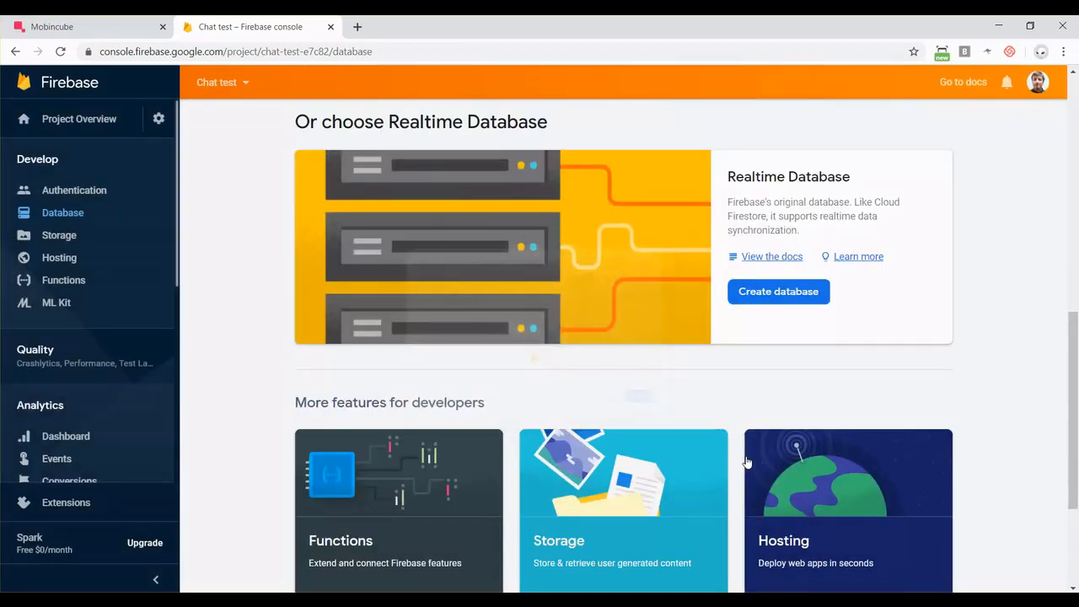
pyautogui.click(778, 290)
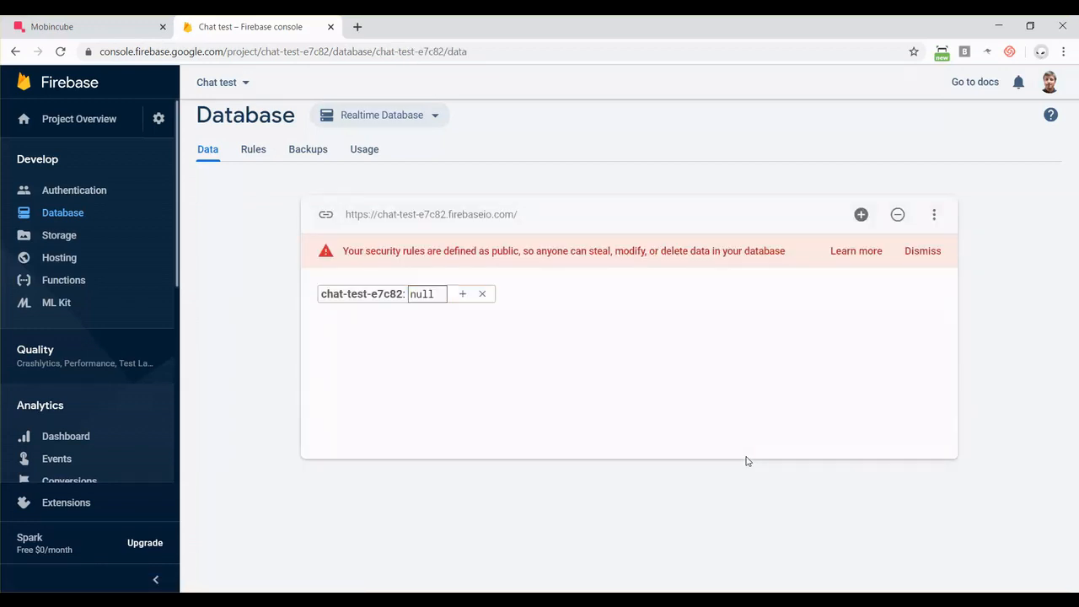
pyautogui.moveTo(712, 415)
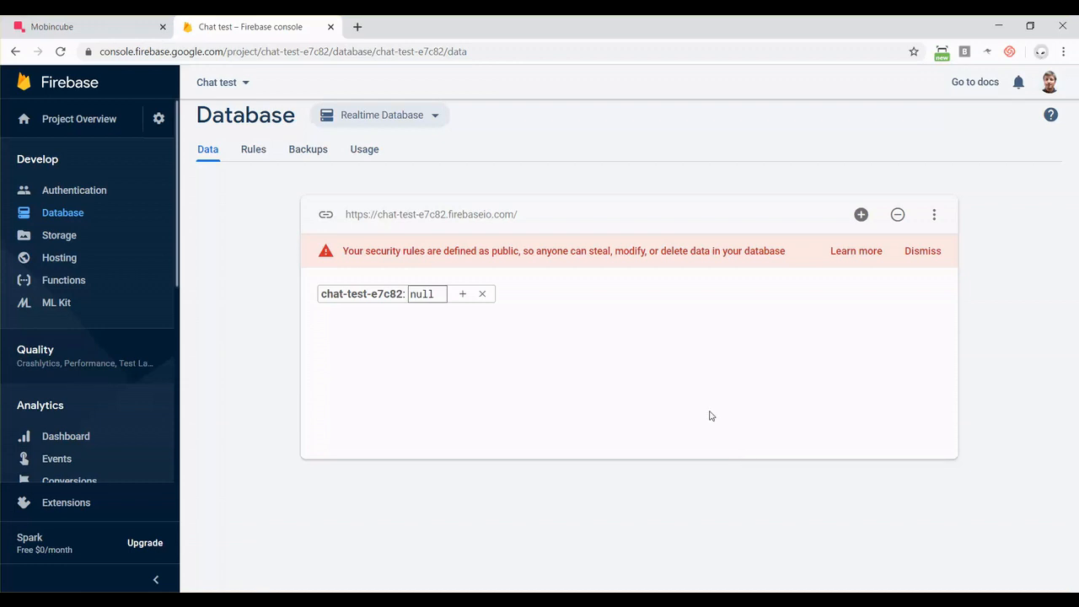
pyautogui.write('app')
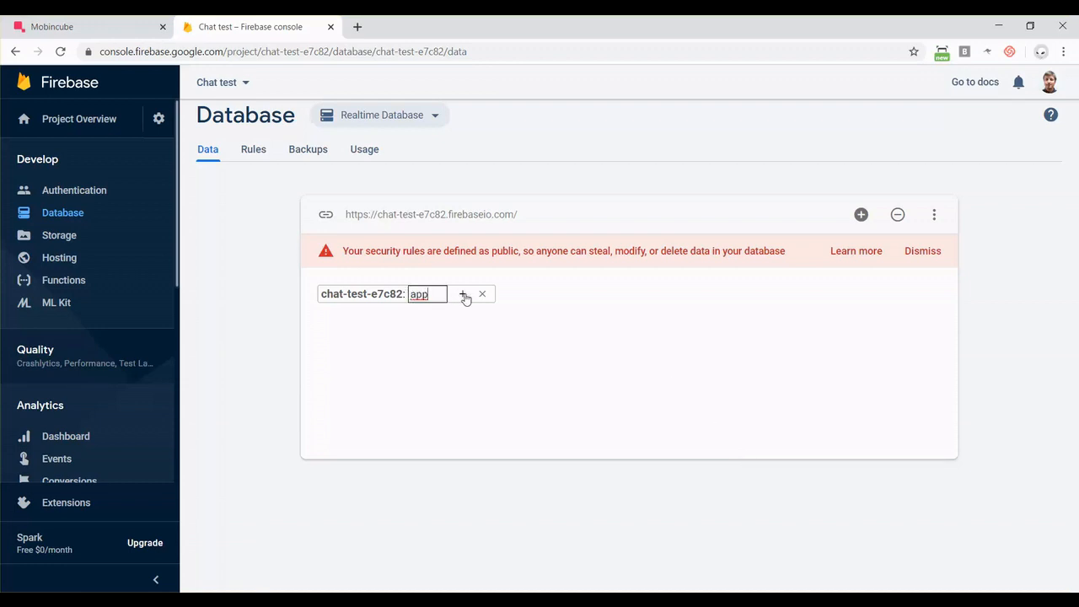
pyautogui.click(462, 293)
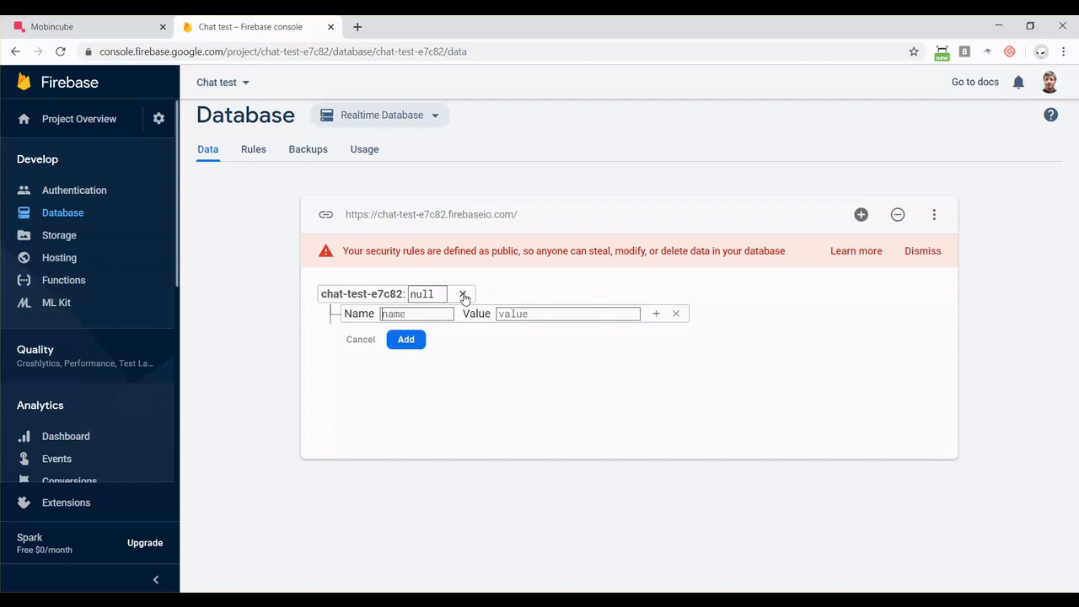
pyautogui.moveTo(668, 322)
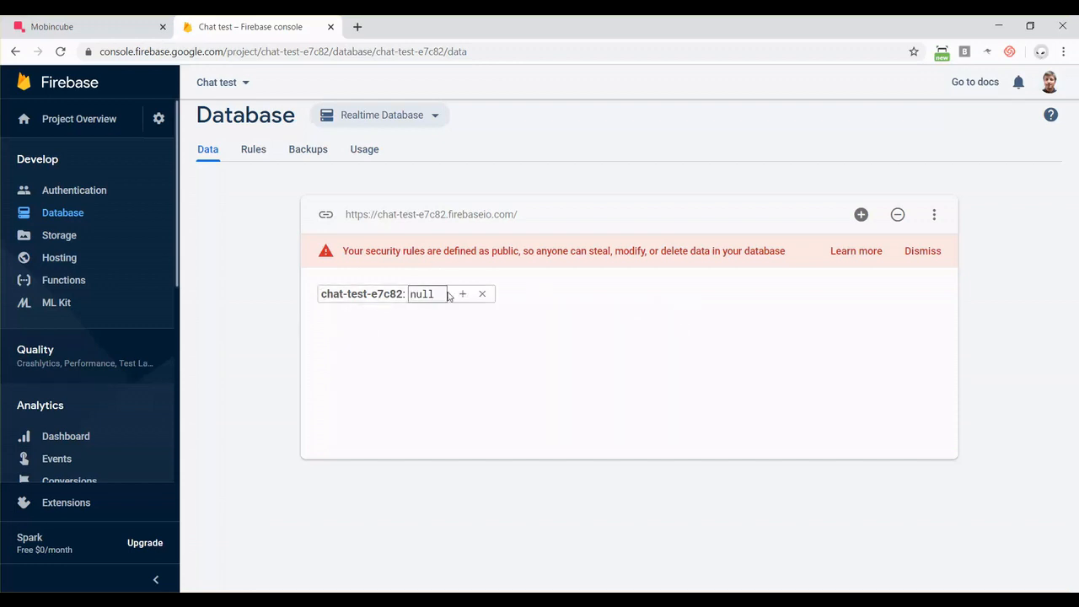
pyautogui.click(462, 293)
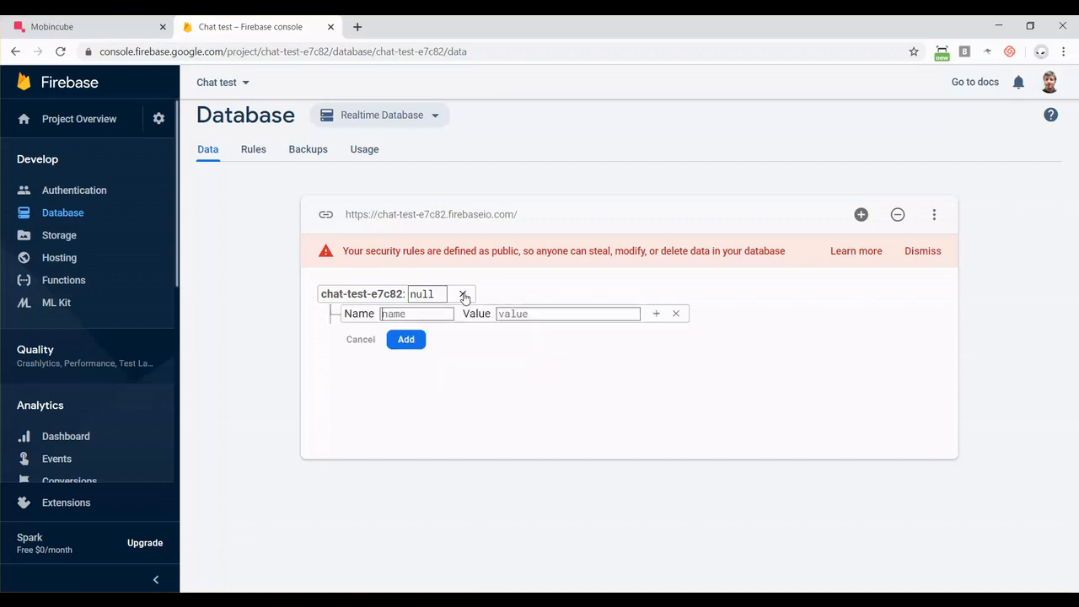
pyautogui.write('na')
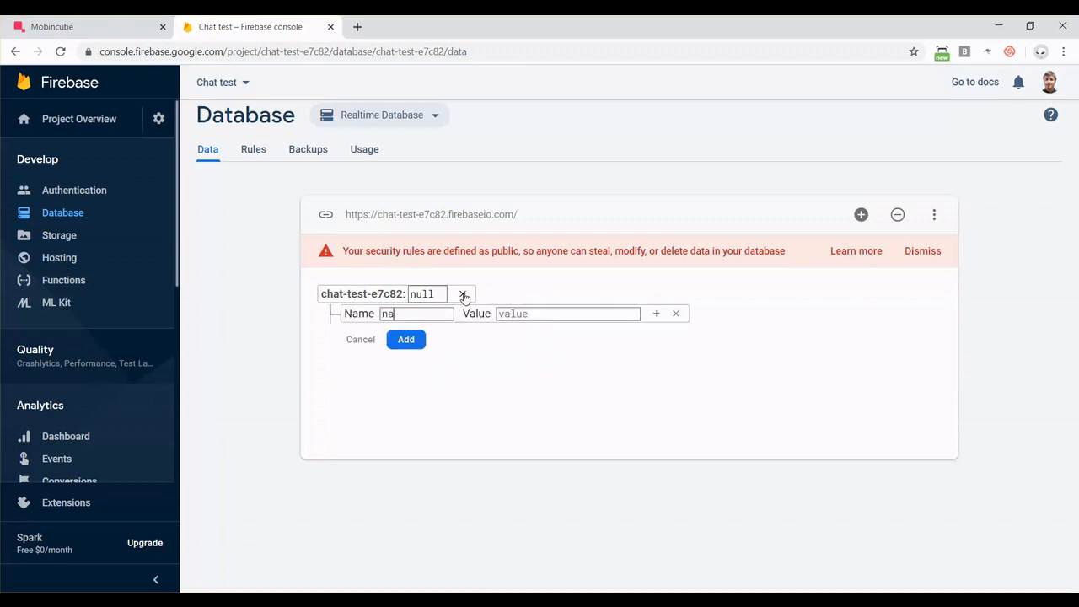
pyautogui.write('me')
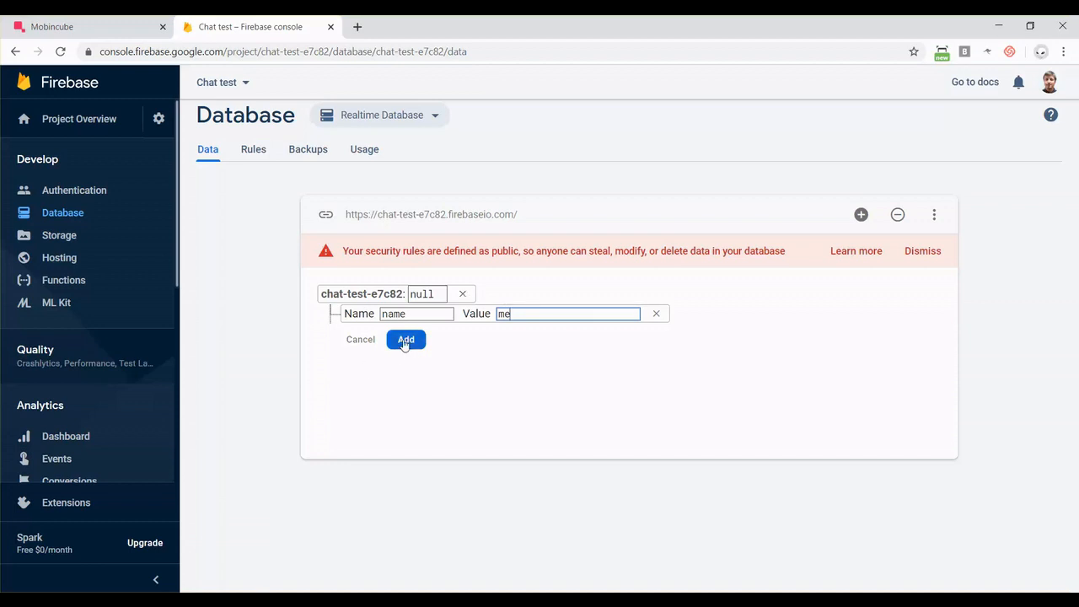
pyautogui.click(405, 338)
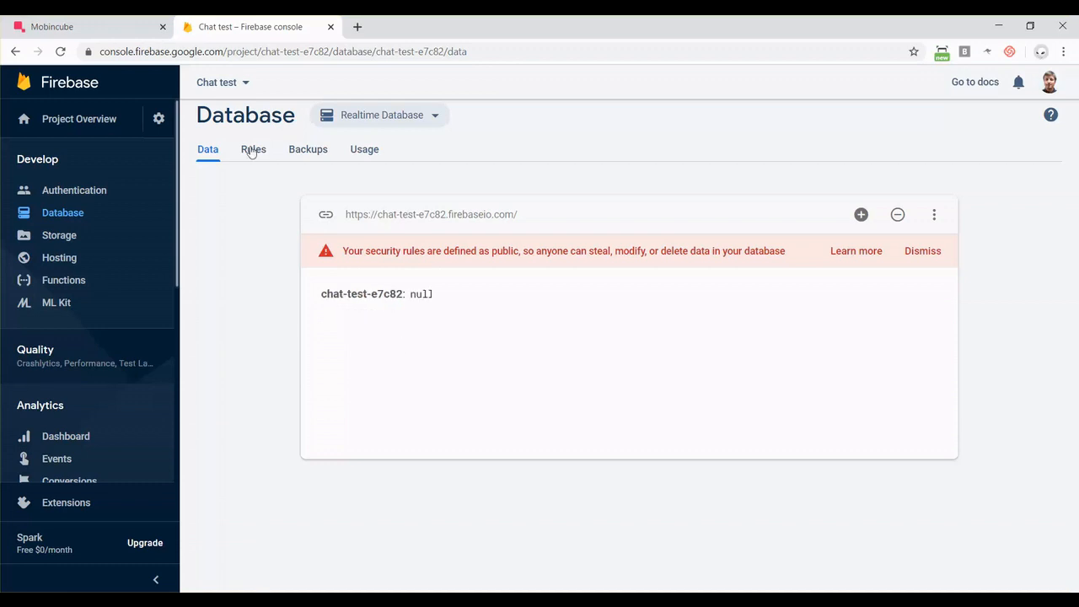
# Replace the read and write rule values with auth!=null and publish the Realtime Database rules
pyautogui.click(253, 148)
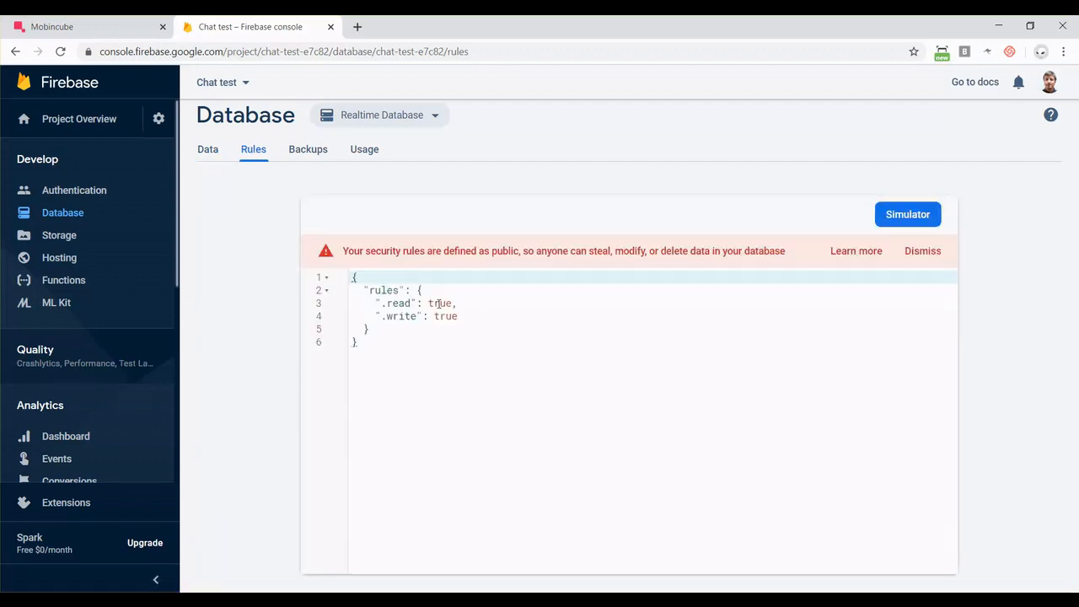
pyautogui.doubleClick(438, 303)
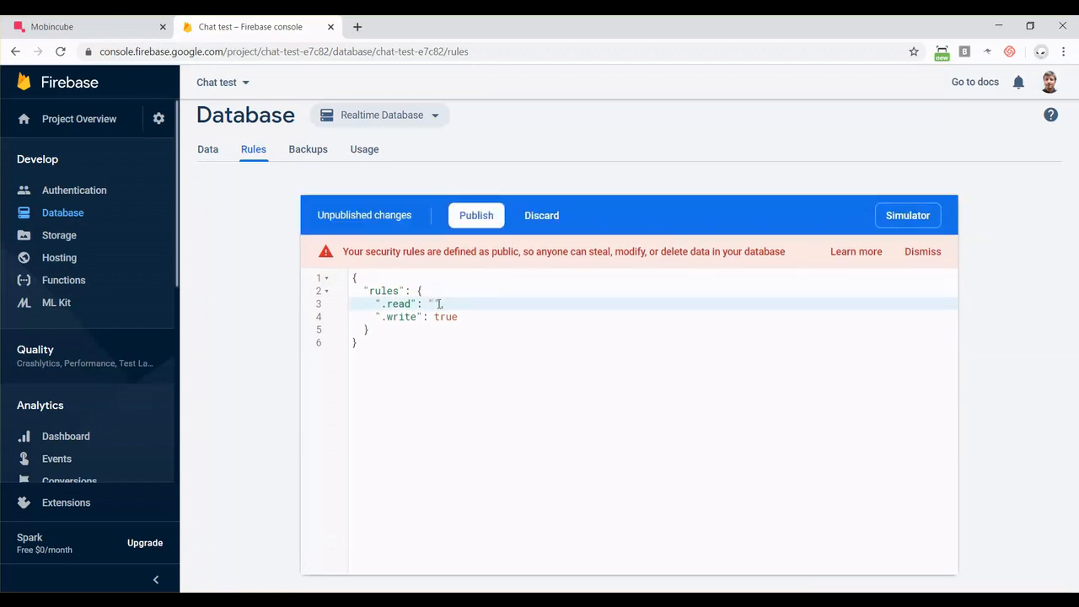
pyautogui.write('auth!=null",')
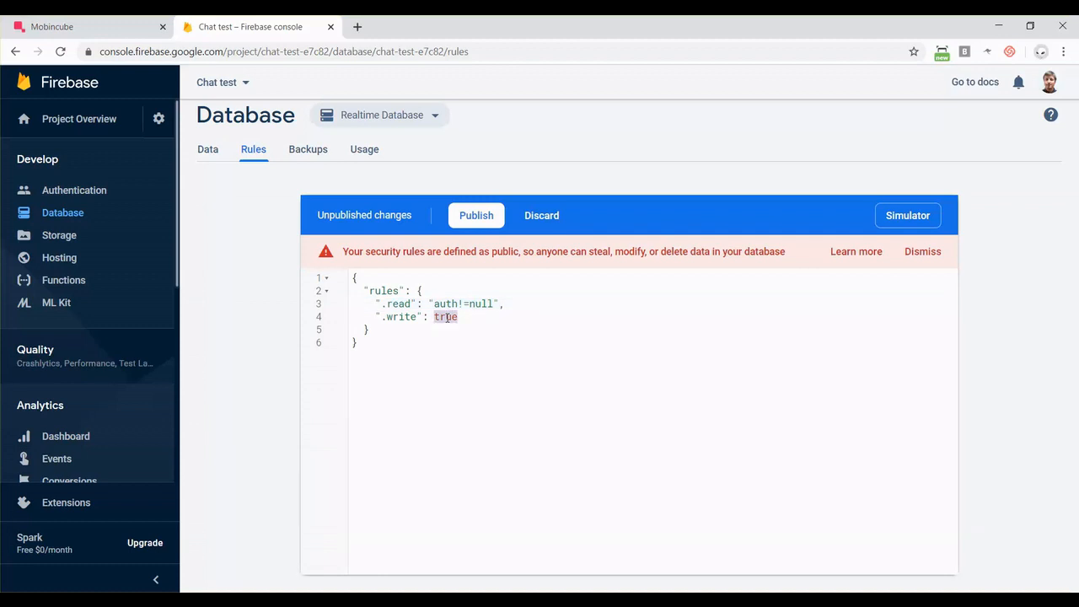
pyautogui.write('auth!"')
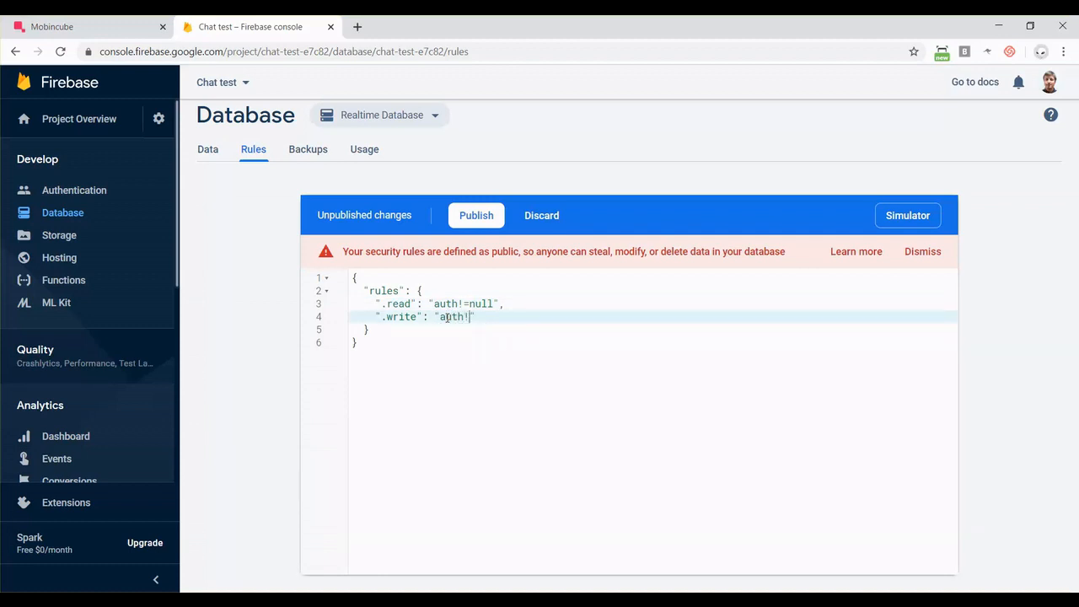
pyautogui.write('=null')
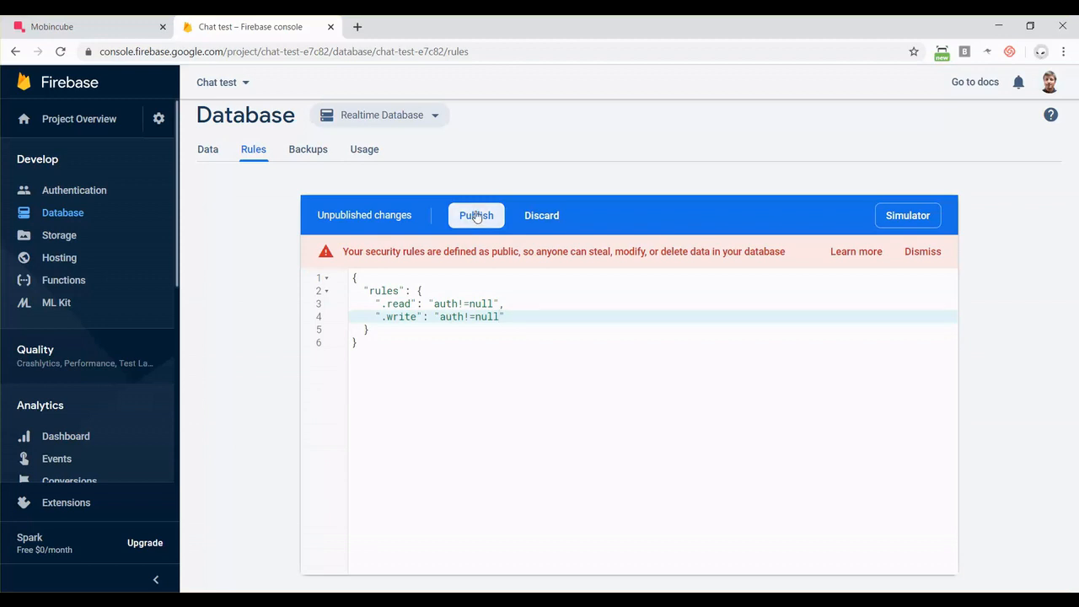
pyautogui.click(475, 216)
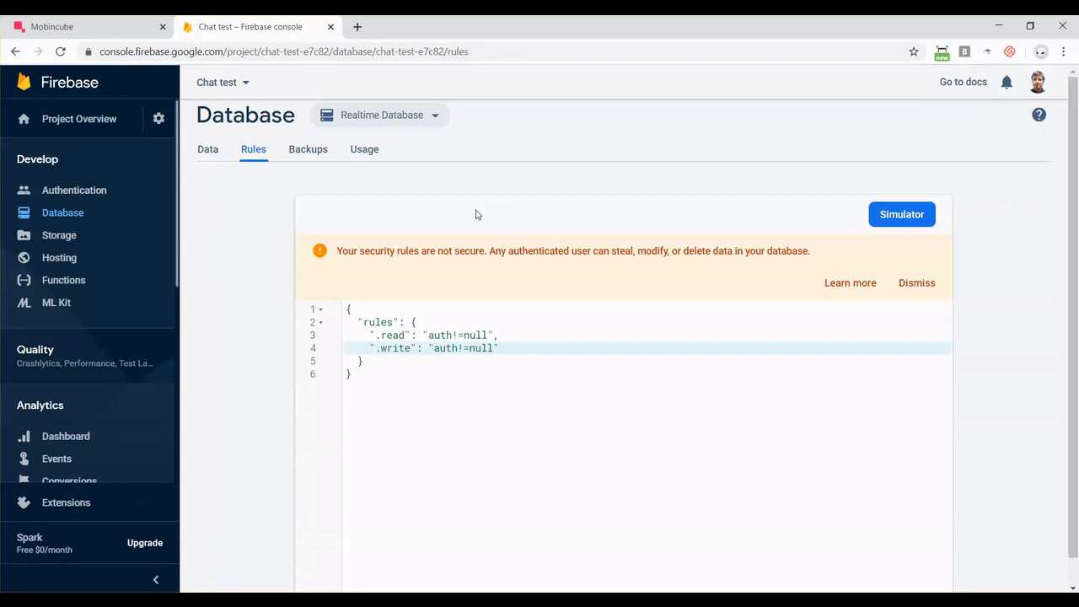
pyautogui.moveTo(100, 189)
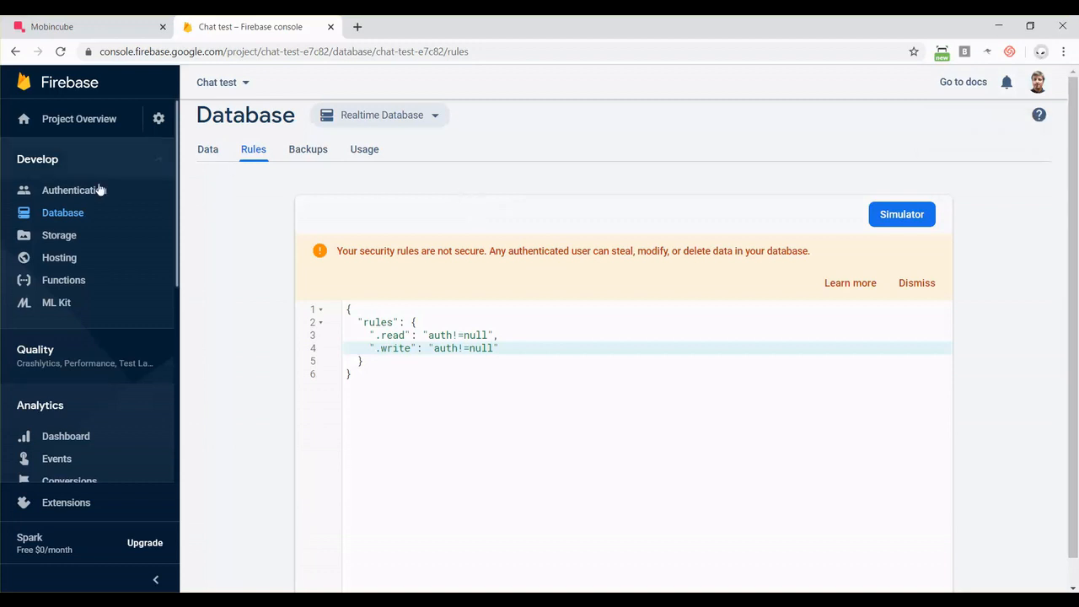
# Set up Cloud Storage with the default rules and the nam5 (us-central) location
pyautogui.click(59, 236)
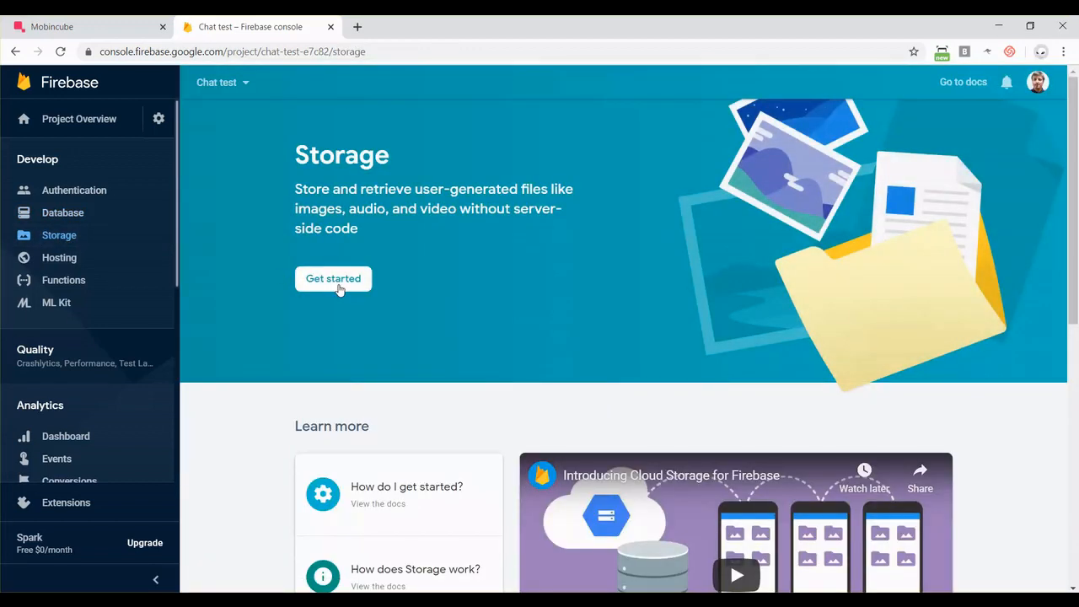
pyautogui.click(334, 278)
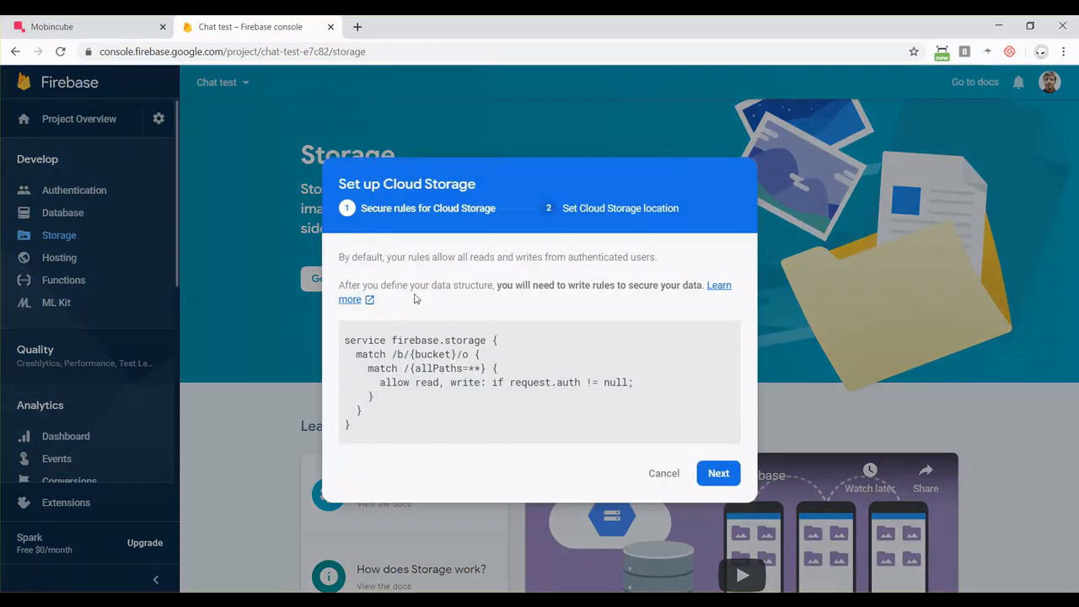
pyautogui.click(718, 472)
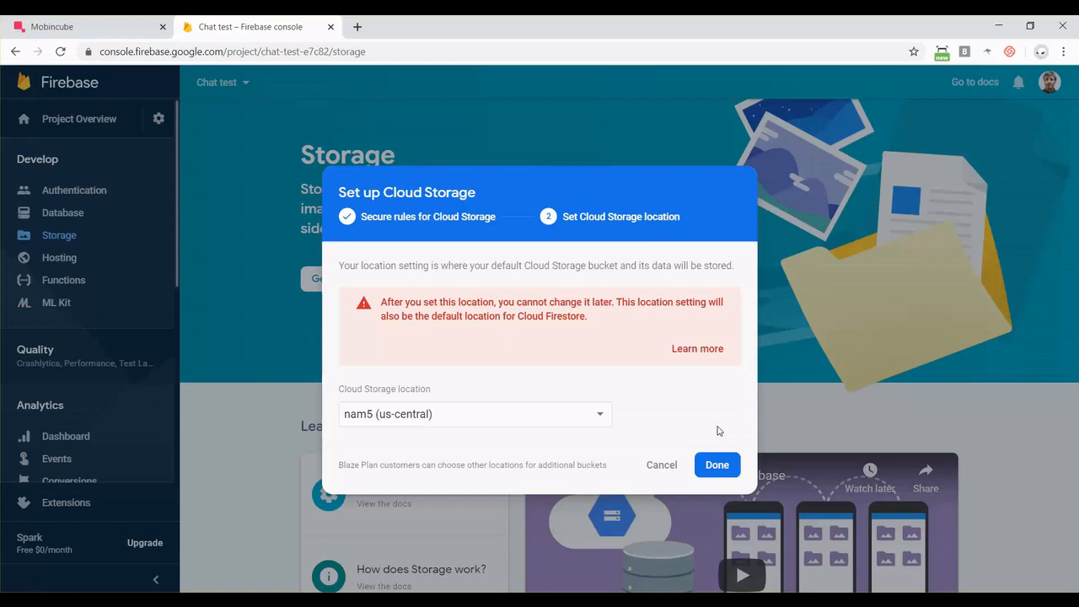
pyautogui.moveTo(370, 398)
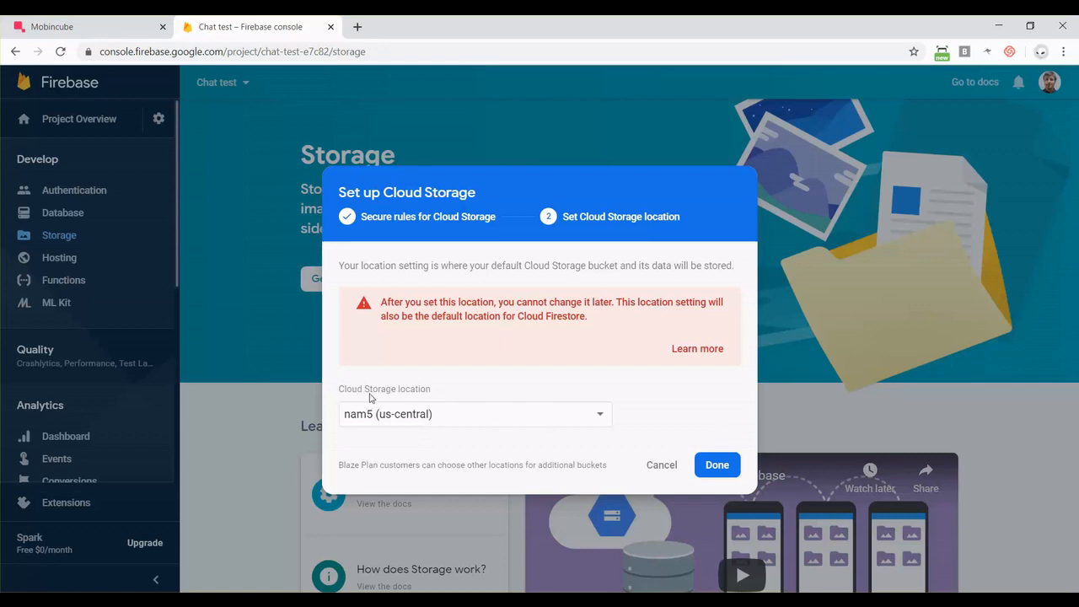
pyautogui.click(717, 465)
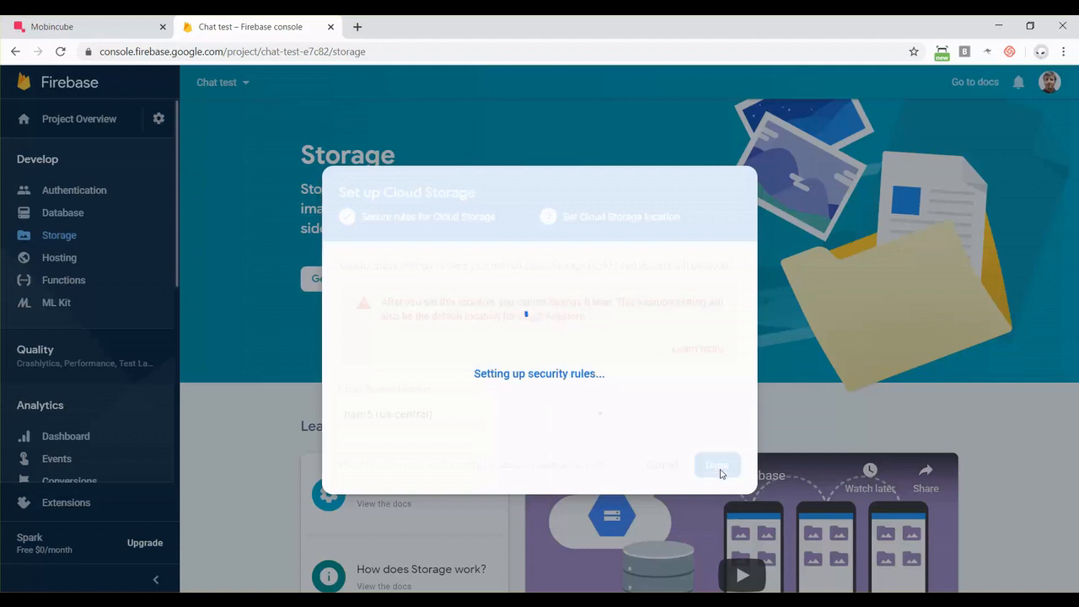
pyautogui.click(718, 465)
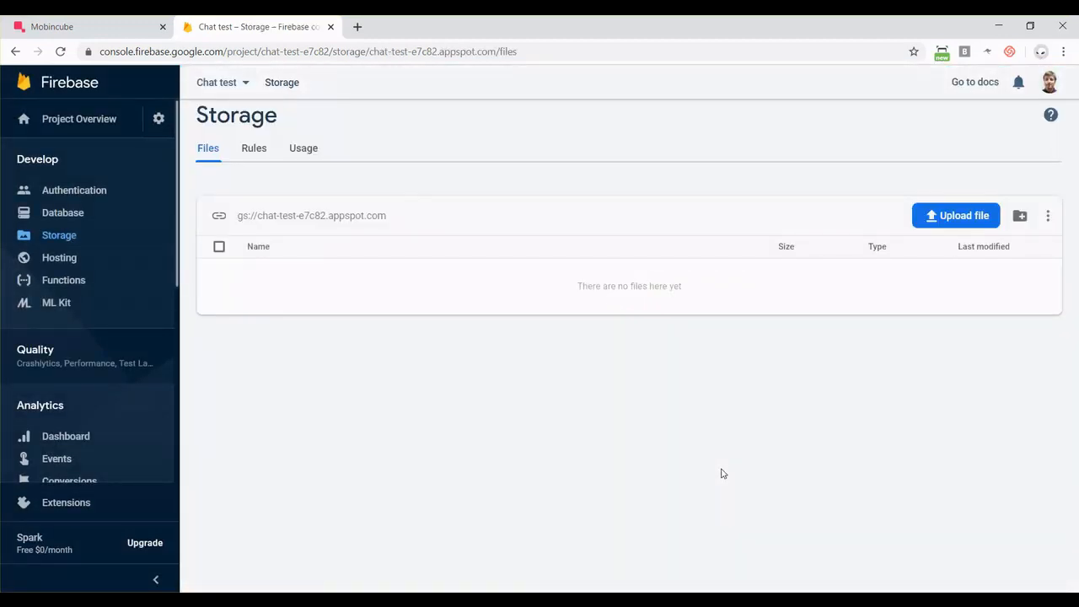
pyautogui.moveTo(416, 251)
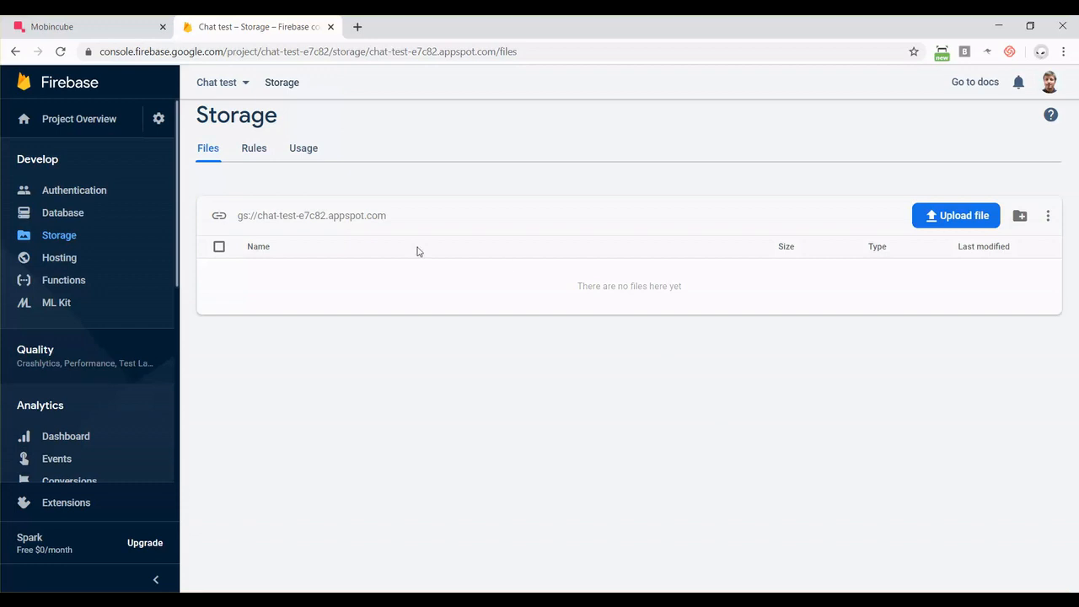
pyautogui.moveTo(387, 329)
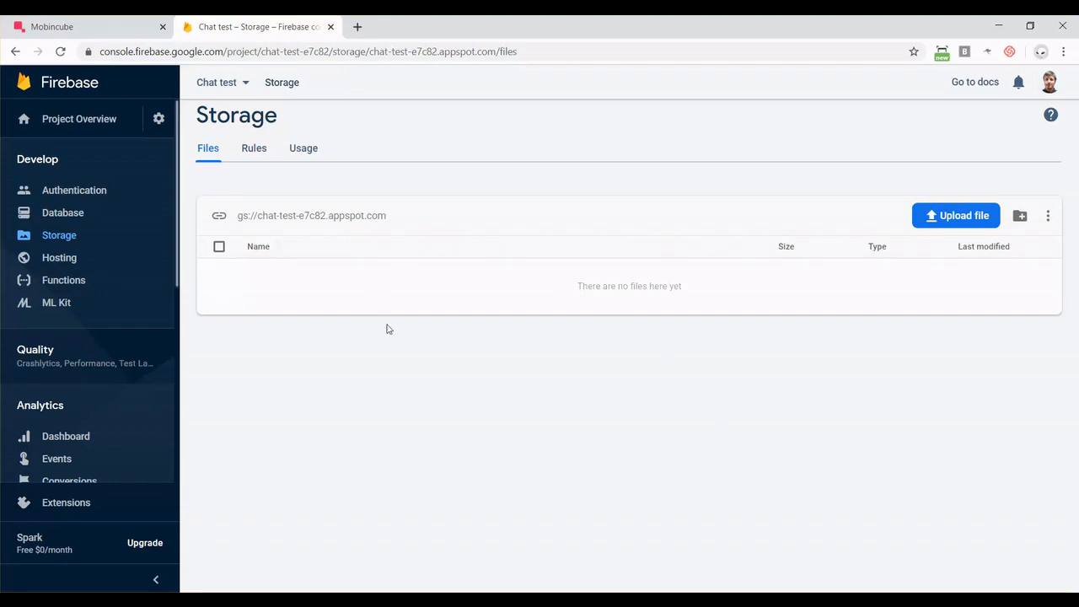
pyautogui.moveTo(472, 307)
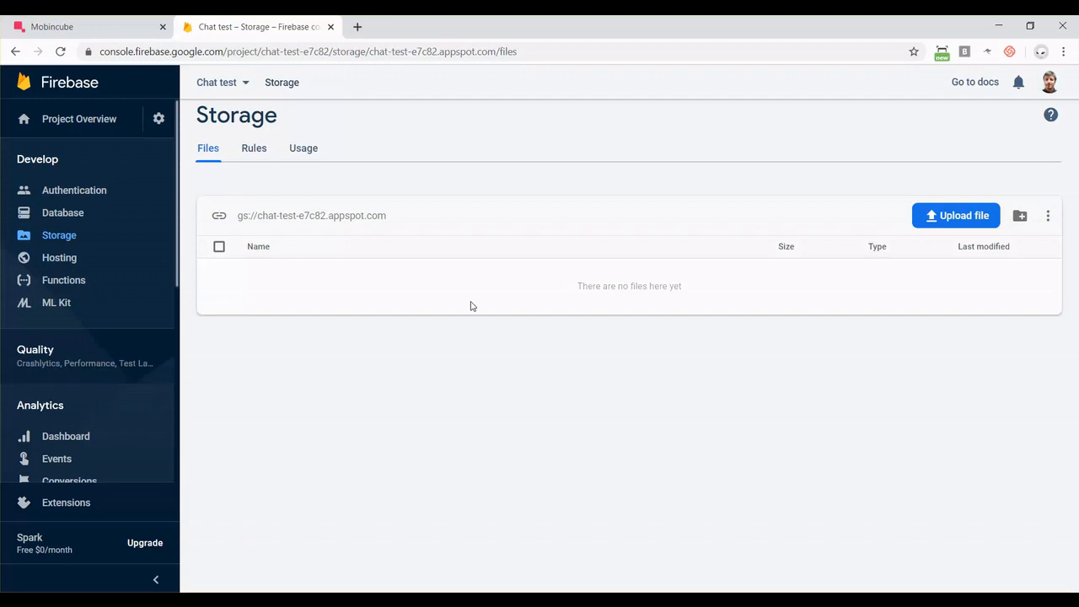
pyautogui.moveTo(401, 202)
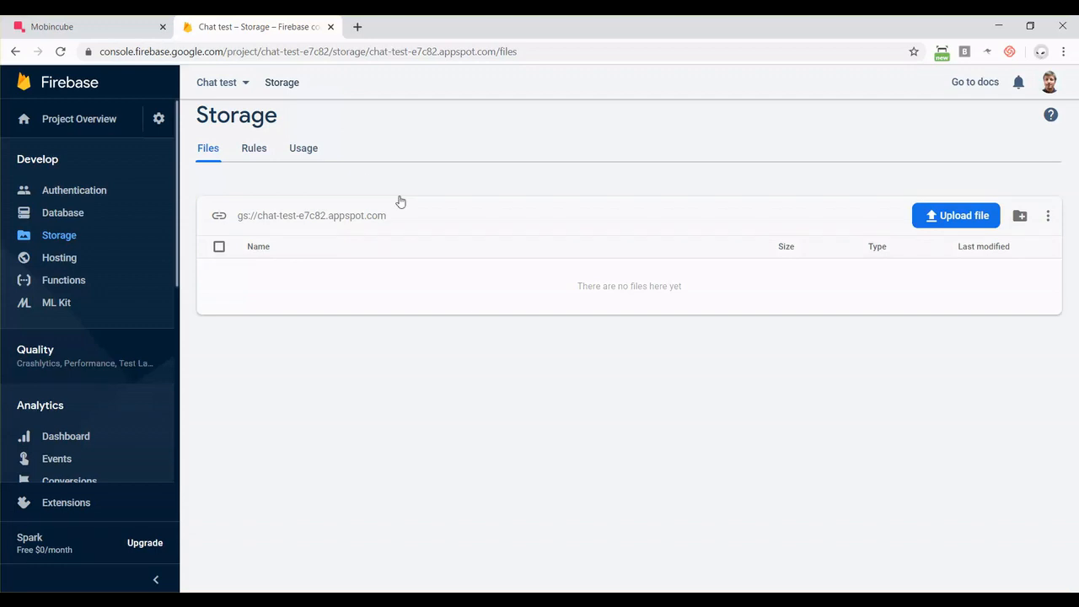
# Return from the empty Firebase Storage page to the Mobincube chat editor
pyautogui.click(88, 27)
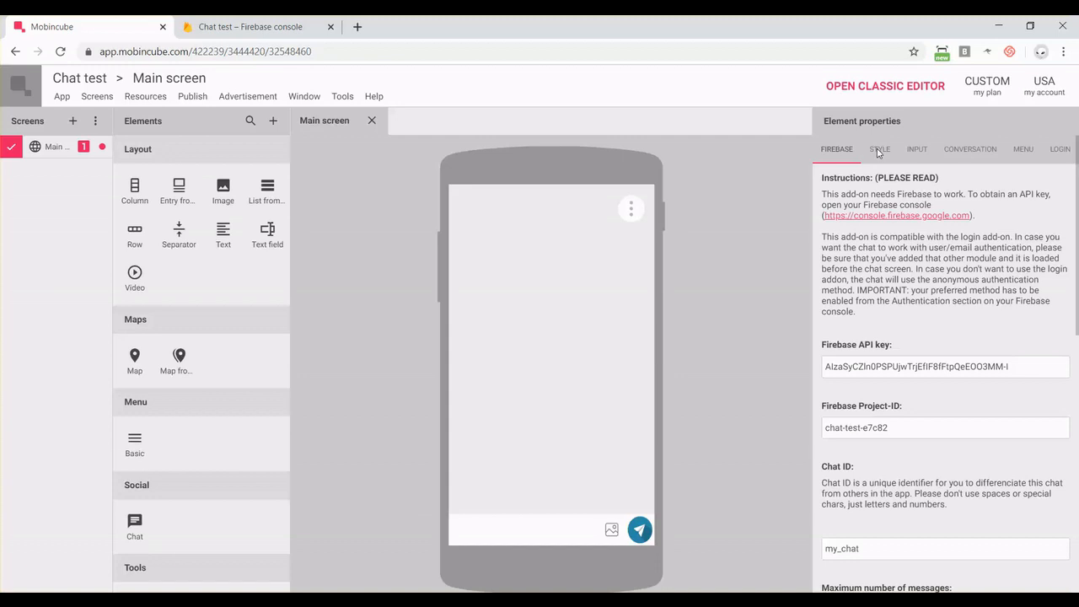
# Upload a geometric background image for the chat and tile it as a Mosaic 40% over the cream background
pyautogui.click(880, 149)
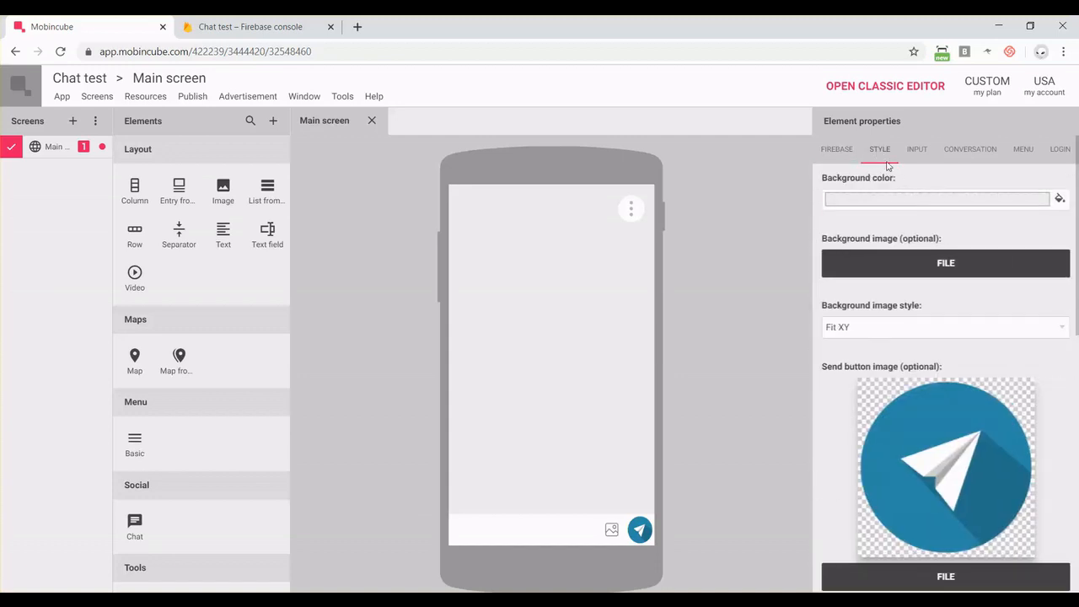
pyautogui.moveTo(877, 199)
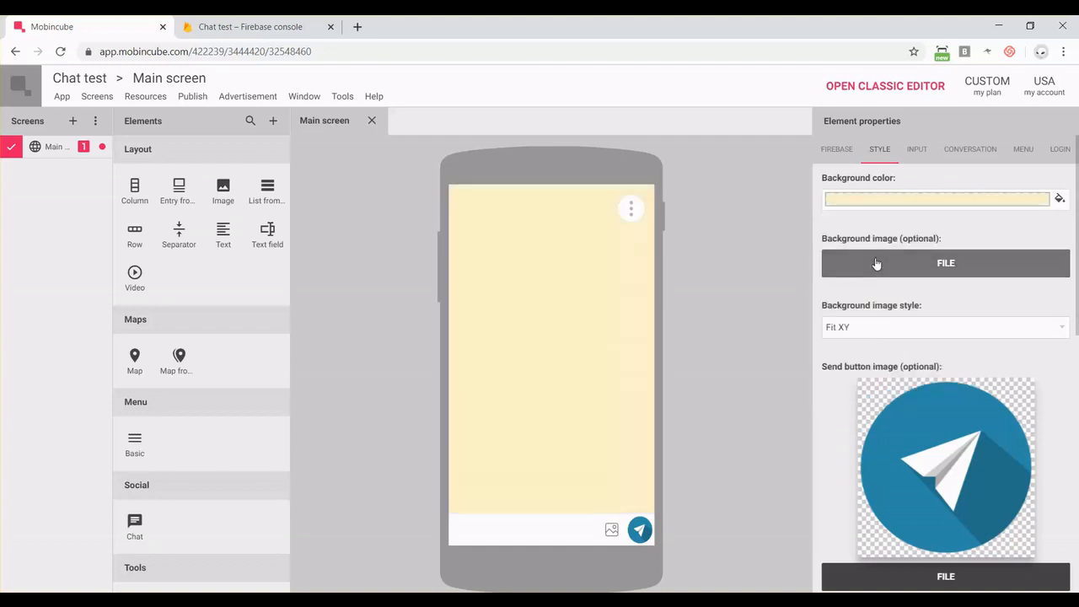
pyautogui.moveTo(887, 266)
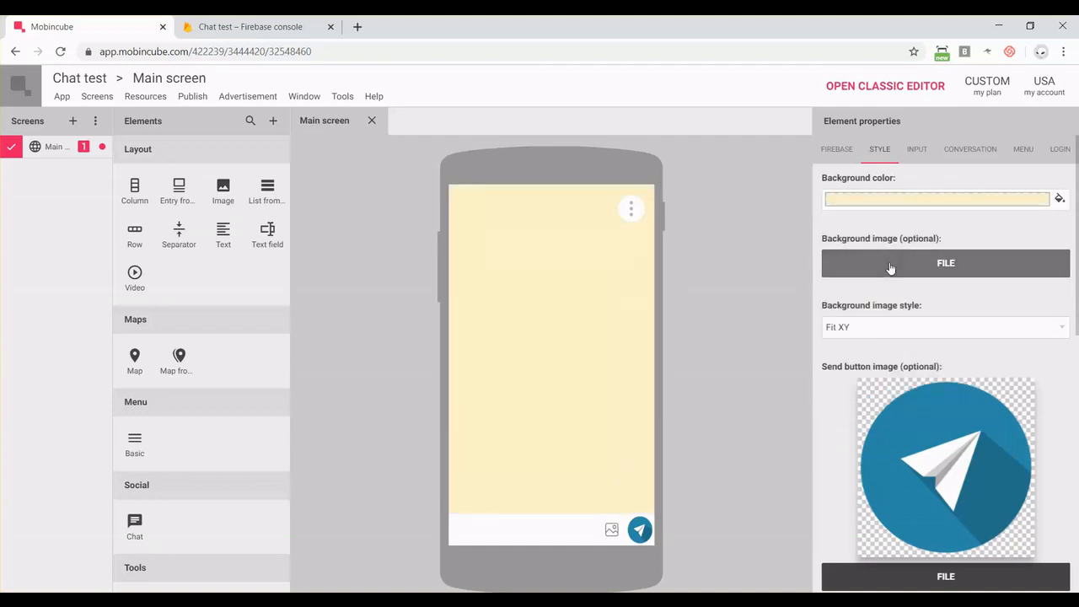
pyautogui.moveTo(900, 270)
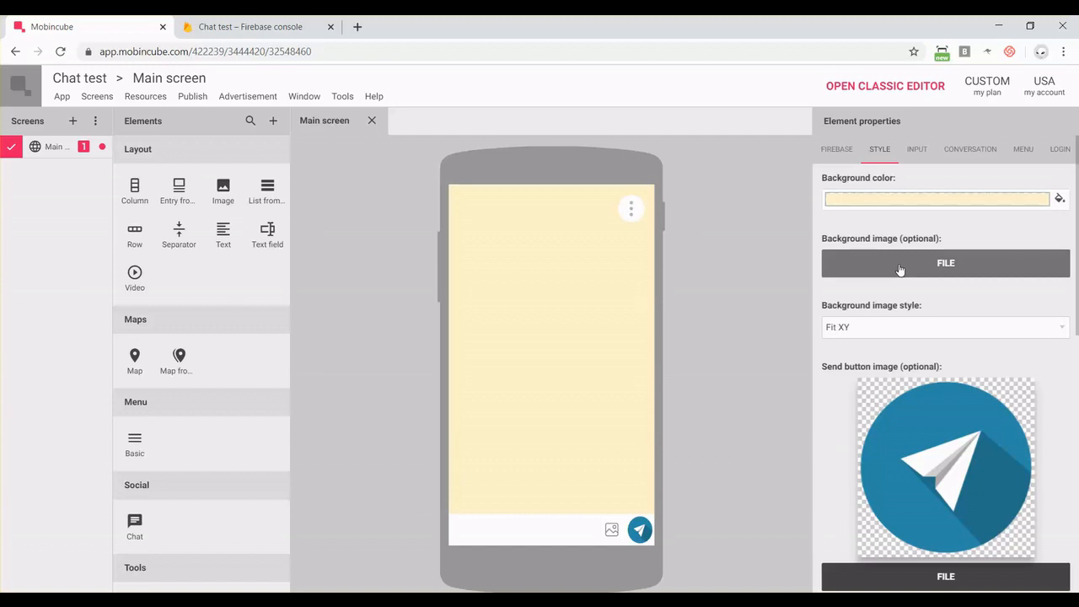
pyautogui.click(944, 263)
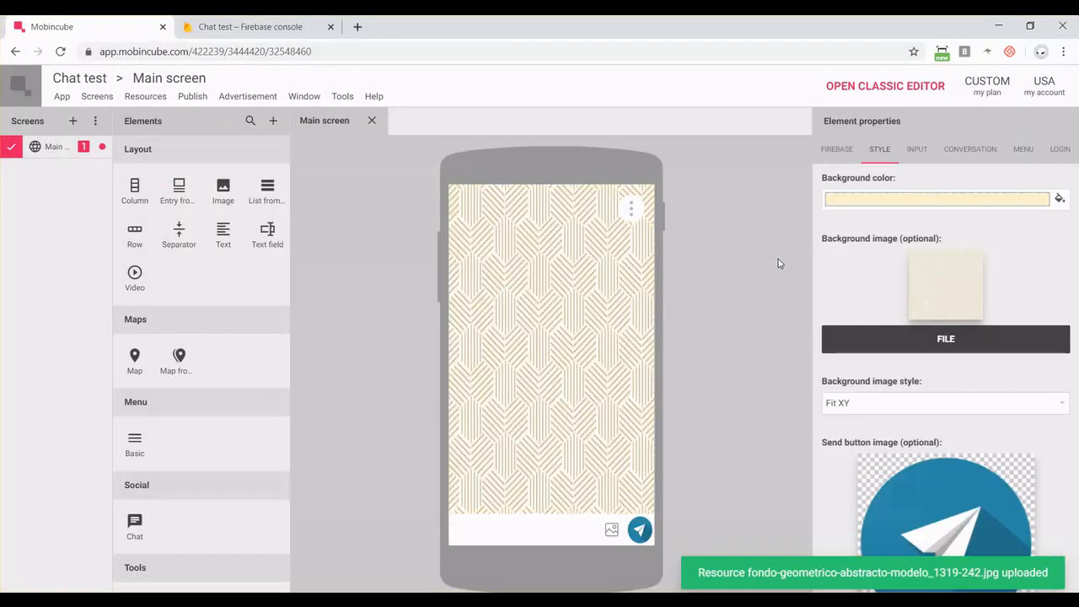
pyautogui.click(941, 401)
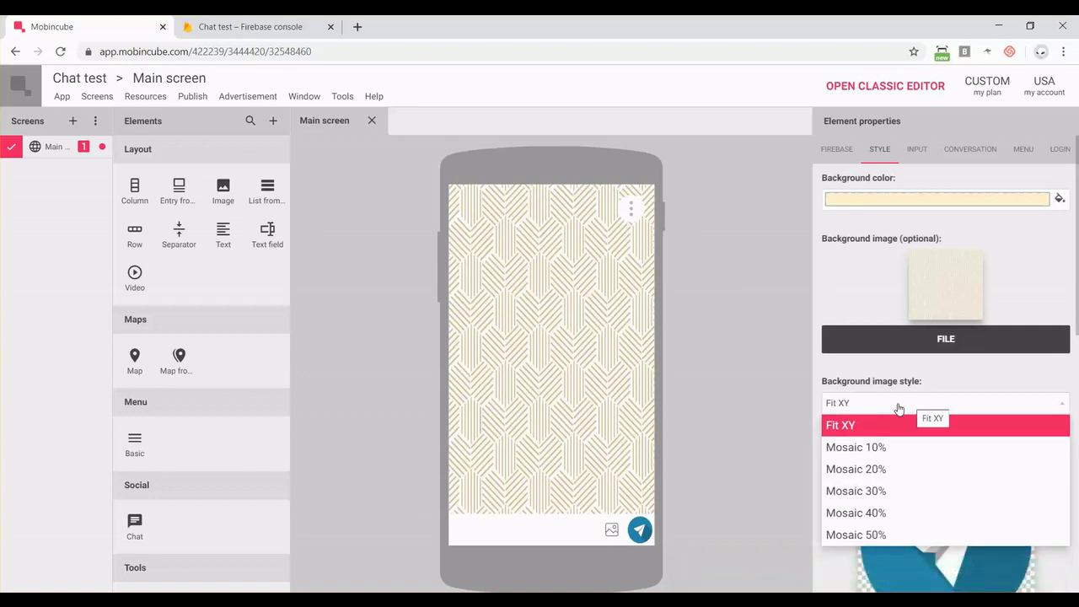
pyautogui.click(856, 490)
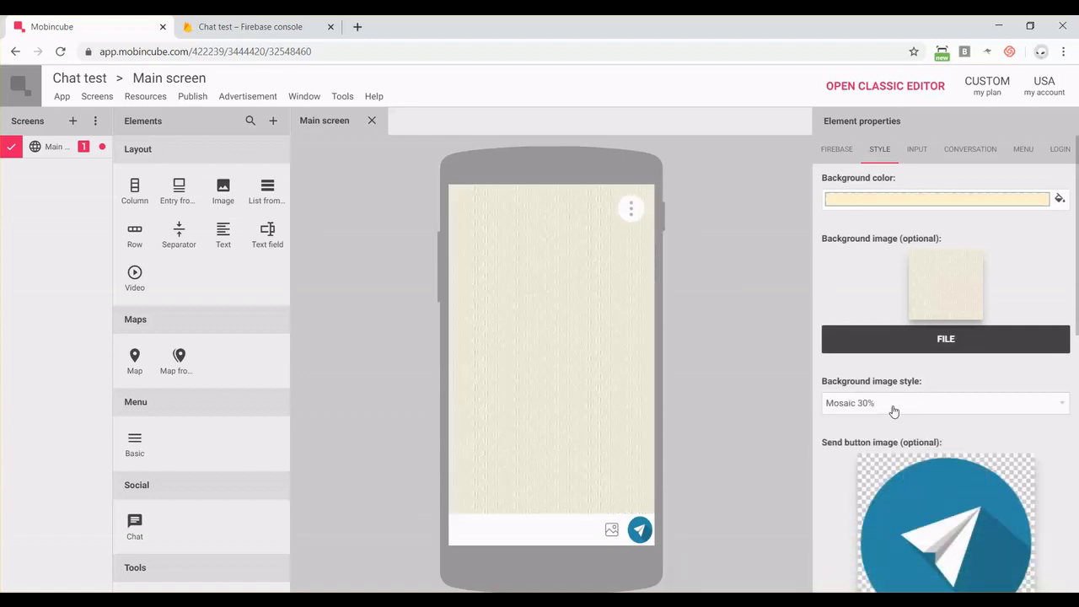
pyautogui.click(941, 401)
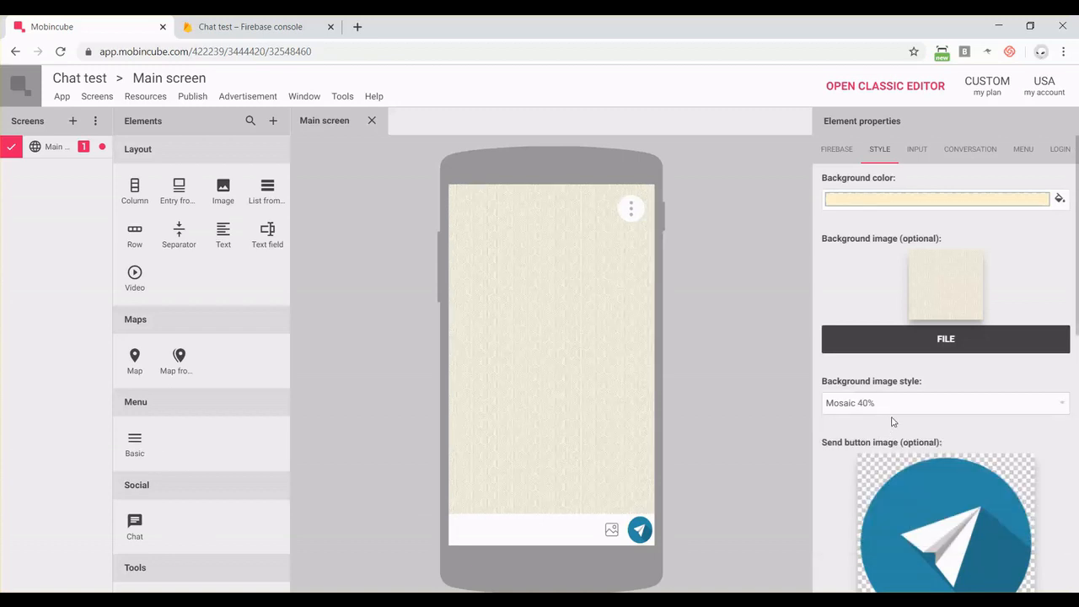
pyautogui.scroll(-3)
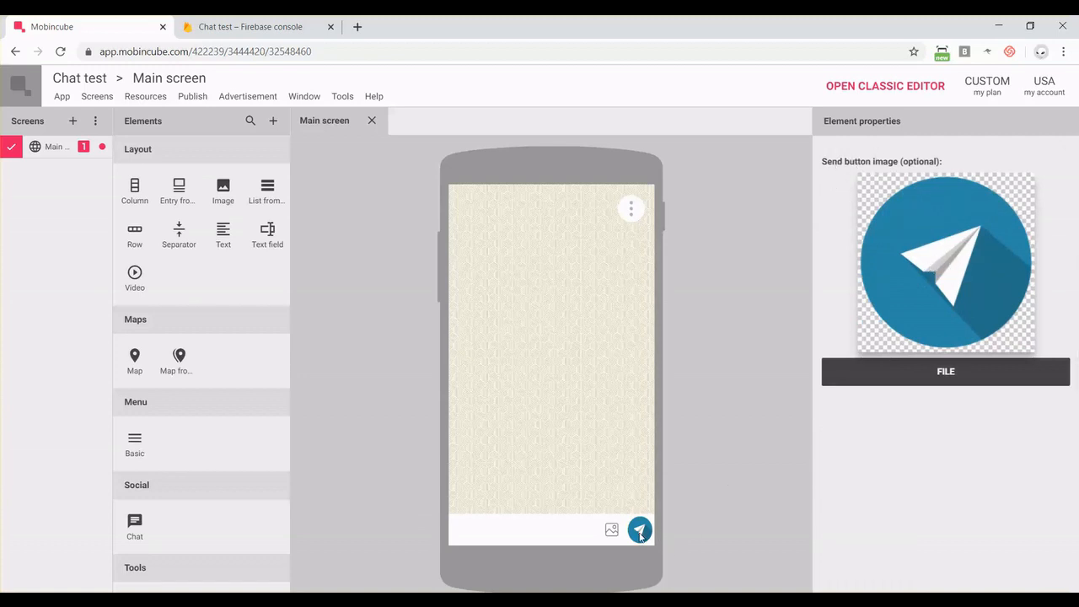
pyautogui.moveTo(958, 320)
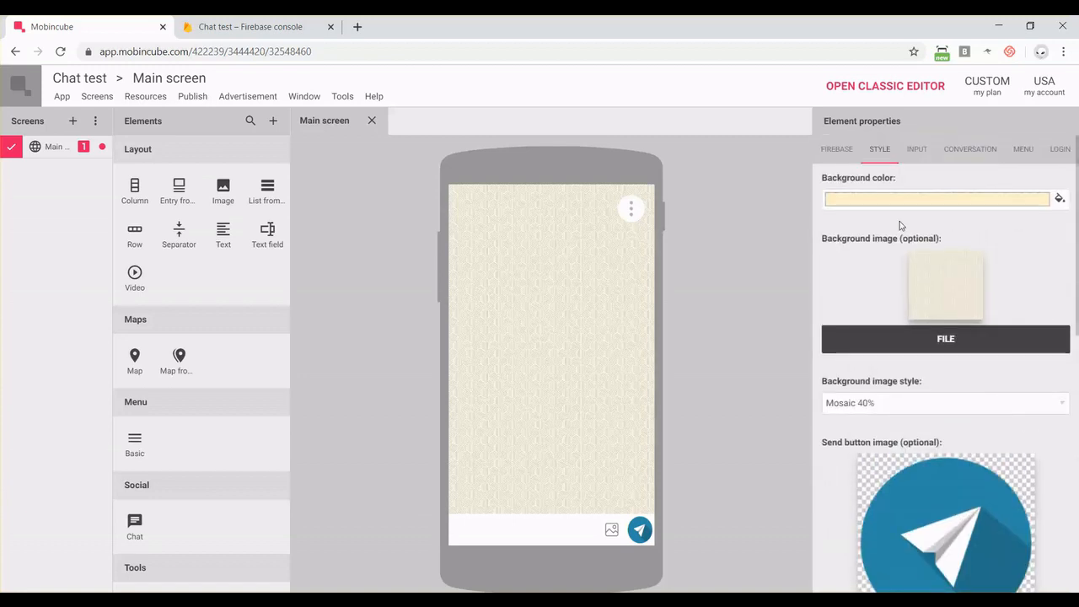
pyautogui.moveTo(919, 148)
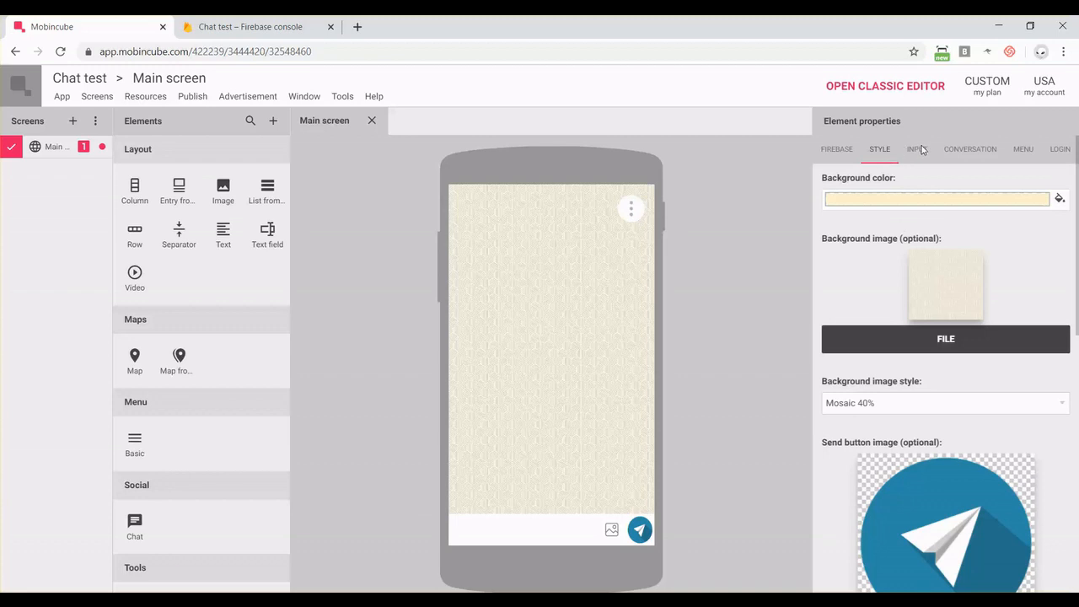
# Make the input bar background, text field background and input border all orange
pyautogui.click(917, 148)
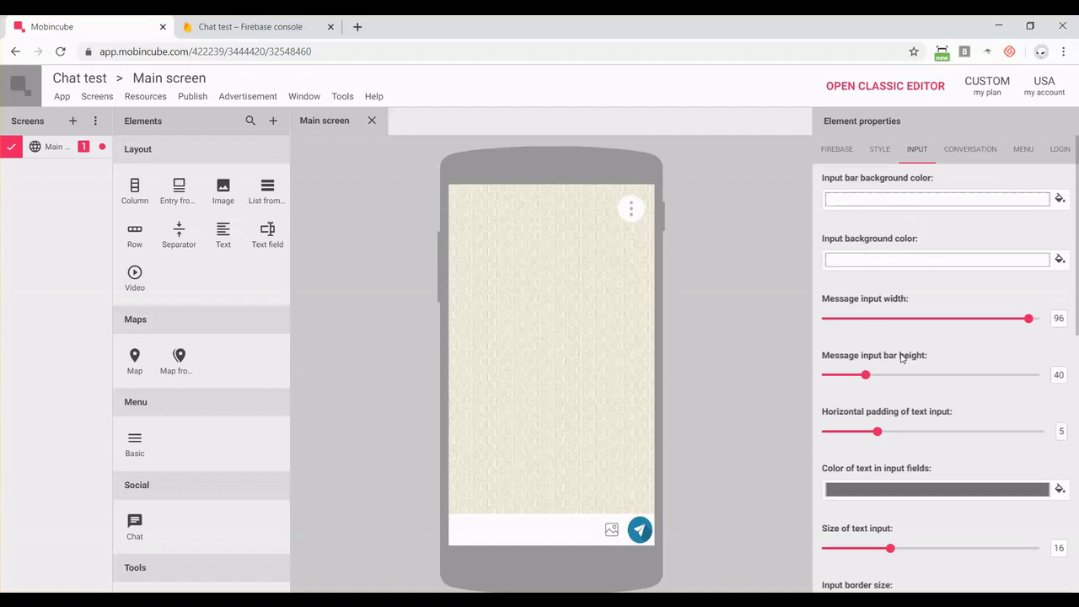
pyautogui.moveTo(445, 543)
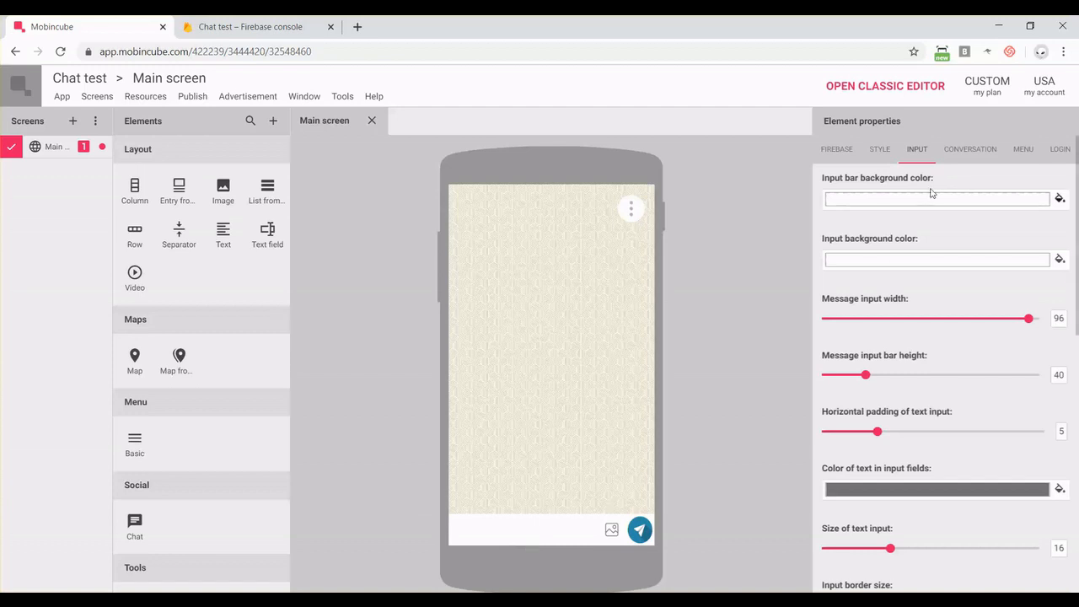
pyautogui.click(1059, 199)
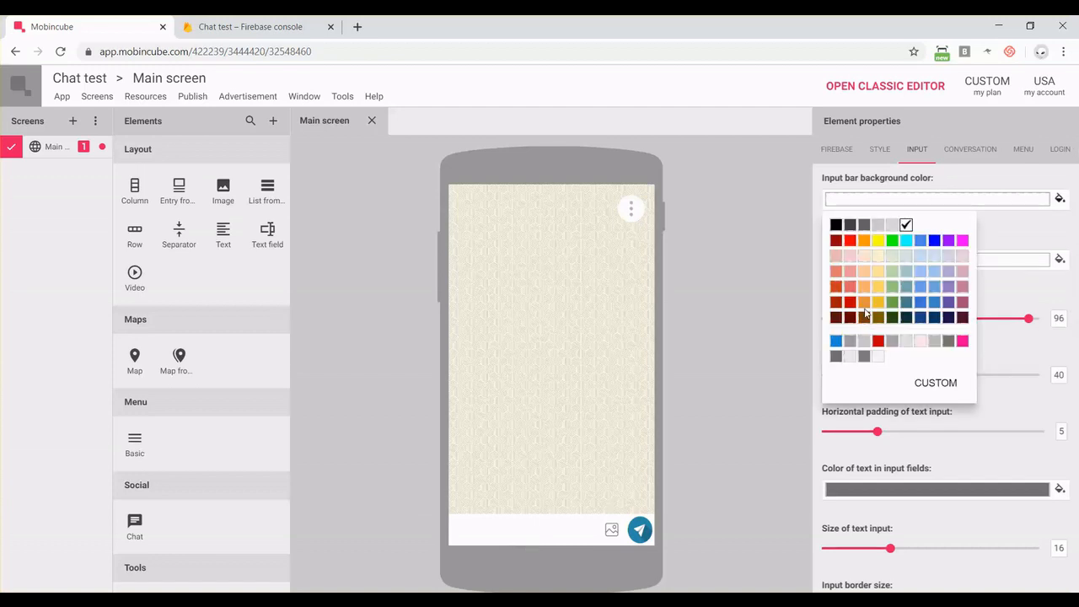
pyautogui.click(863, 239)
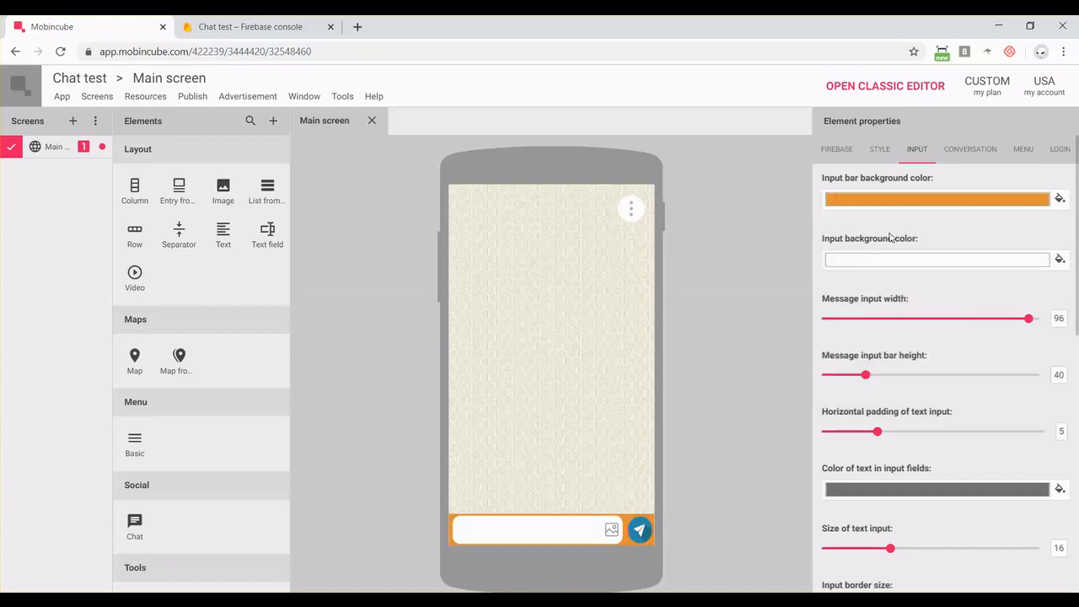
pyautogui.click(1059, 260)
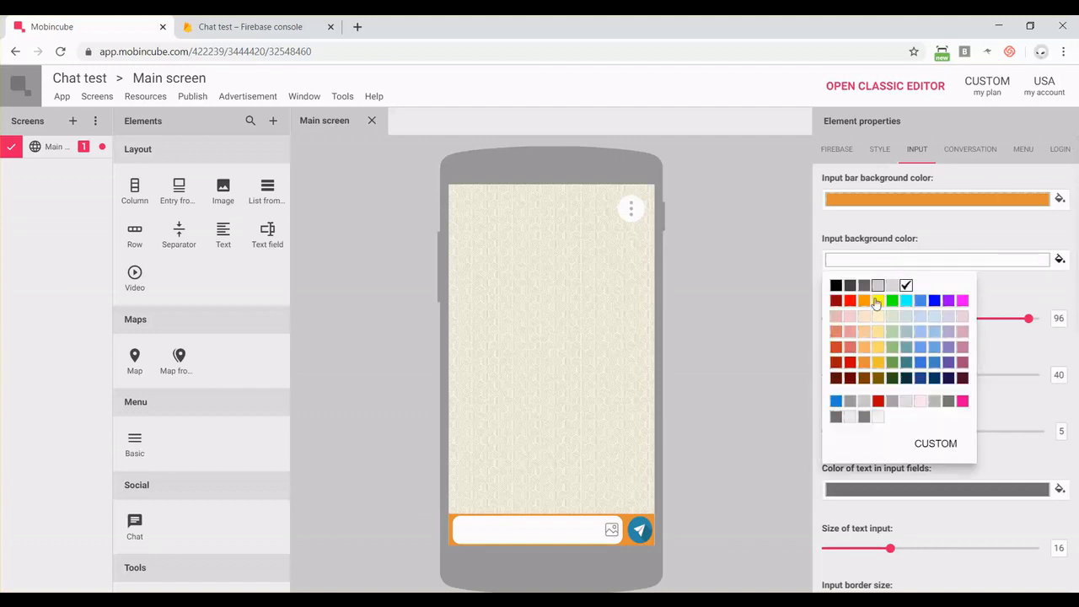
pyautogui.click(863, 300)
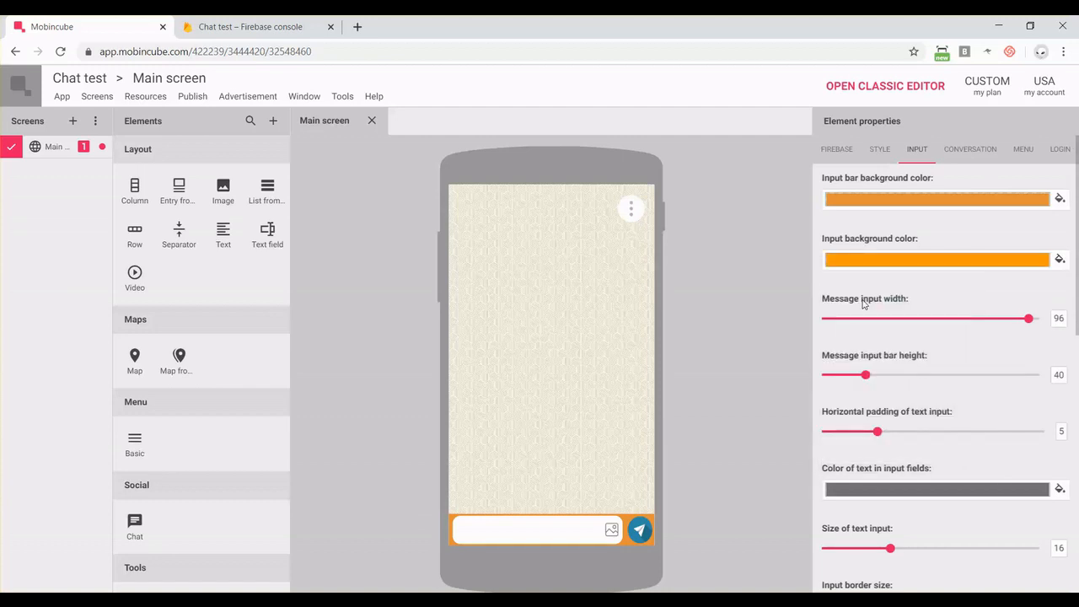
pyautogui.click(1059, 260)
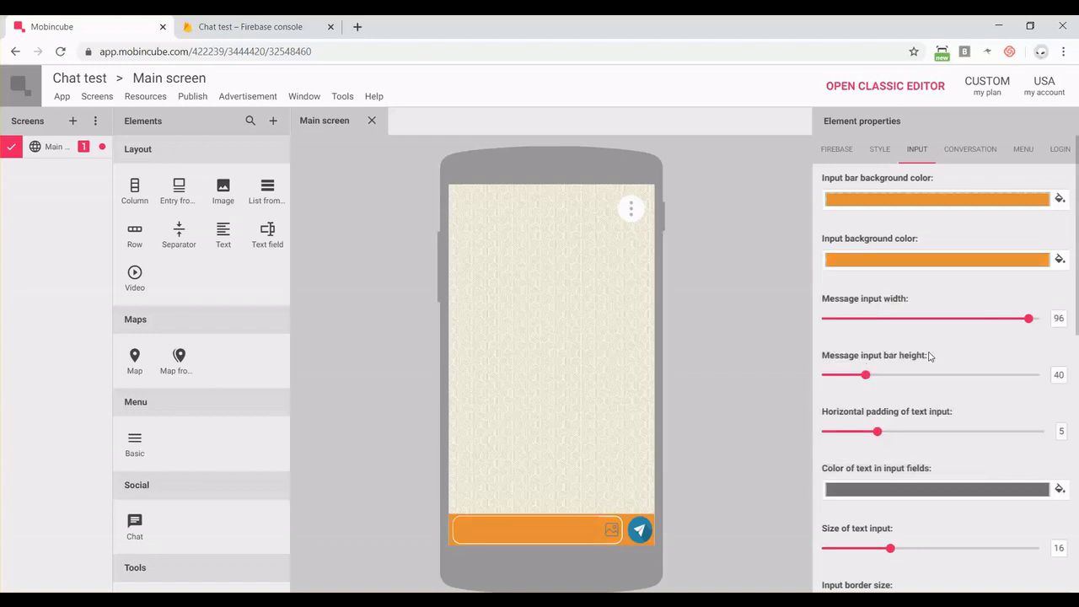
pyautogui.scroll(-3)
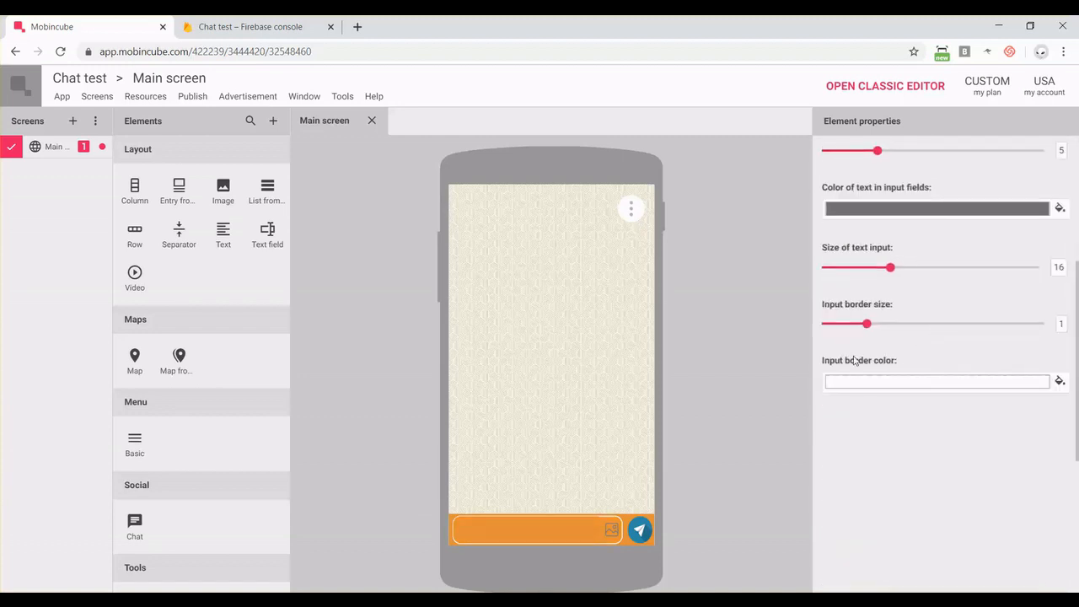
pyautogui.click(1059, 381)
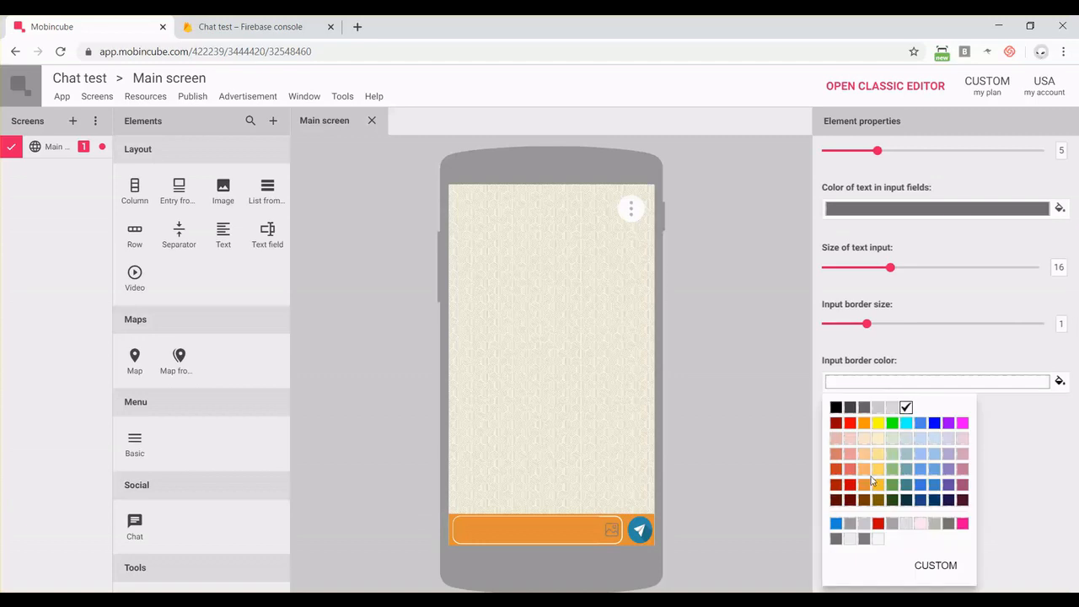
pyautogui.click(865, 469)
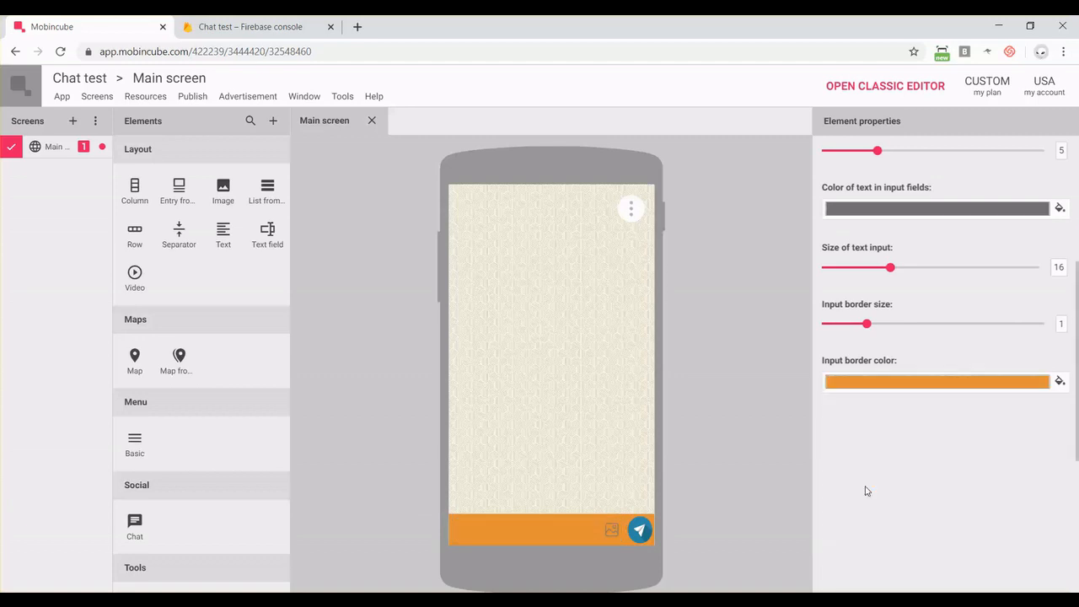
# Narrow the message input width to 64, then widen it back to 97
pyautogui.scroll(3)
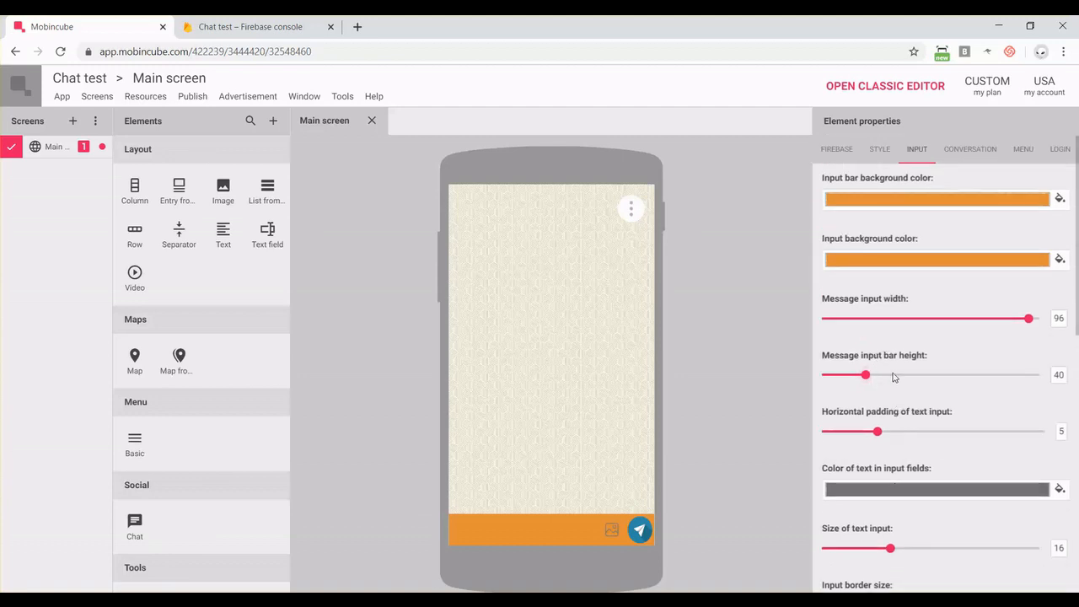
pyautogui.moveTo(1017, 327)
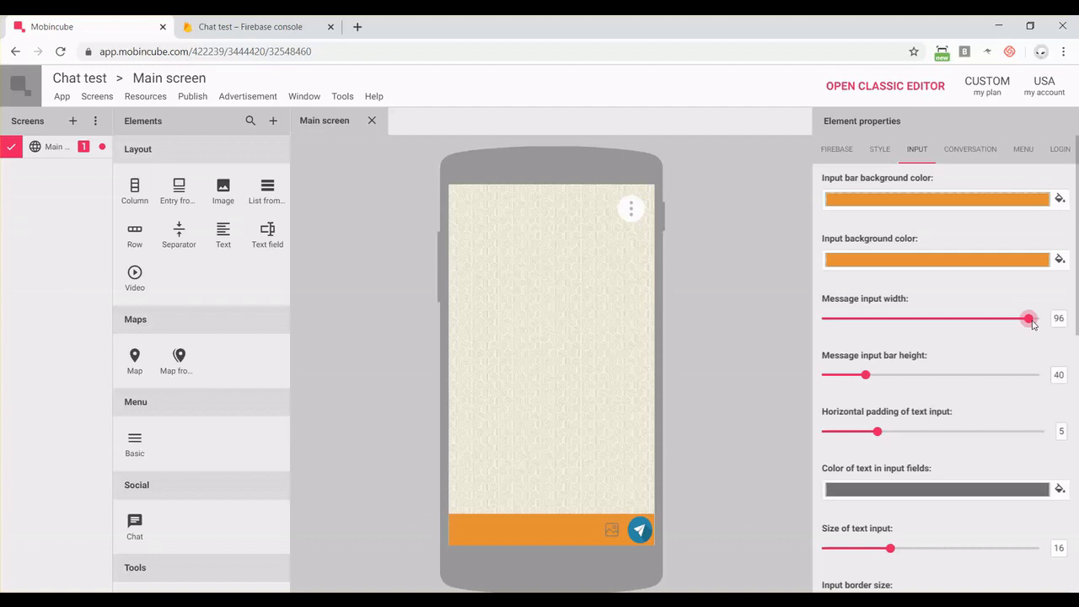
pyautogui.moveTo(1028, 317); pyautogui.dragTo(941, 317)
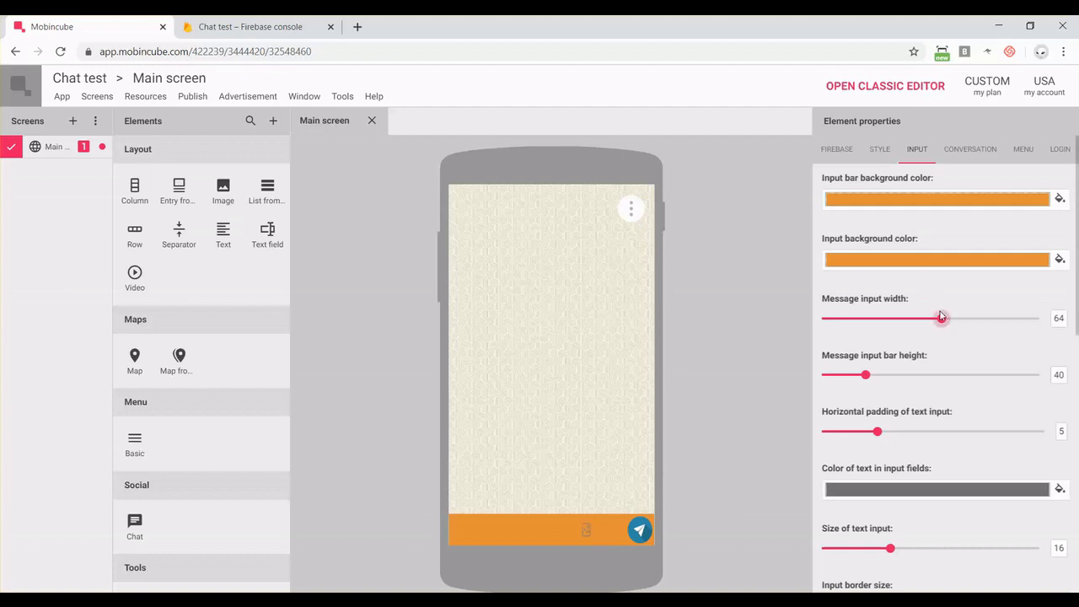
pyautogui.moveTo(941, 317); pyautogui.dragTo(1032, 317)
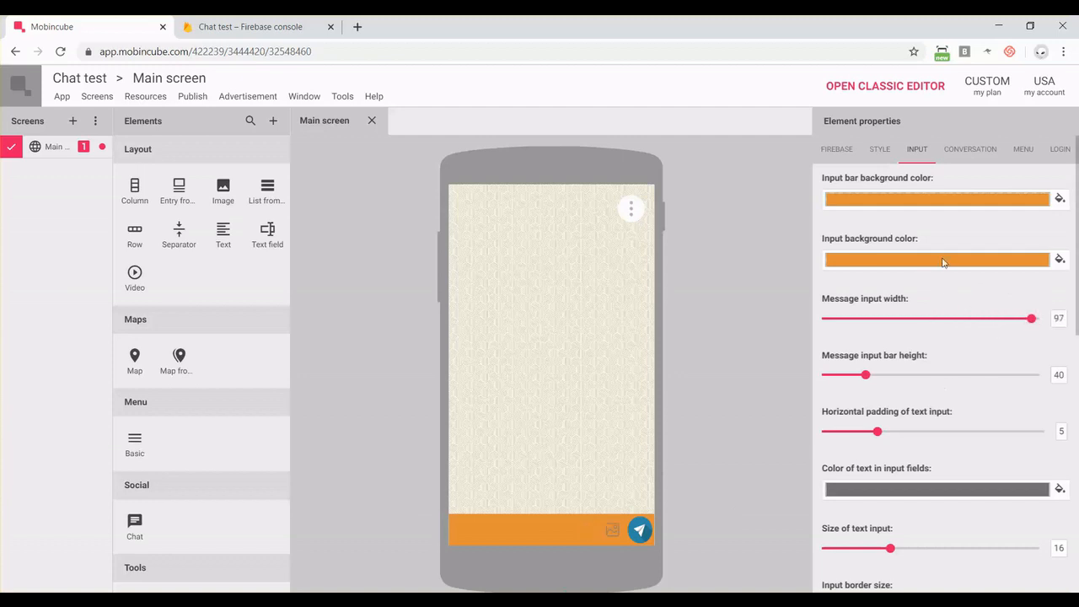
pyautogui.moveTo(978, 151)
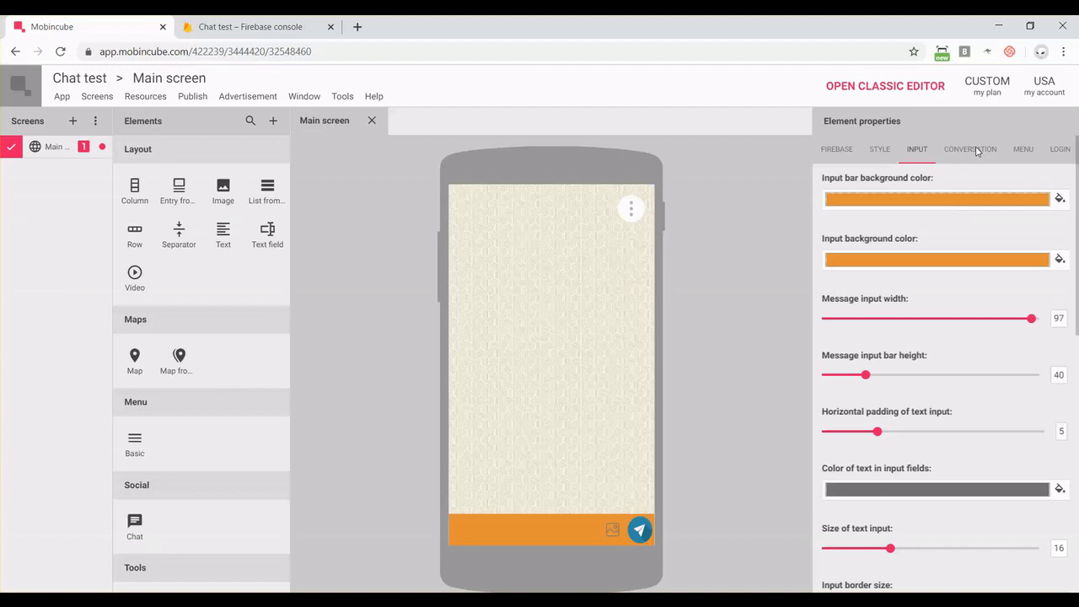
# Set the conversation font family to Custom TTF and check the empty local resources for a font file
pyautogui.click(969, 148)
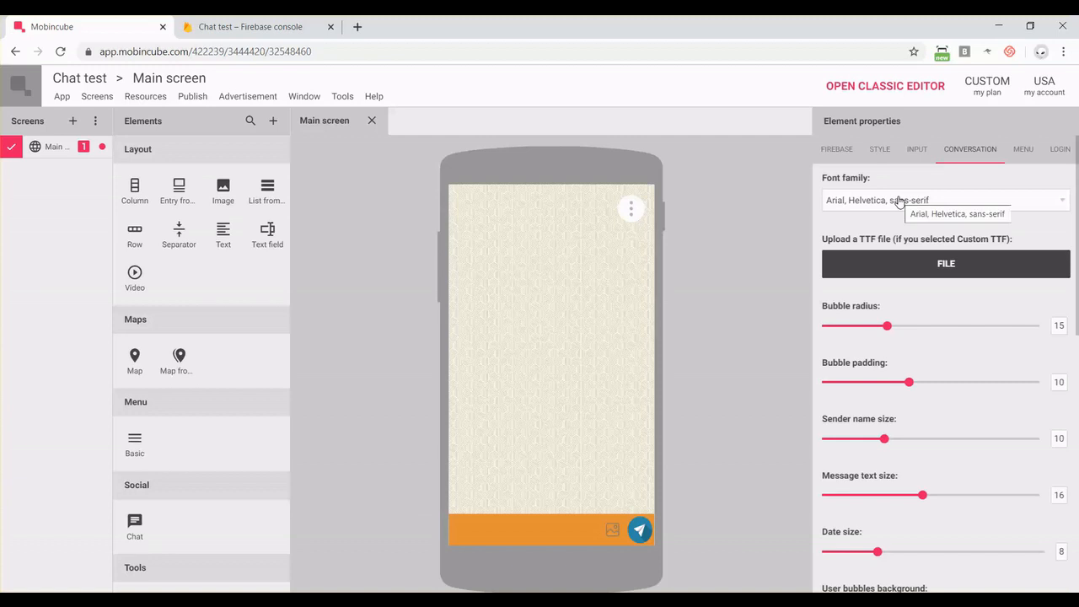
pyautogui.click(944, 199)
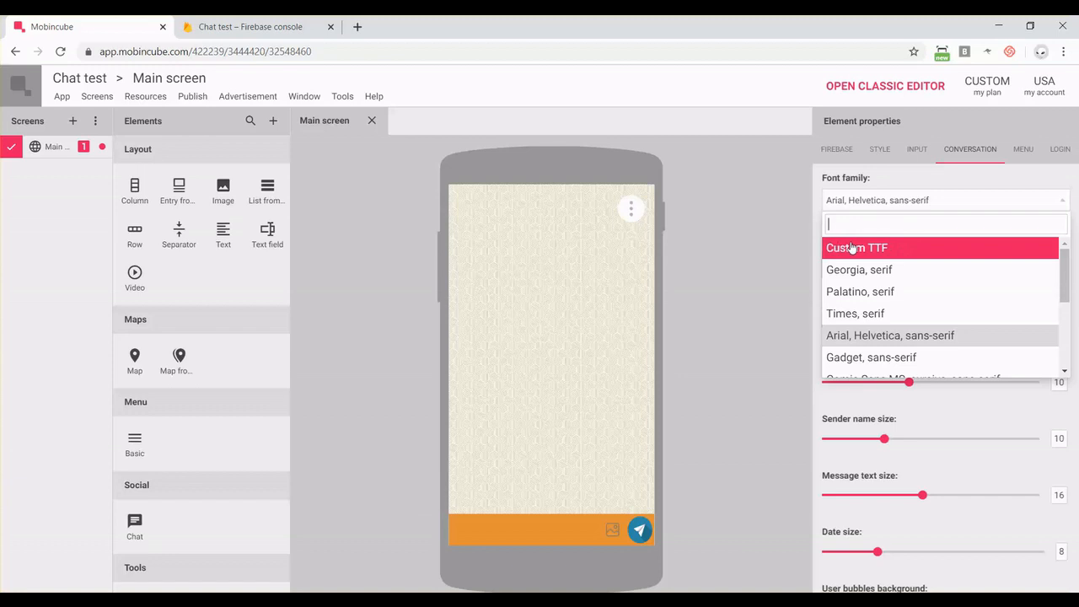
pyautogui.moveTo(883, 257)
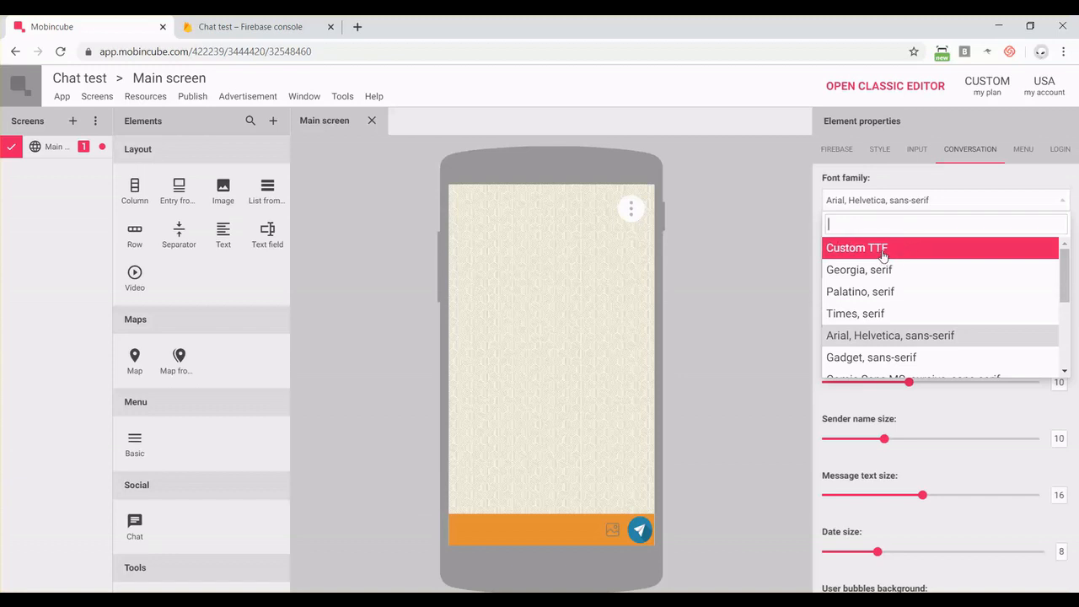
pyautogui.click(857, 246)
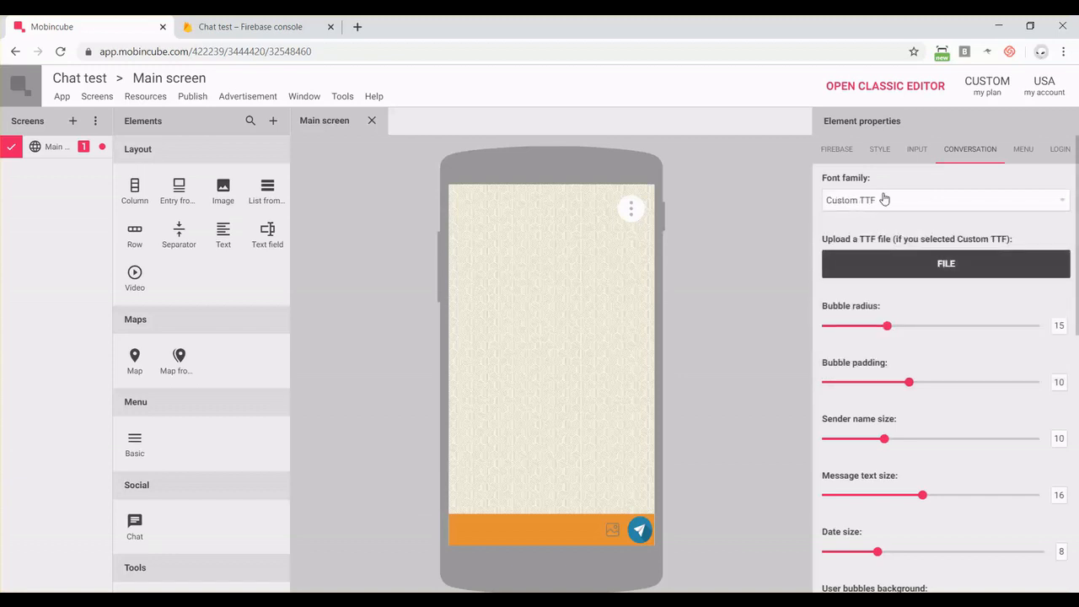
pyautogui.click(944, 263)
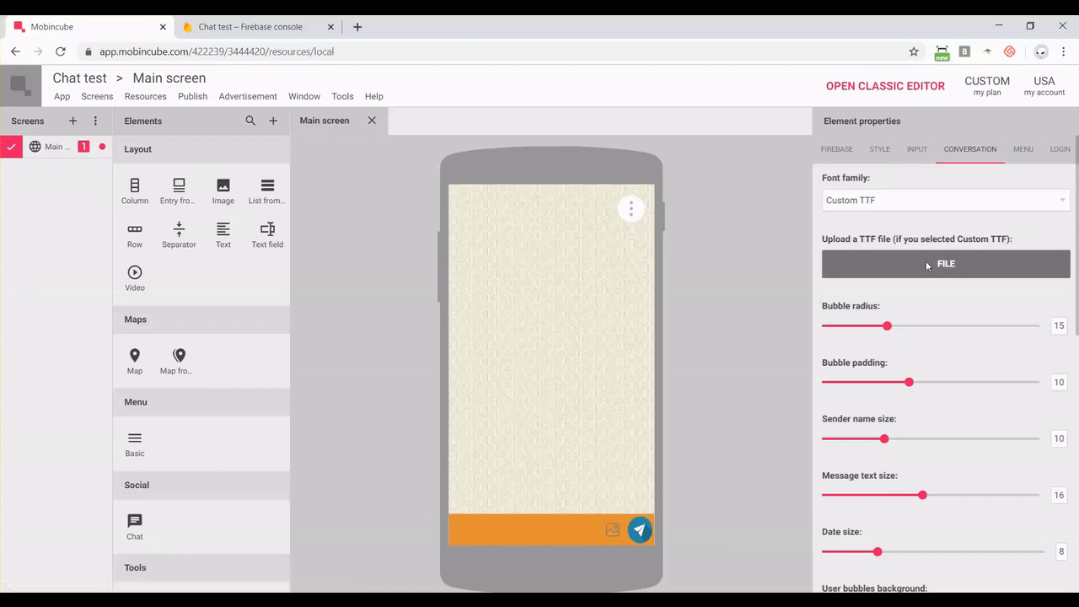
pyautogui.click(944, 263)
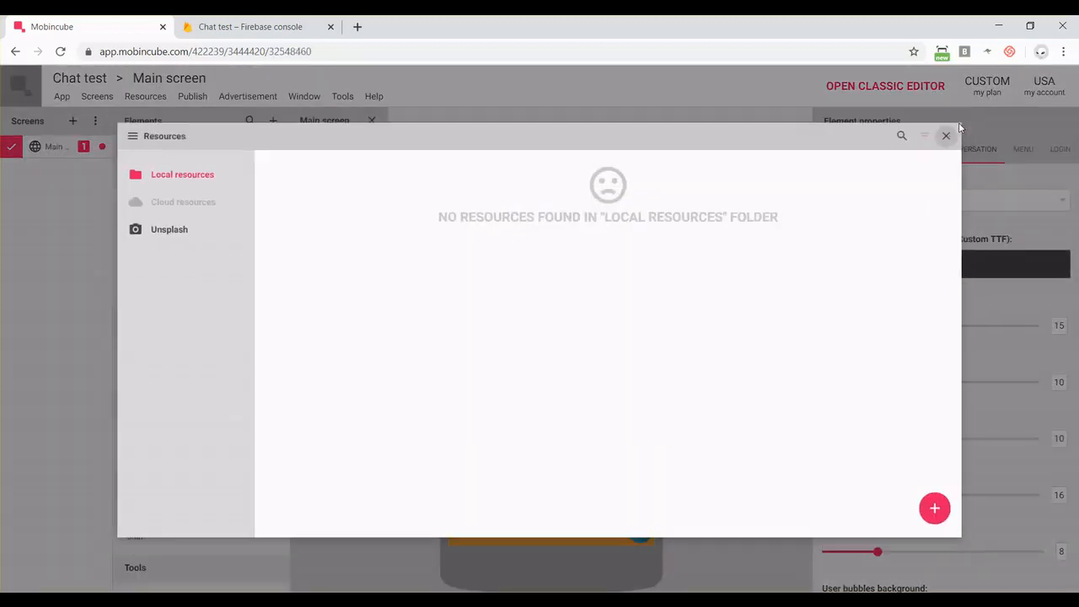
pyautogui.click(946, 134)
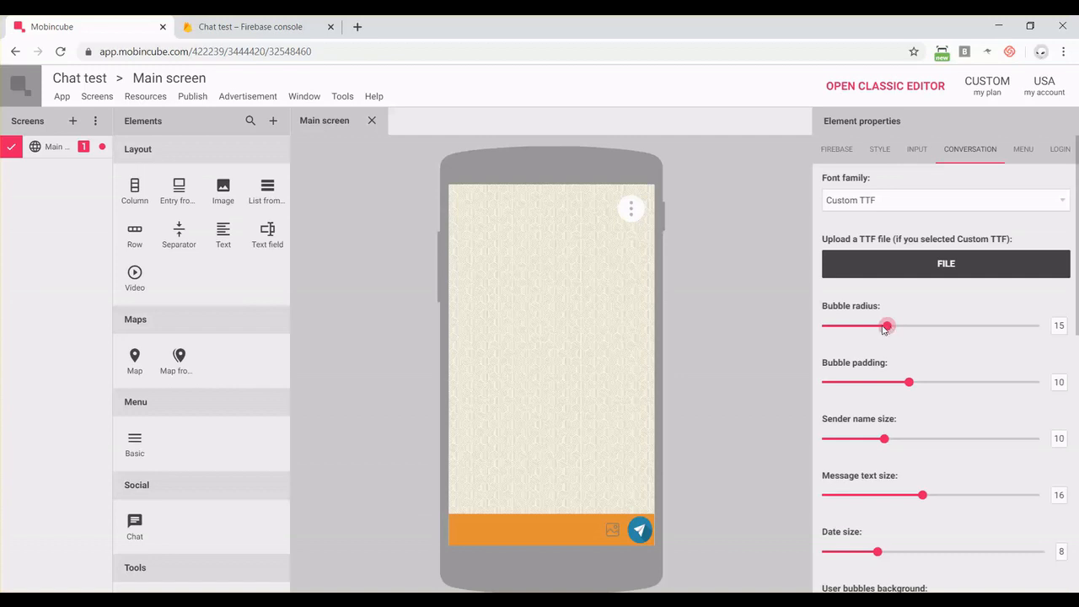
# Review the bubble sizes and message colours unchanged, leaving the menu settings showing
pyautogui.scroll(-3)
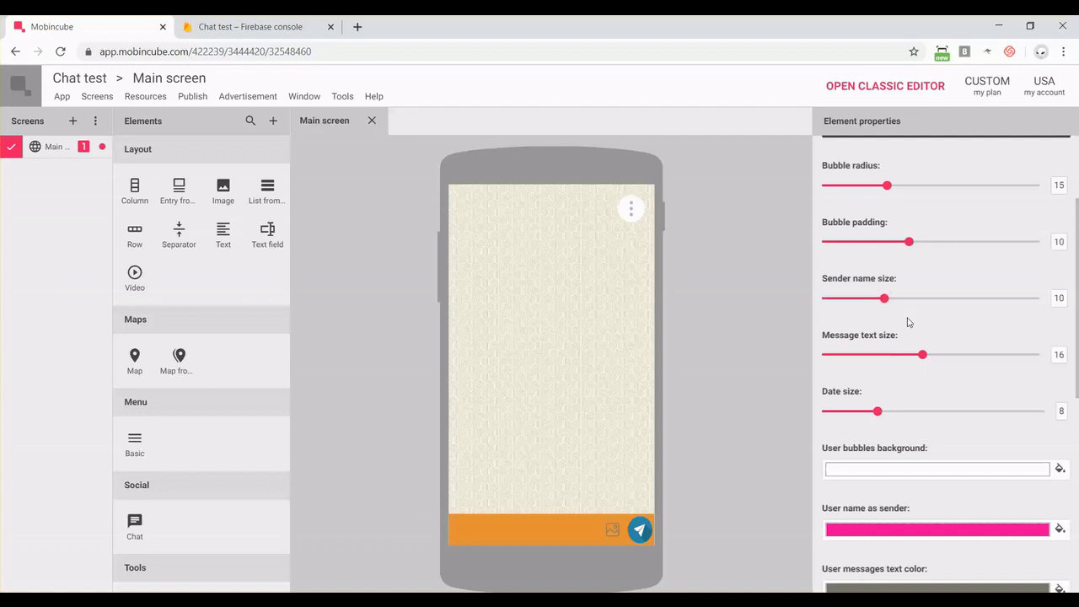
pyautogui.scroll(-3)
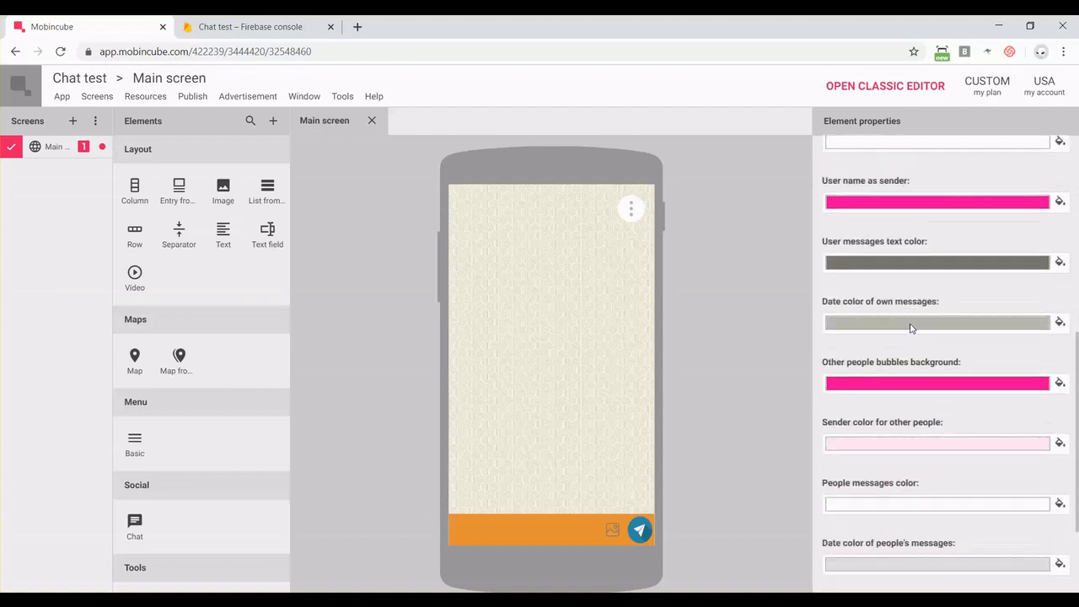
pyautogui.scroll(-3)
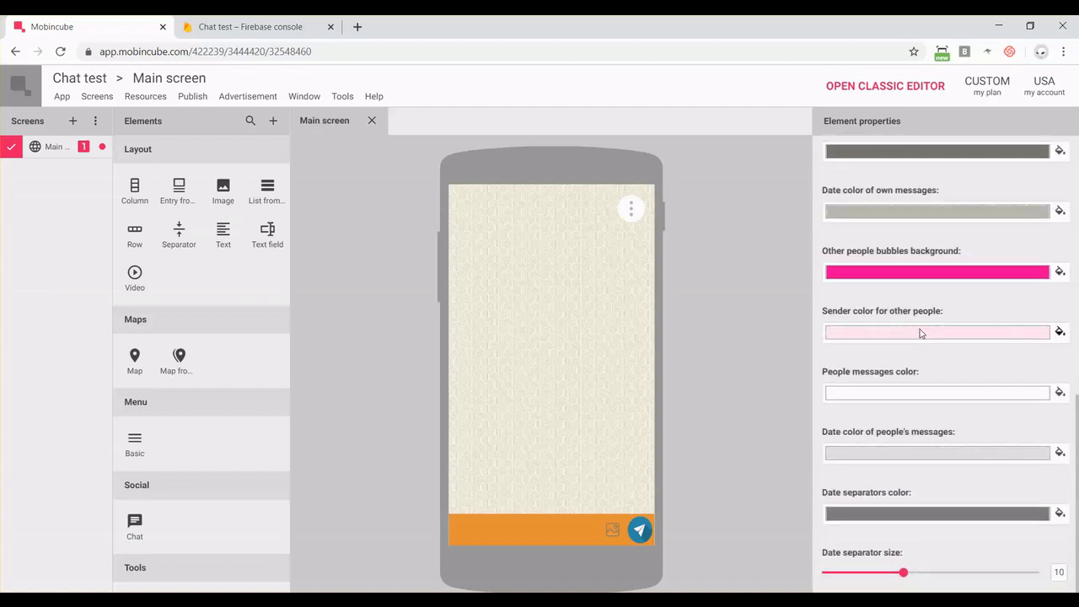
pyautogui.click(969, 148)
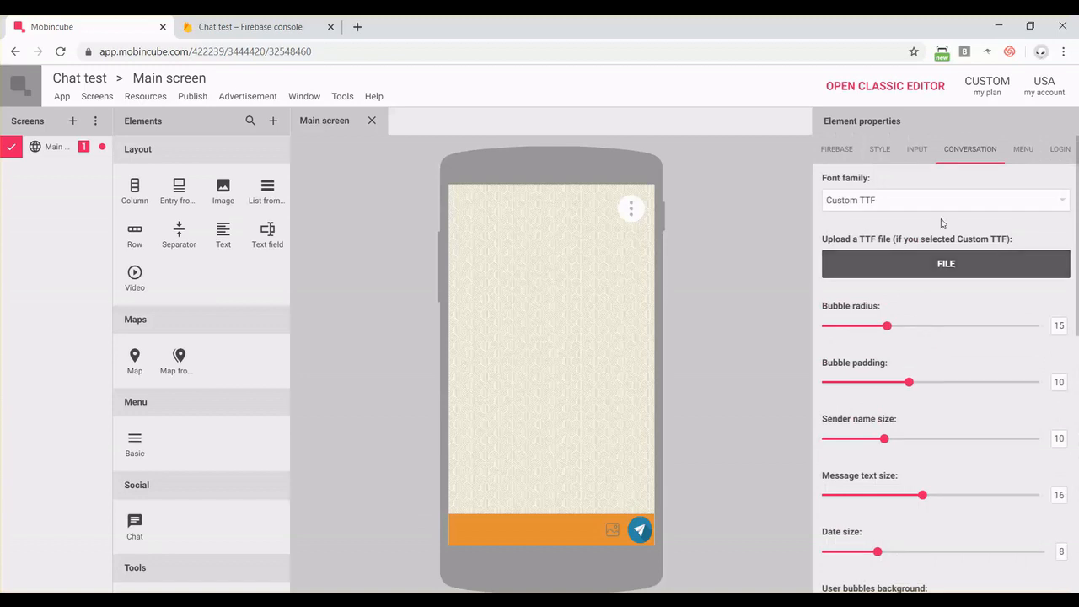
pyautogui.click(1021, 148)
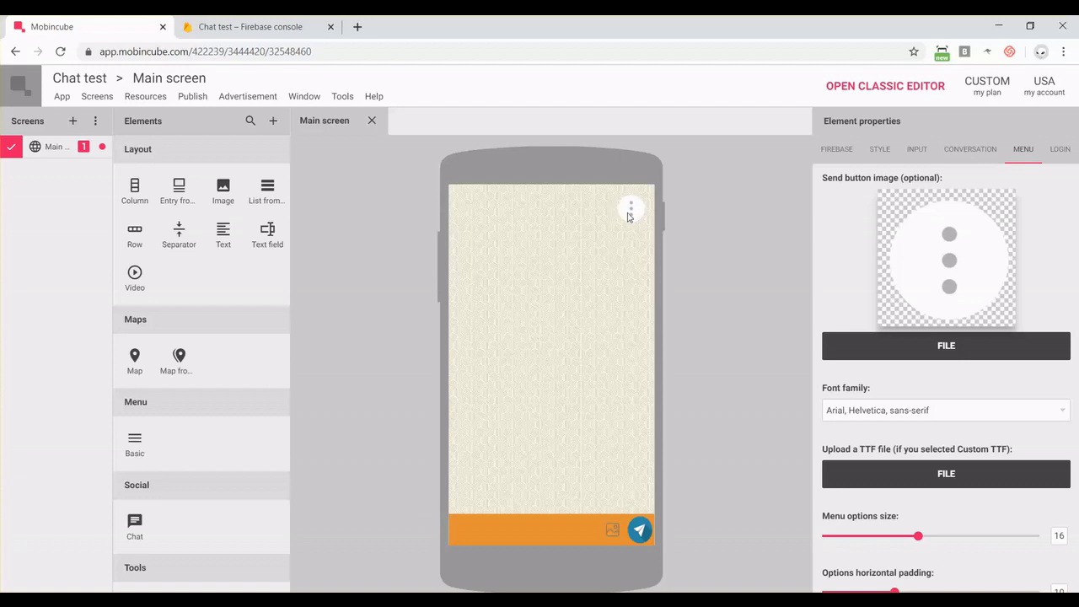
pyautogui.moveTo(637, 218)
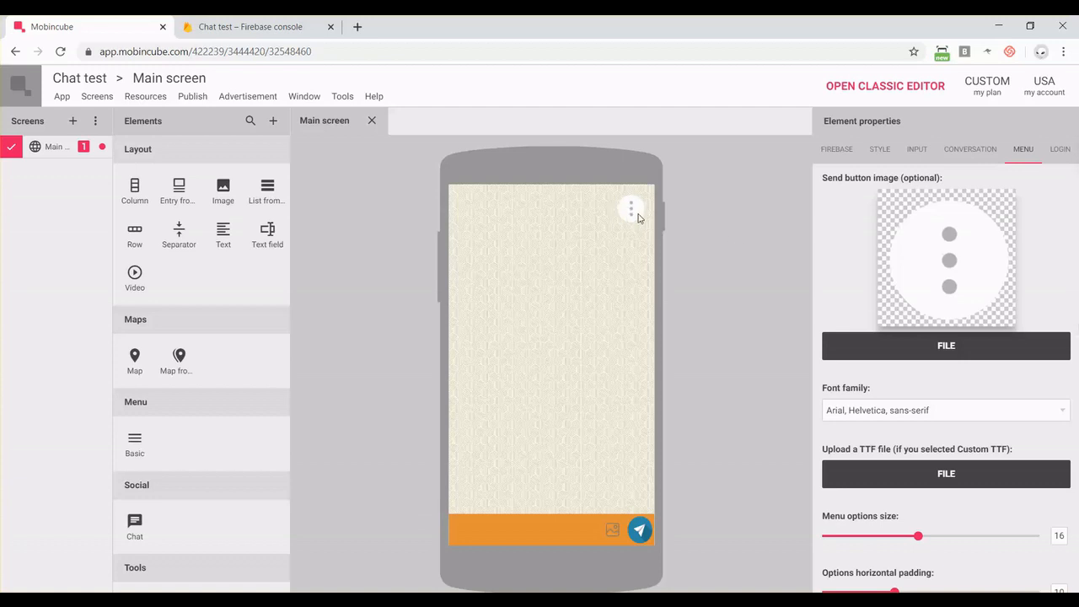
# Preview the menu and set option size 10 with horizontal and vertical padding 17
pyautogui.click(631, 209)
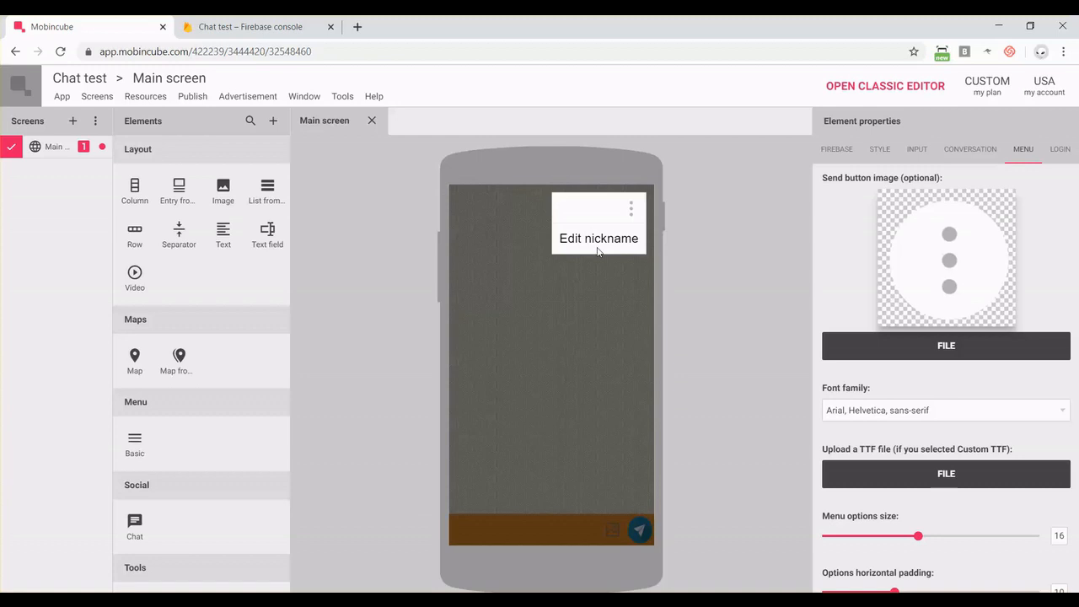
pyautogui.moveTo(897, 328)
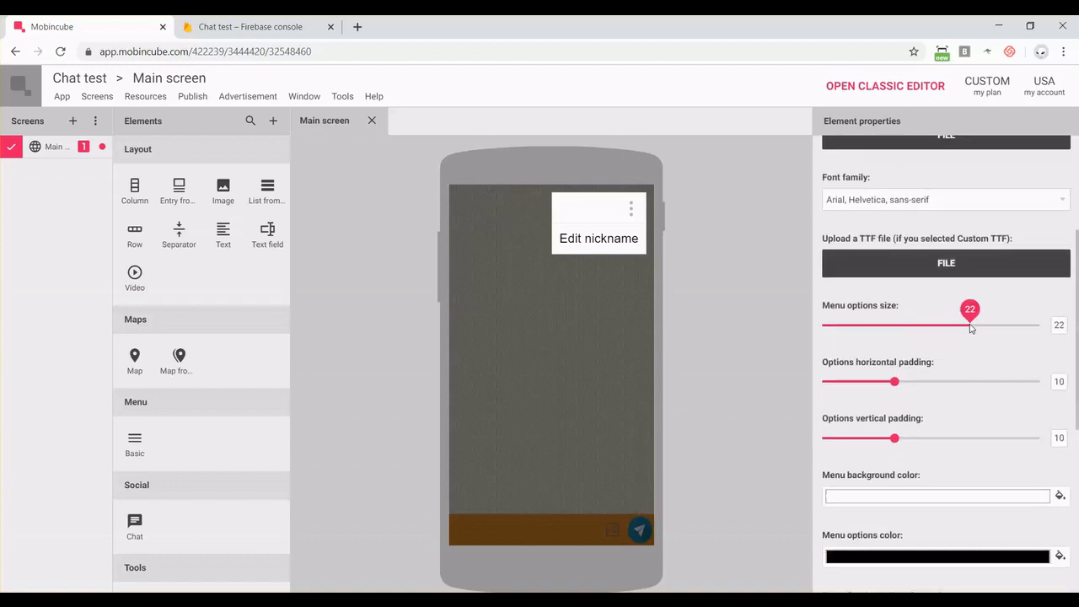
pyautogui.moveTo(969, 324); pyautogui.dragTo(996, 323)
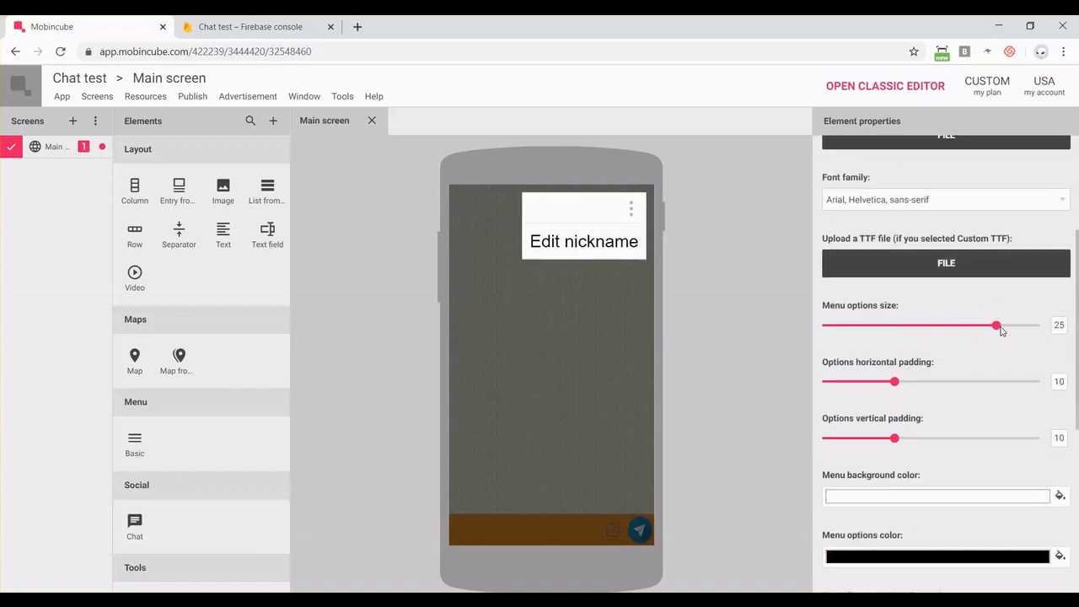
pyautogui.moveTo(997, 325); pyautogui.dragTo(864, 326)
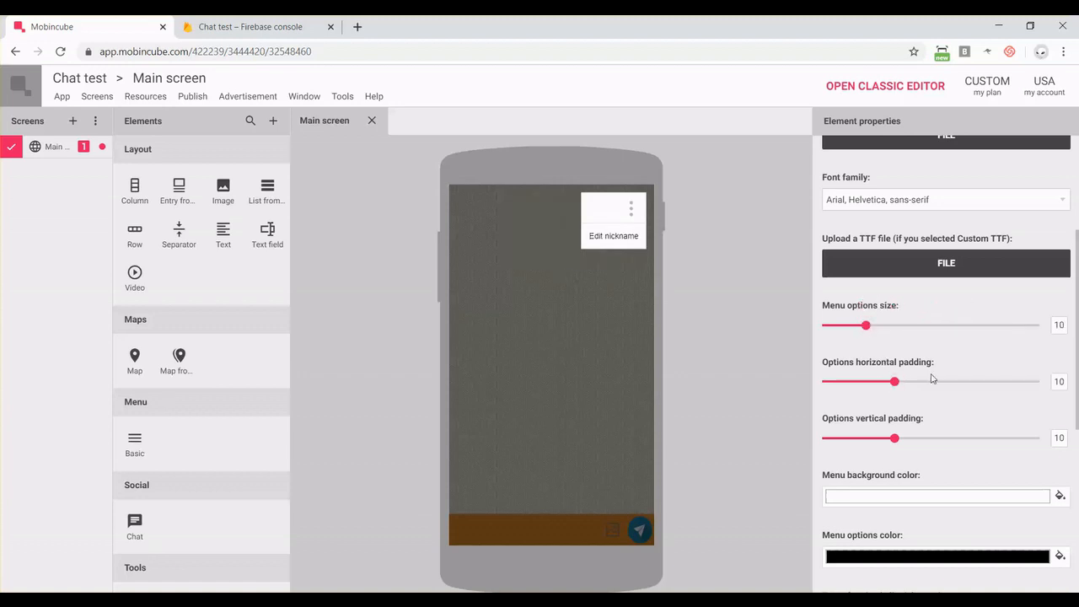
pyautogui.moveTo(885, 381); pyautogui.dragTo(944, 381)
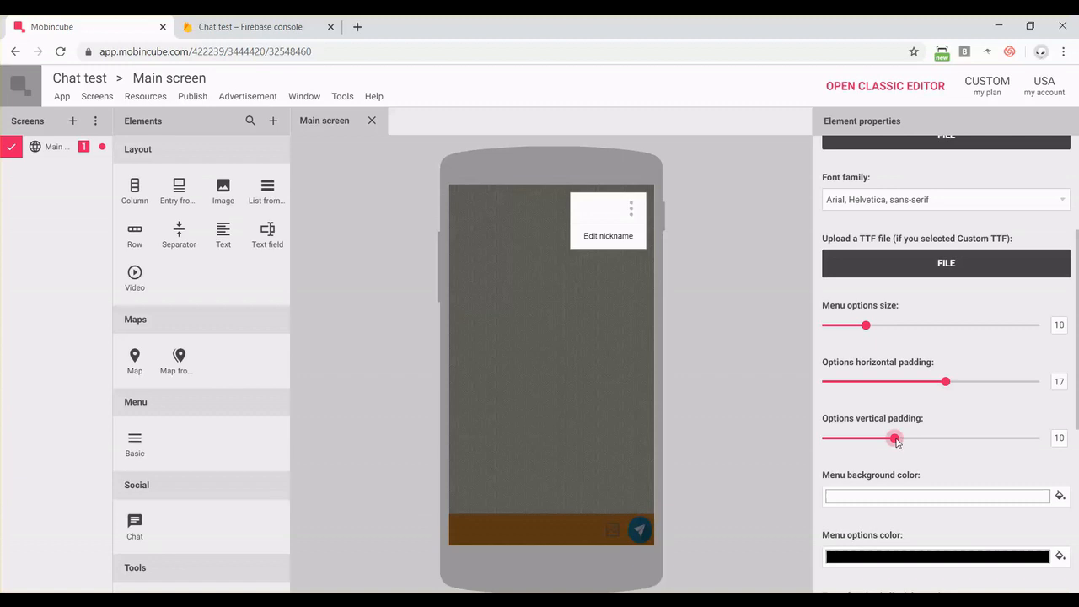
pyautogui.moveTo(894, 438); pyautogui.dragTo(944, 438)
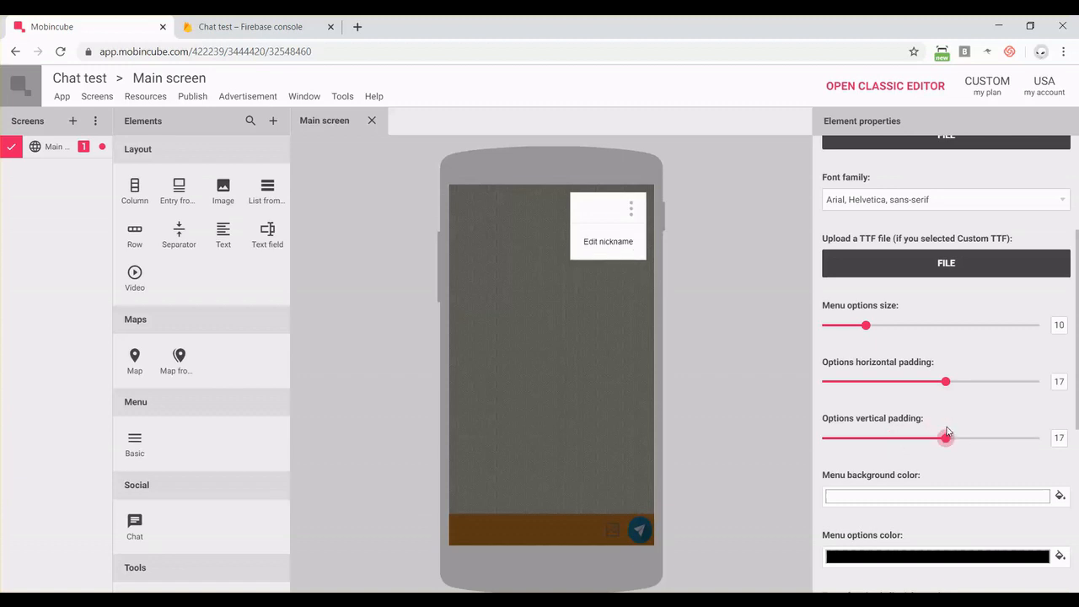
# Give the menu a light pink background and dark maroon option text
pyautogui.click(1061, 496)
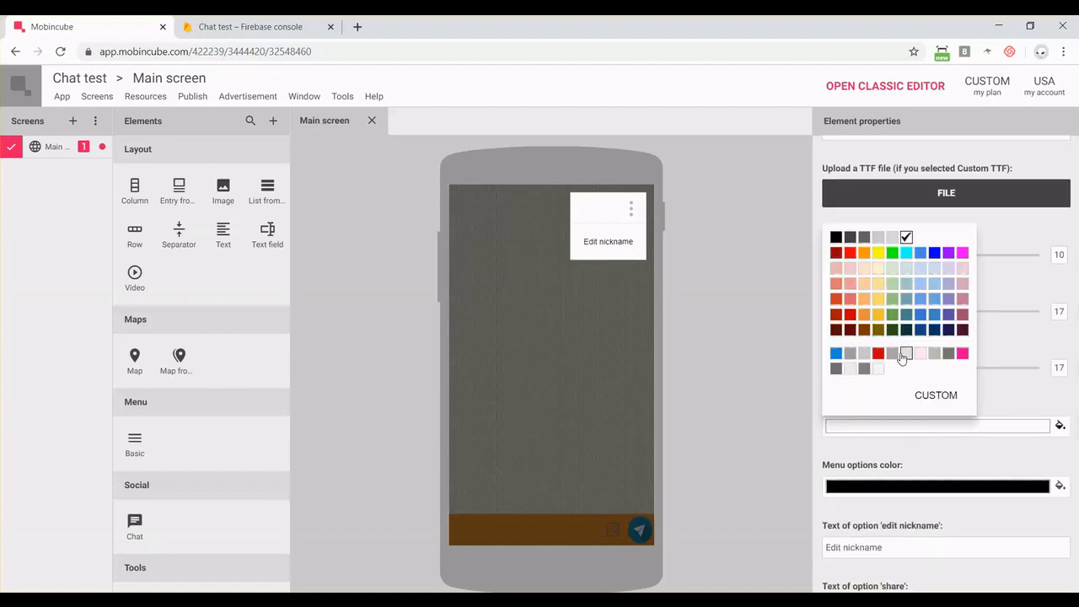
pyautogui.moveTo(958, 266)
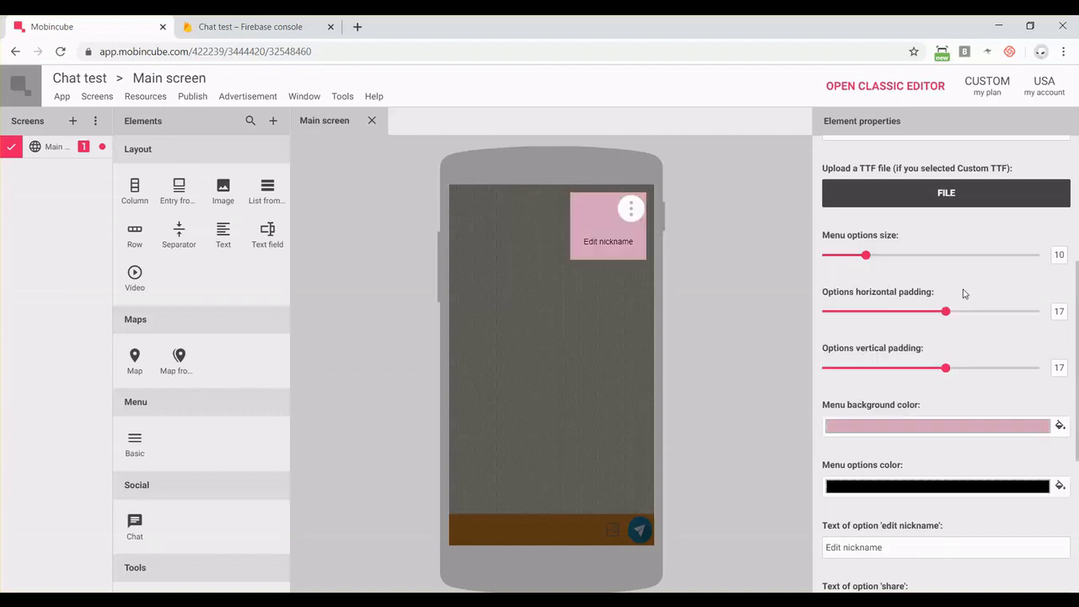
pyautogui.scroll(-3)
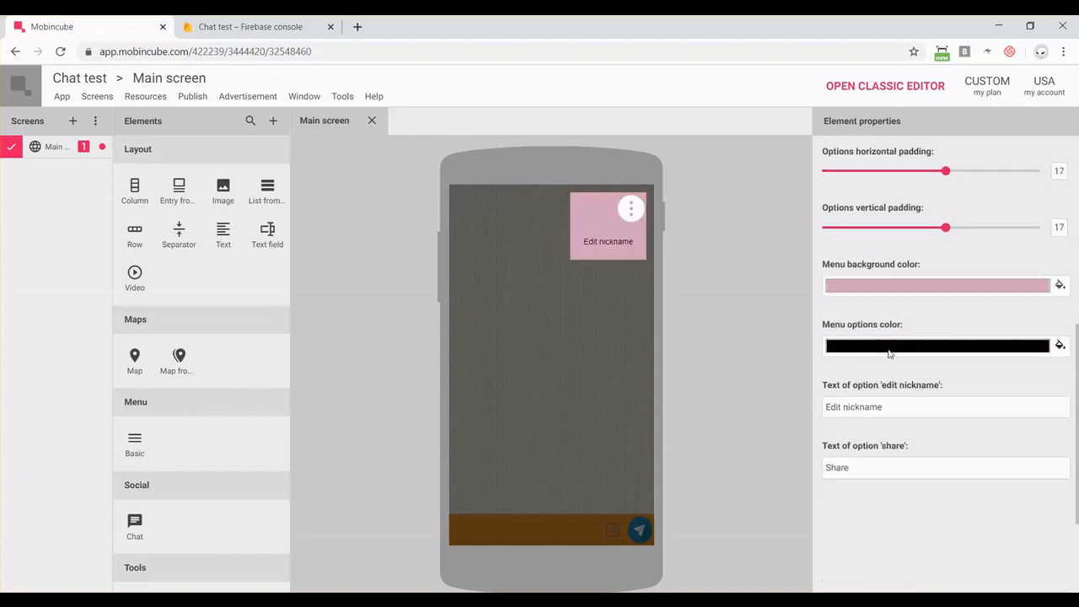
pyautogui.click(1059, 343)
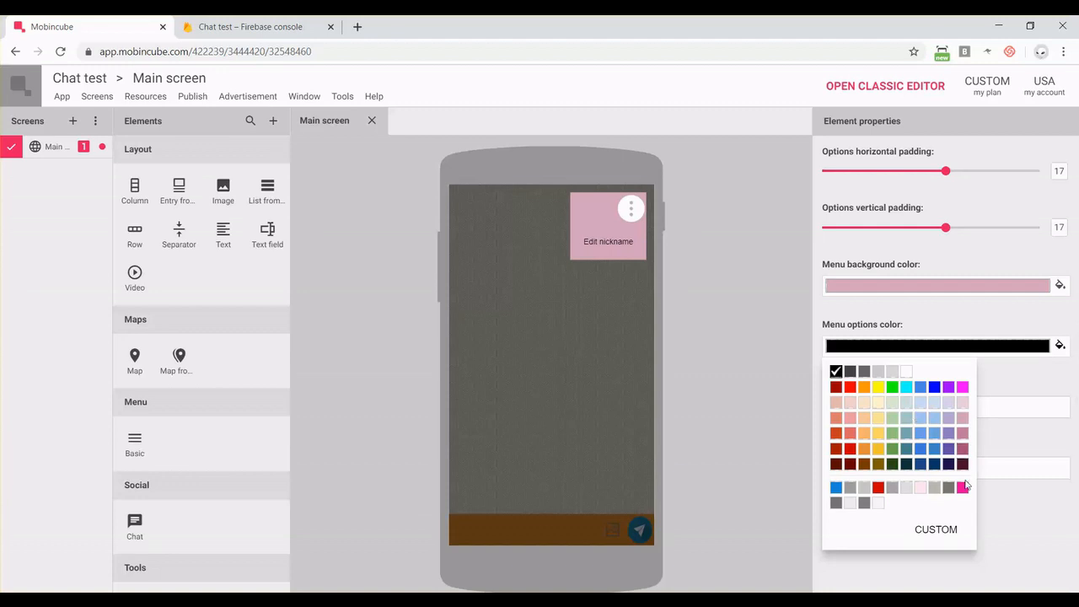
pyautogui.click(963, 487)
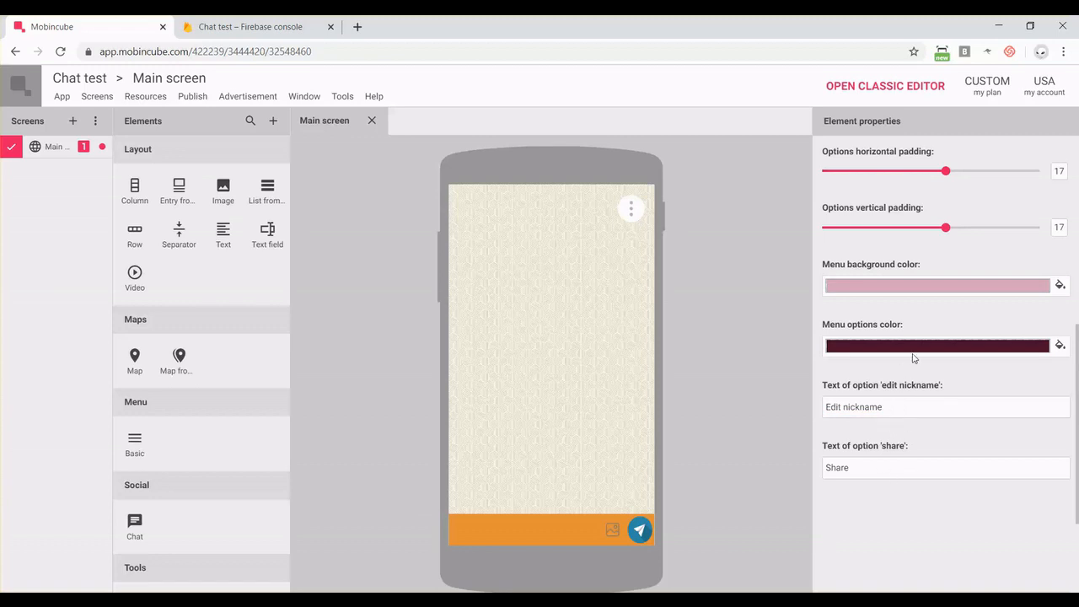
pyautogui.click(1022, 148)
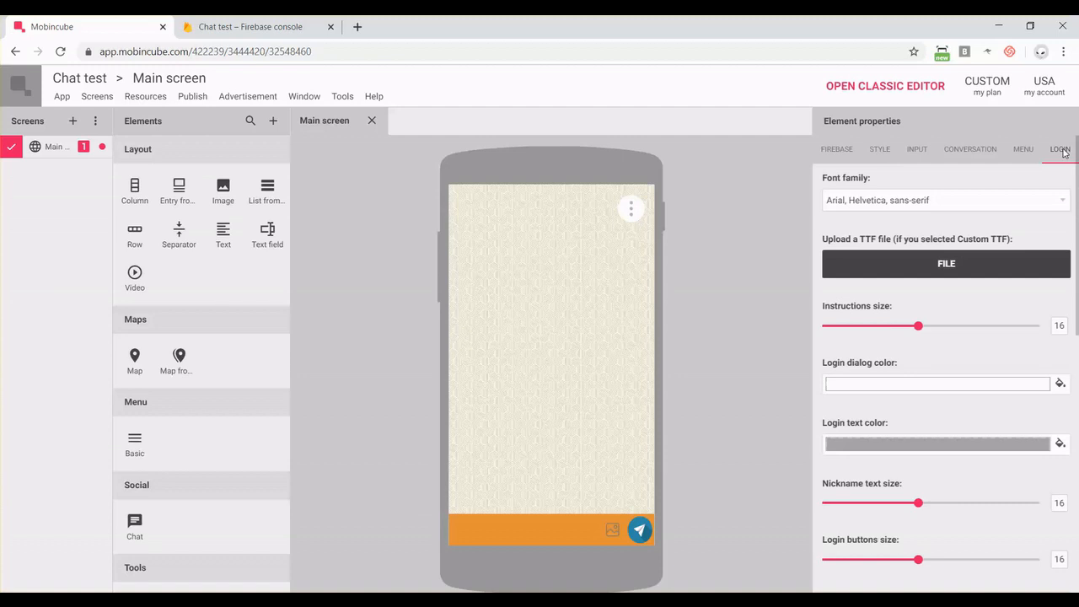
pyautogui.moveTo(1032, 205)
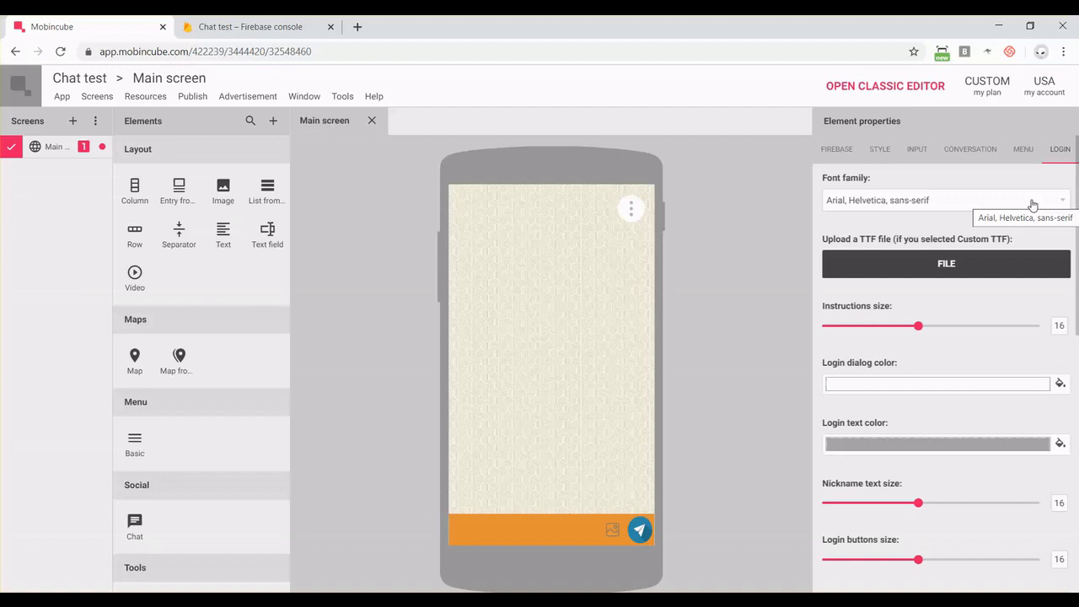
pyautogui.moveTo(1046, 186)
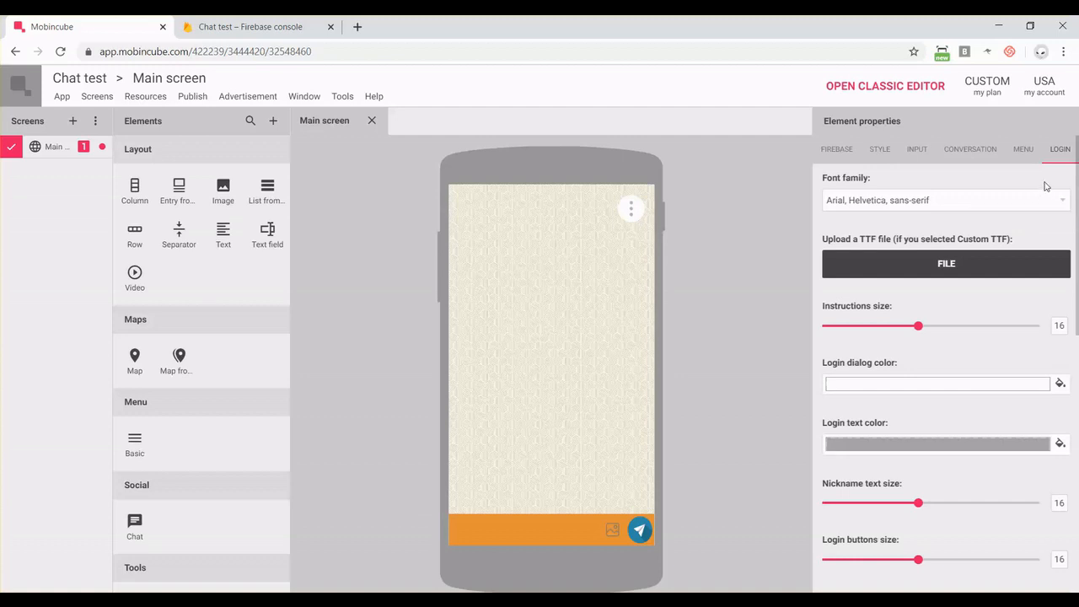